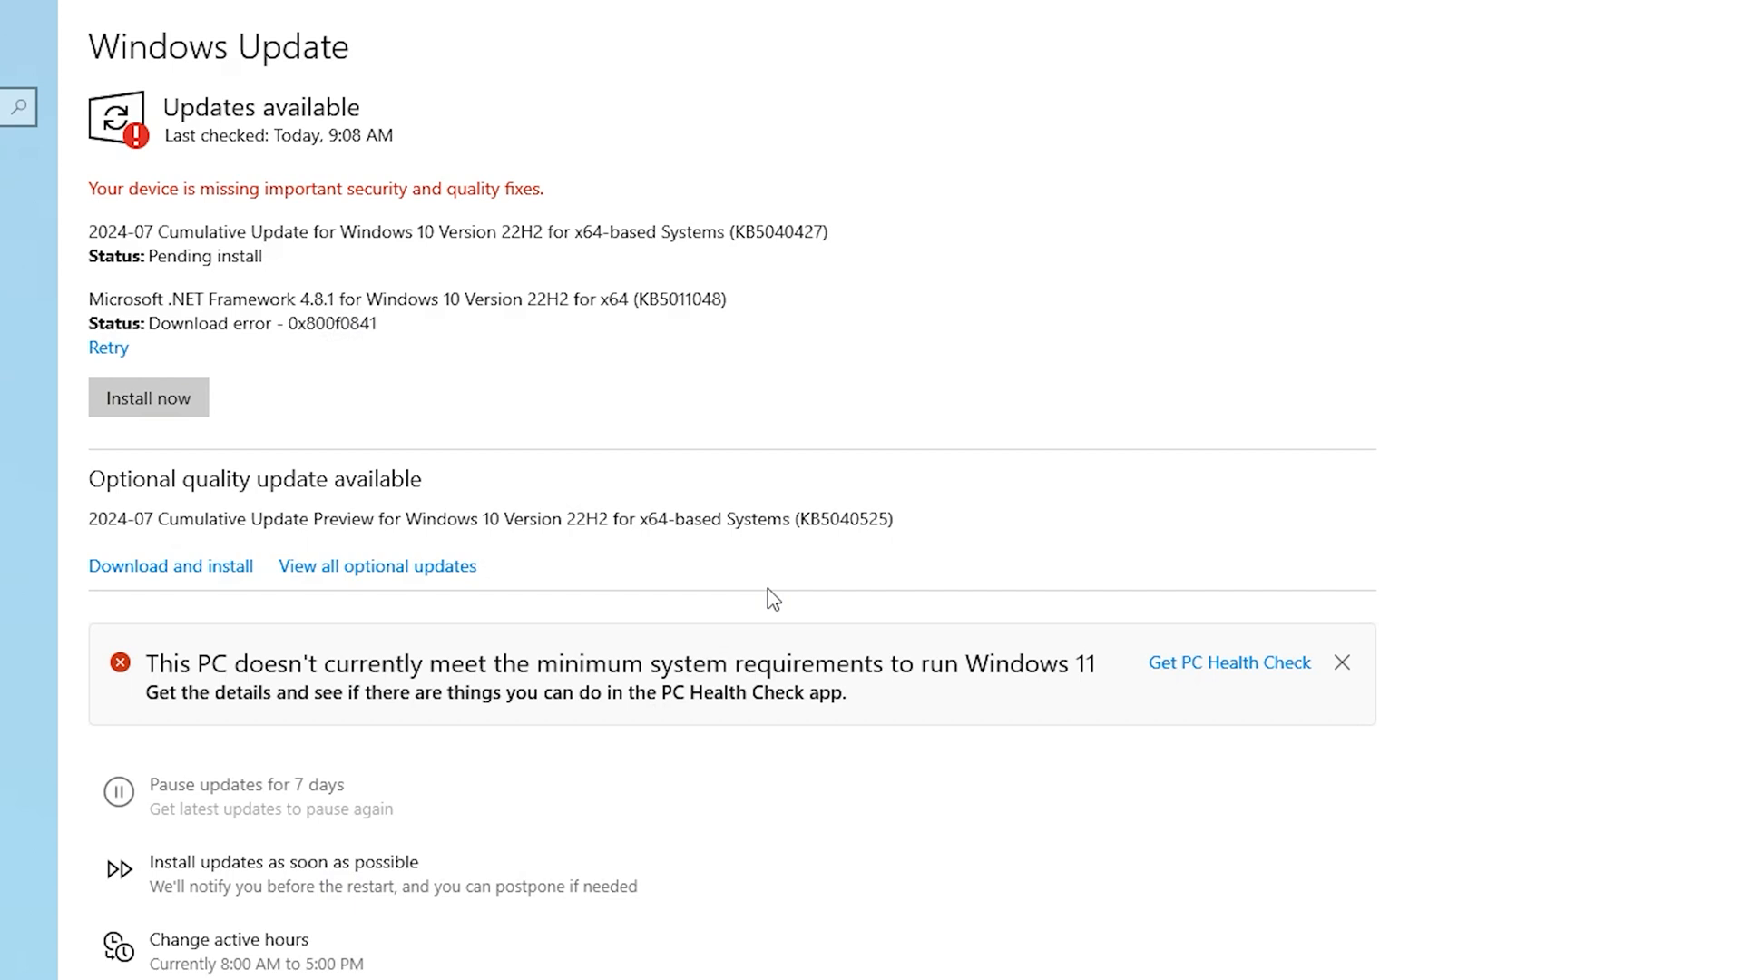
mouse_move(877, 531)
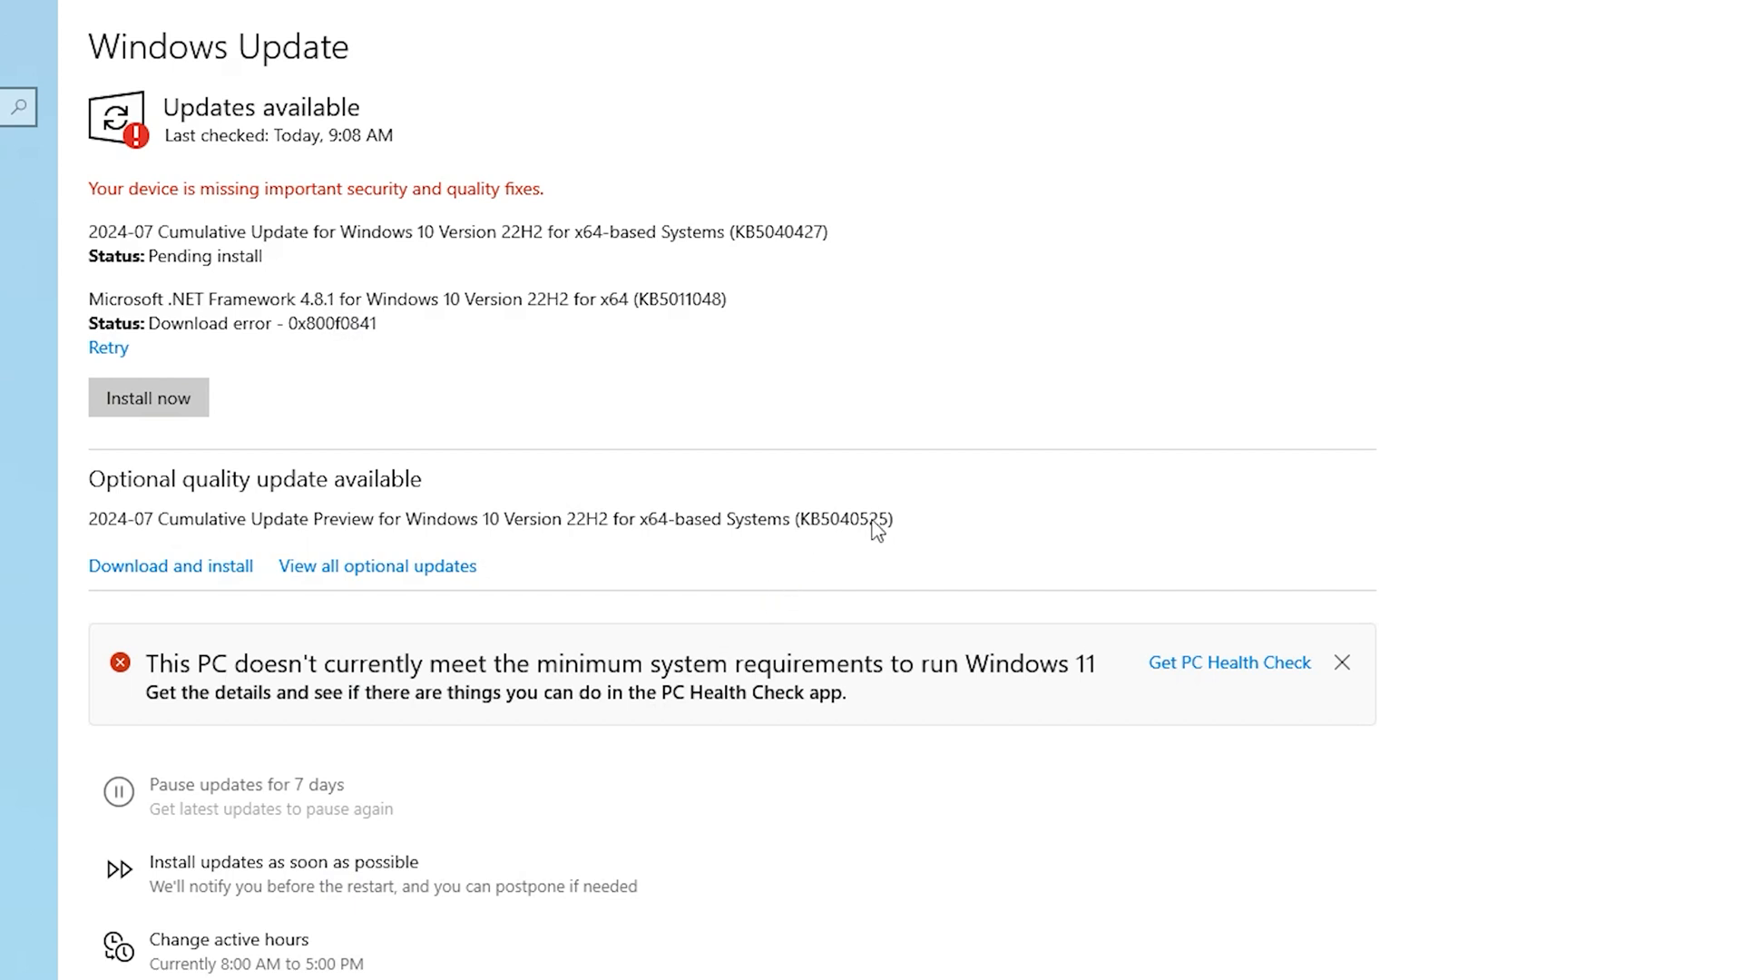
mouse_move(168, 533)
text(wi)
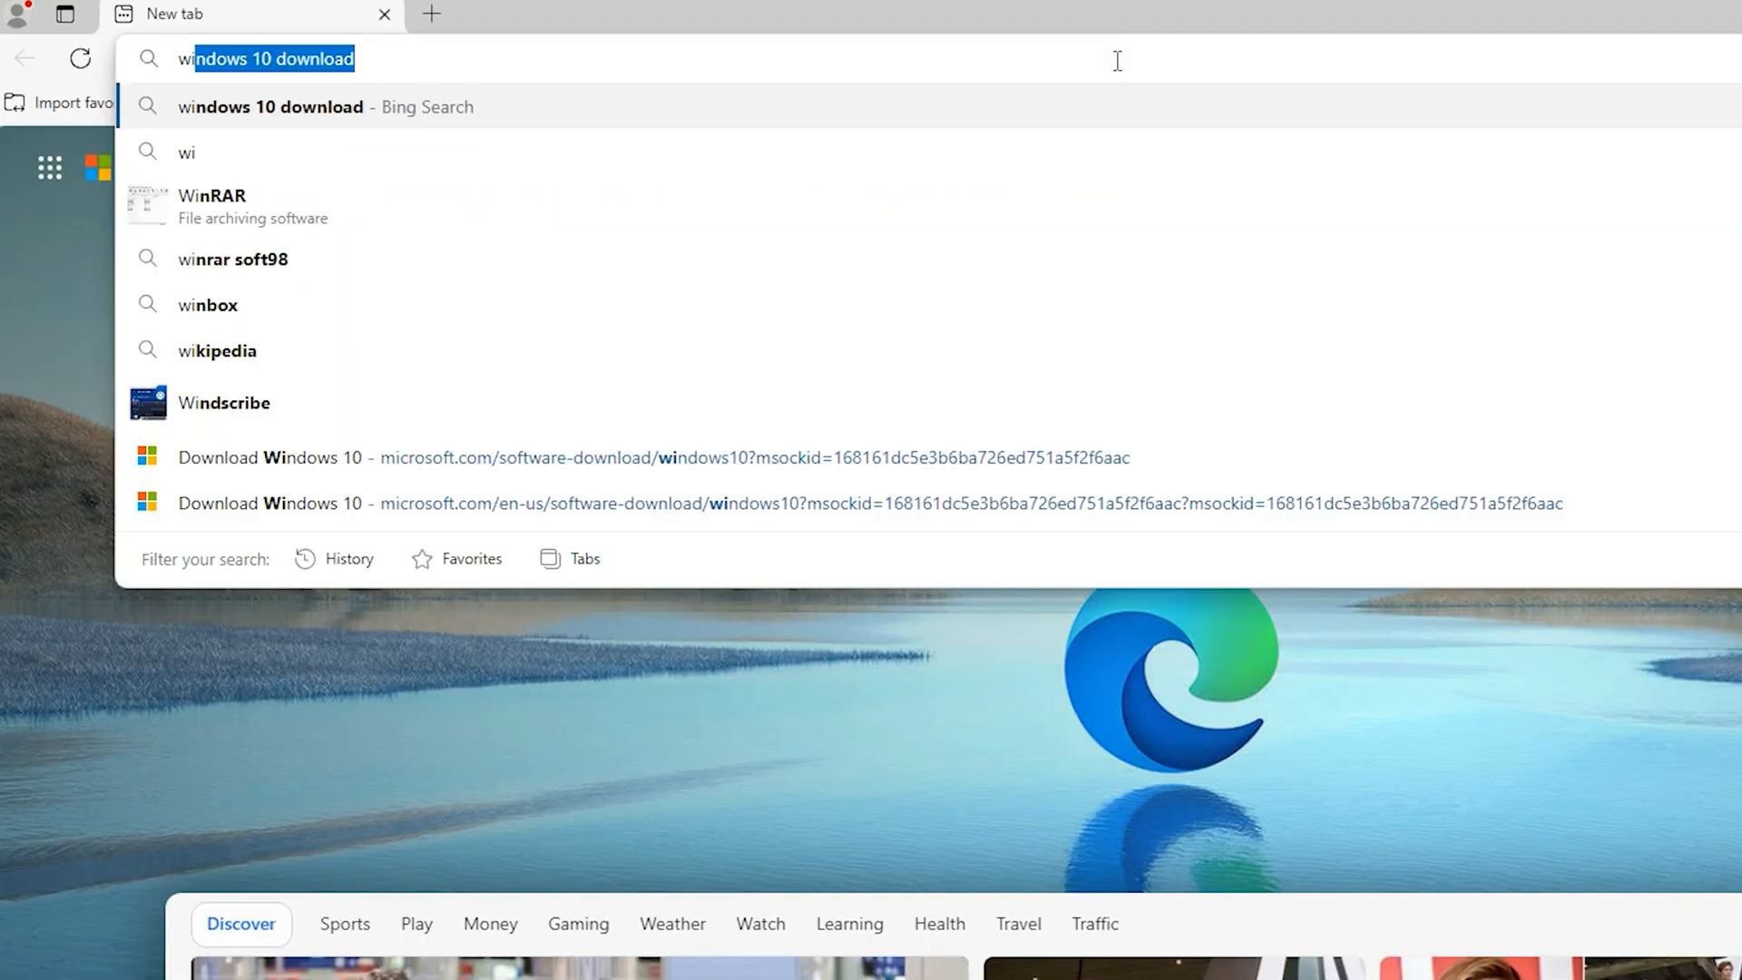
Step: Search 'windows 10 download', reach Microsoft's Windows 10 page and note Version 22H2
key(Return)
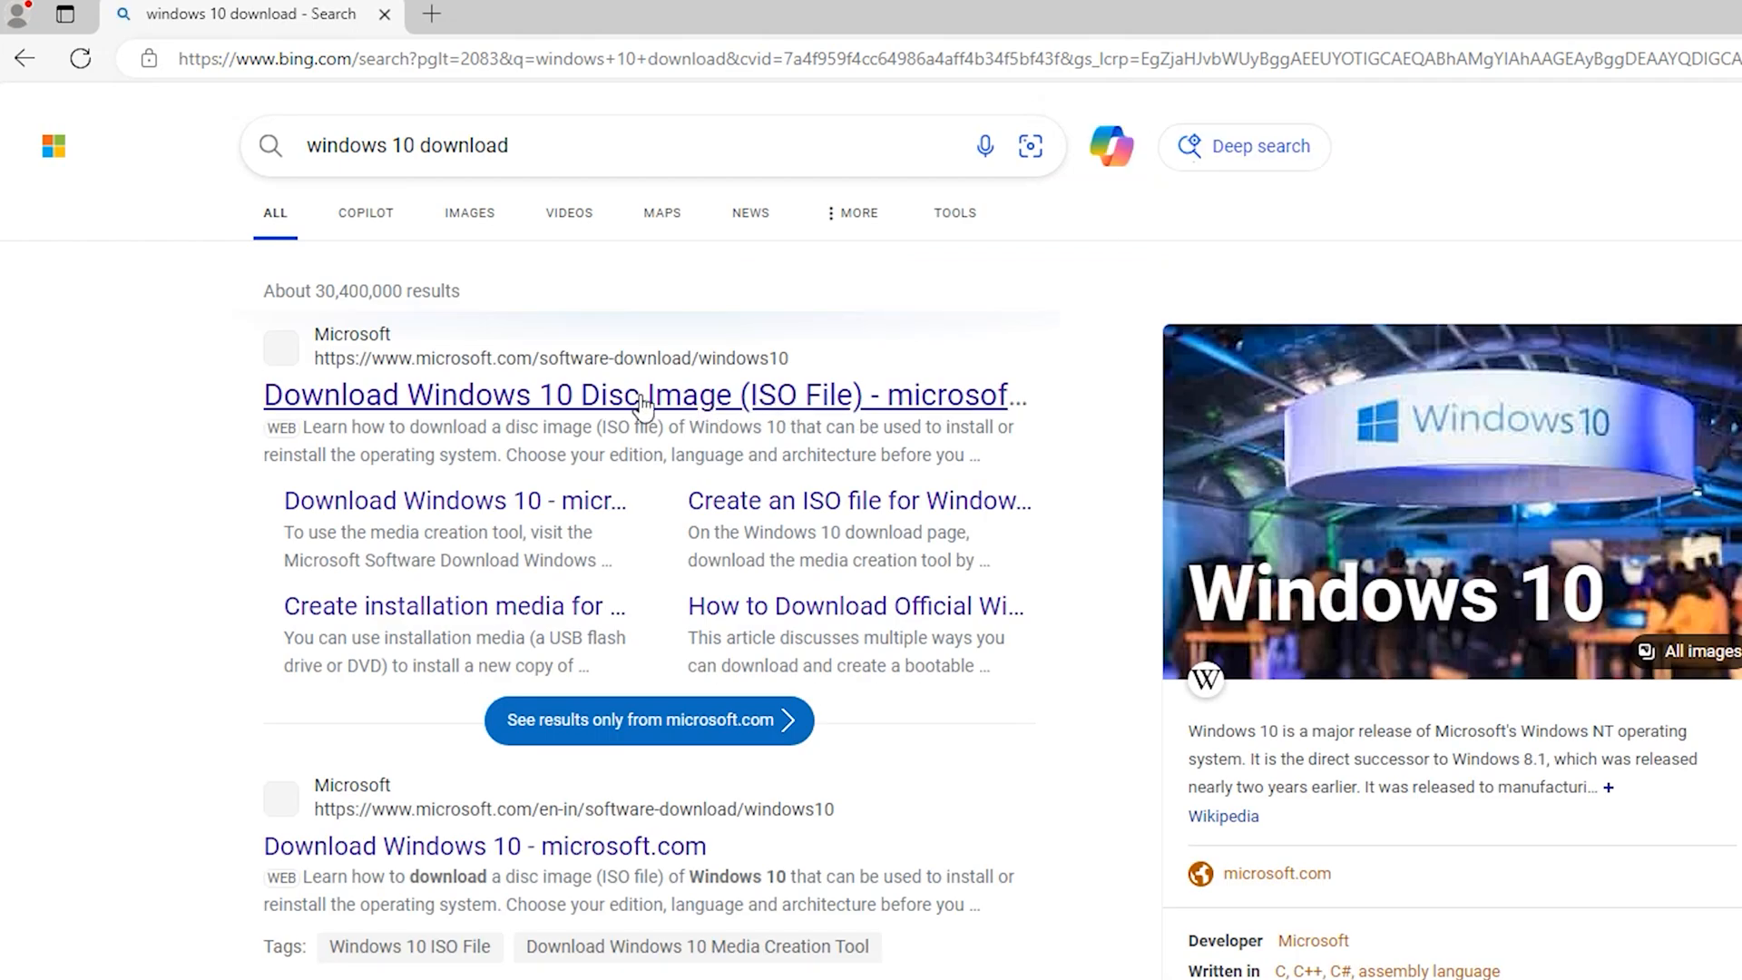
click(645, 394)
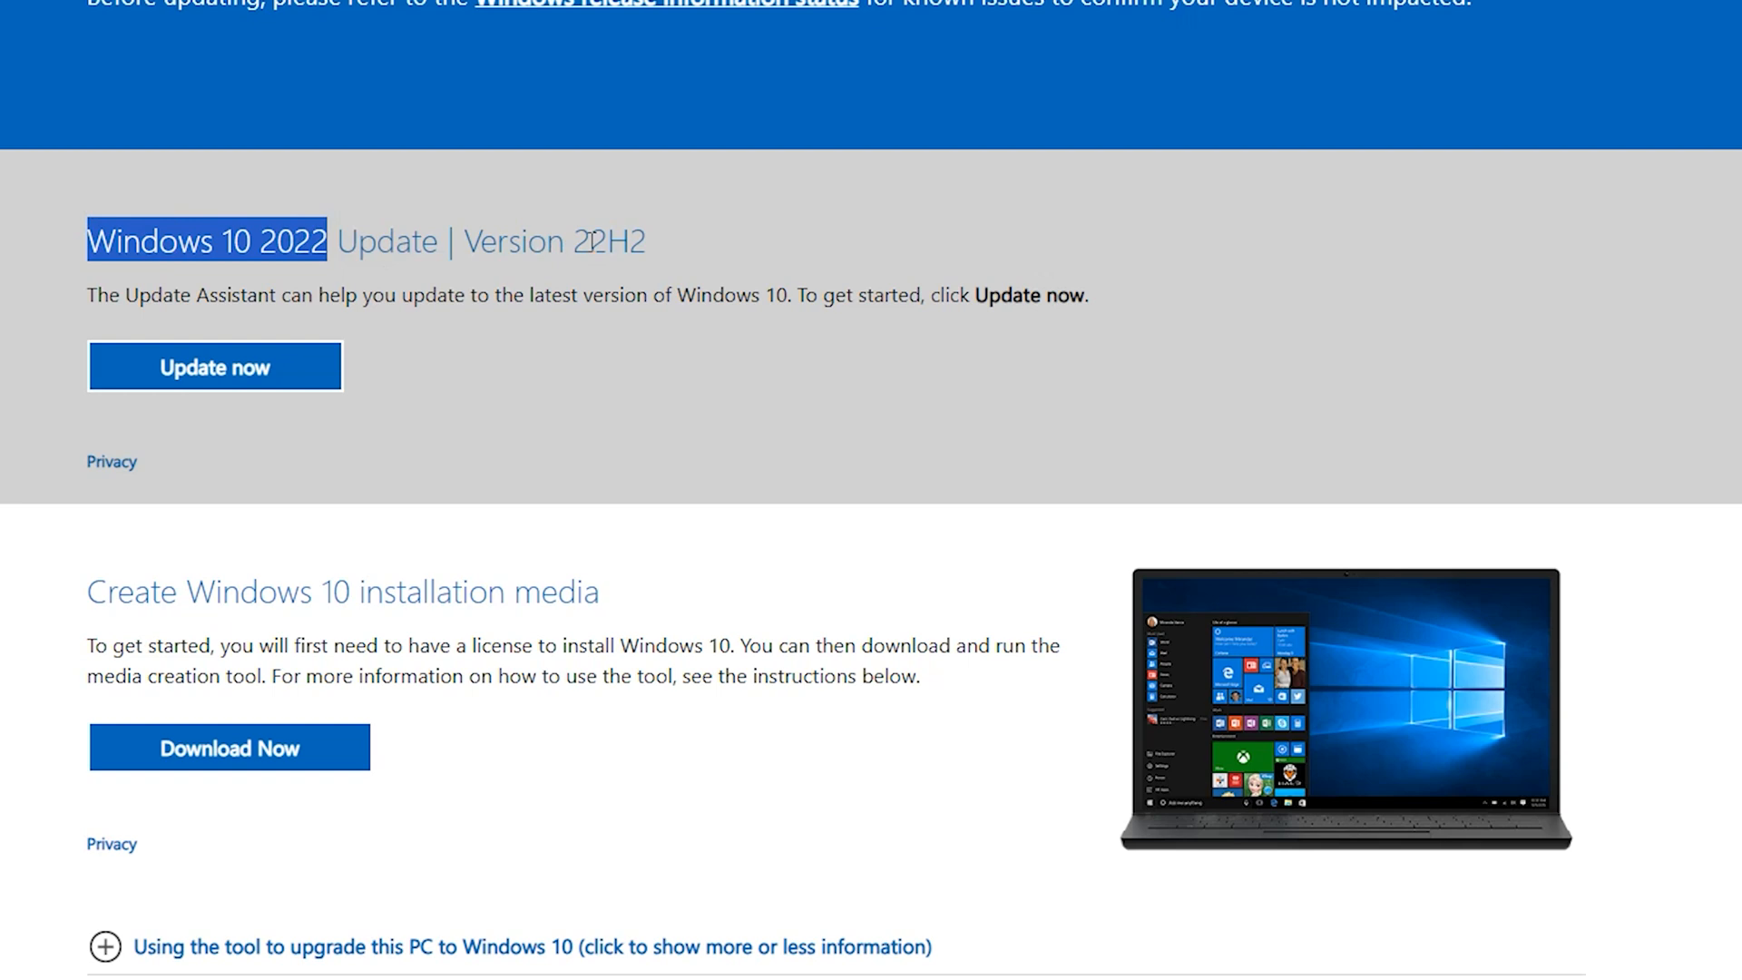
double_click(608, 241)
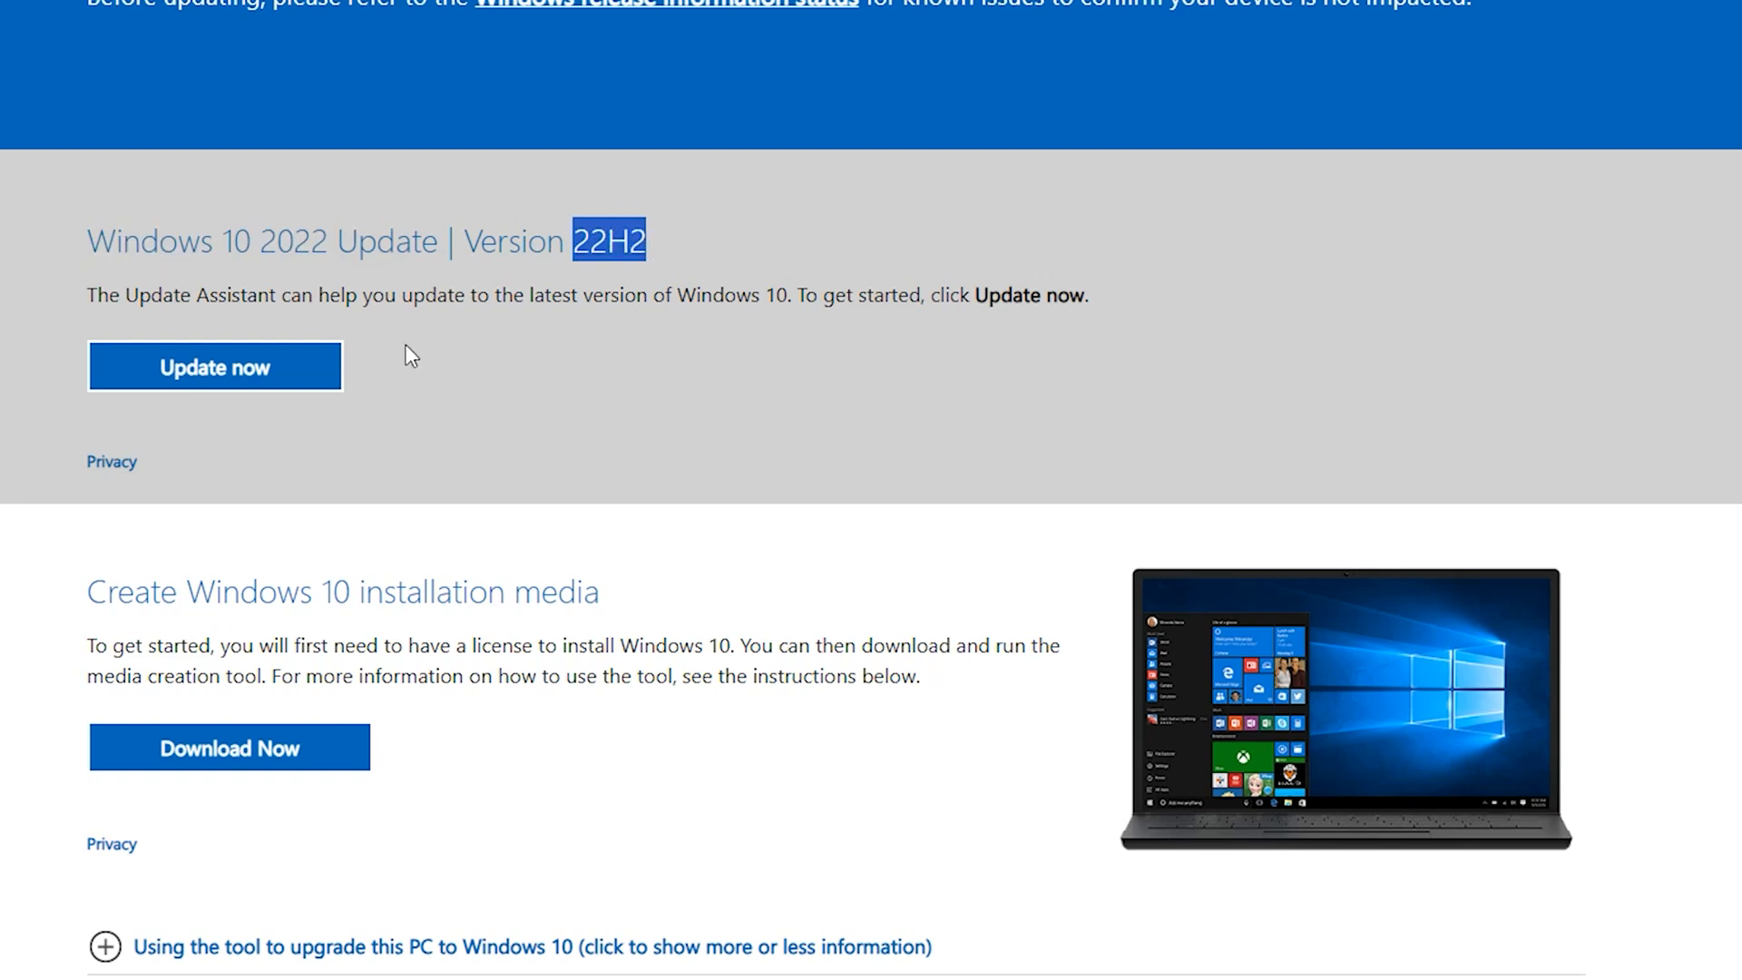
mouse_move(256, 383)
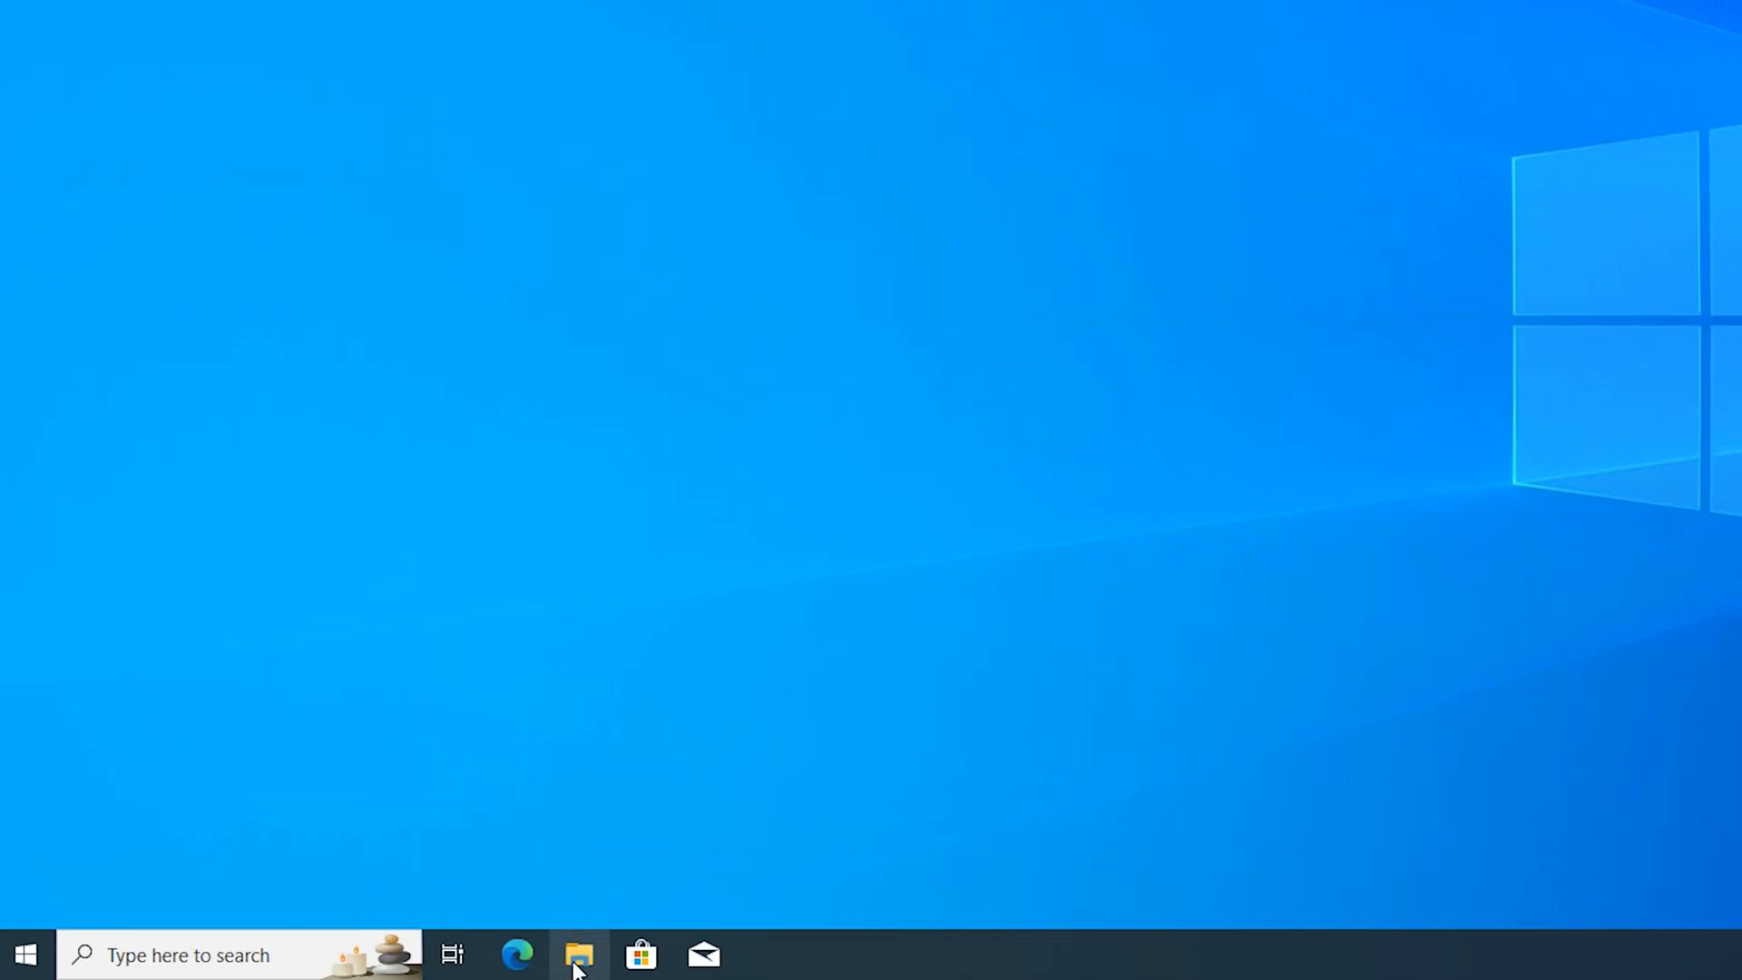
Step: Launch Windows10Upgrade9252 from the Downloads folder, raising its permission prompt
click(578, 955)
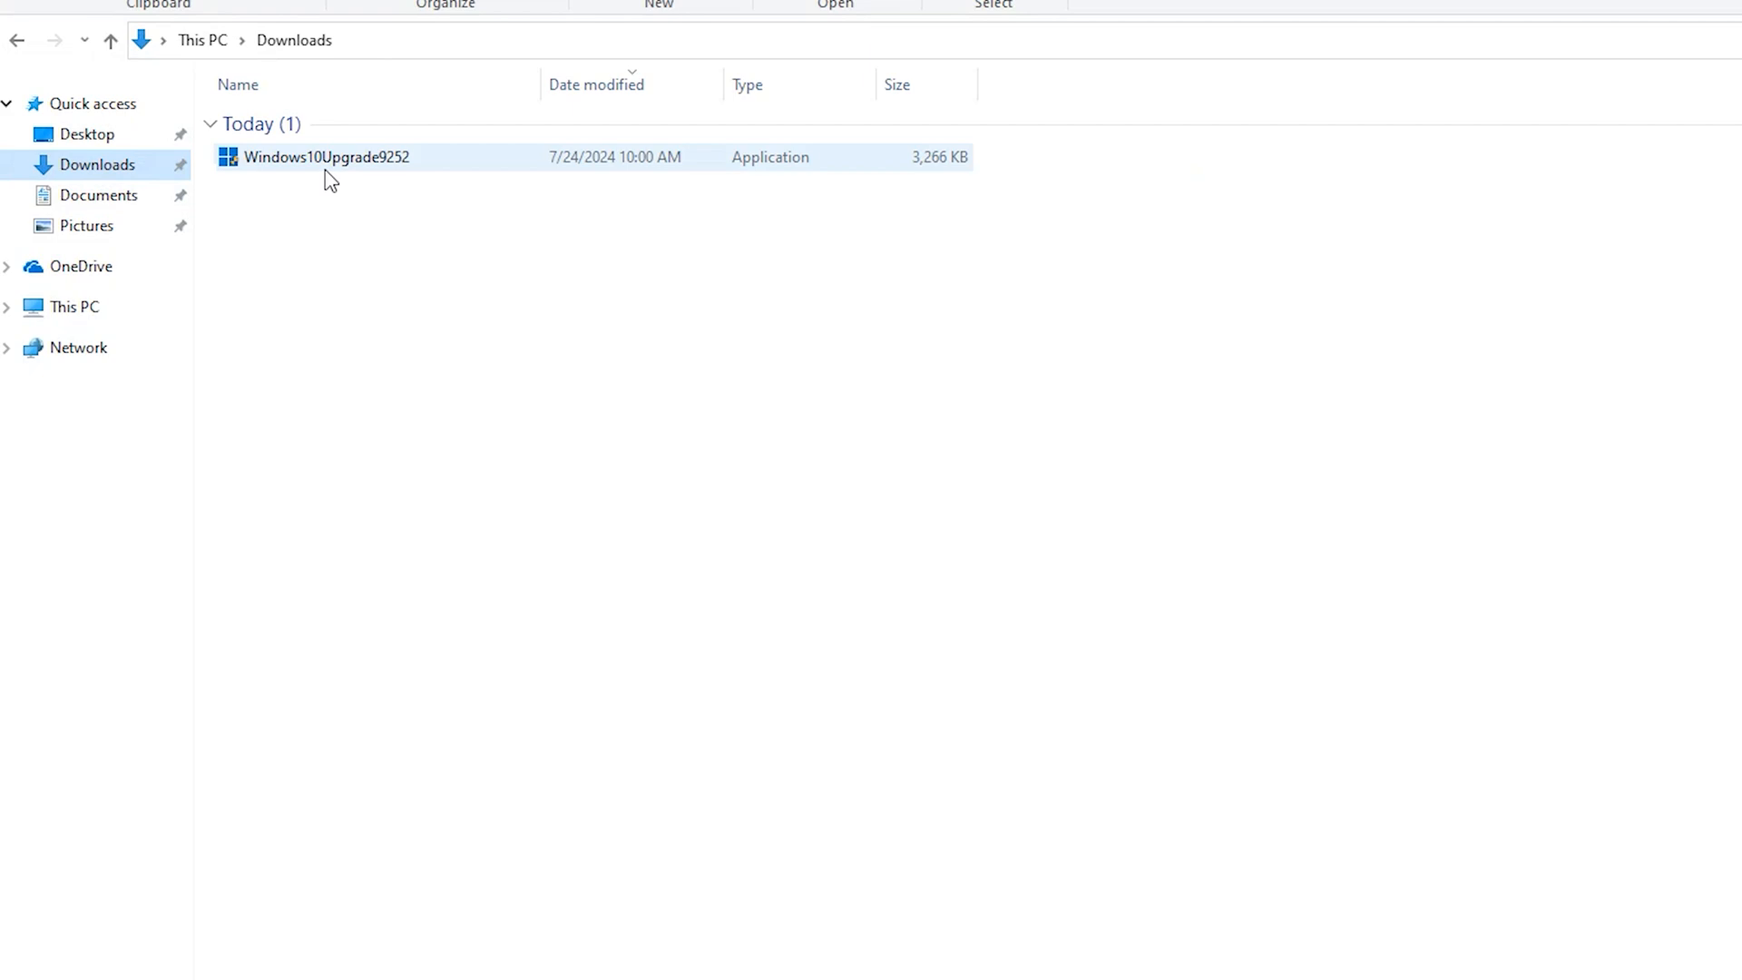
mouse_move(161, 122)
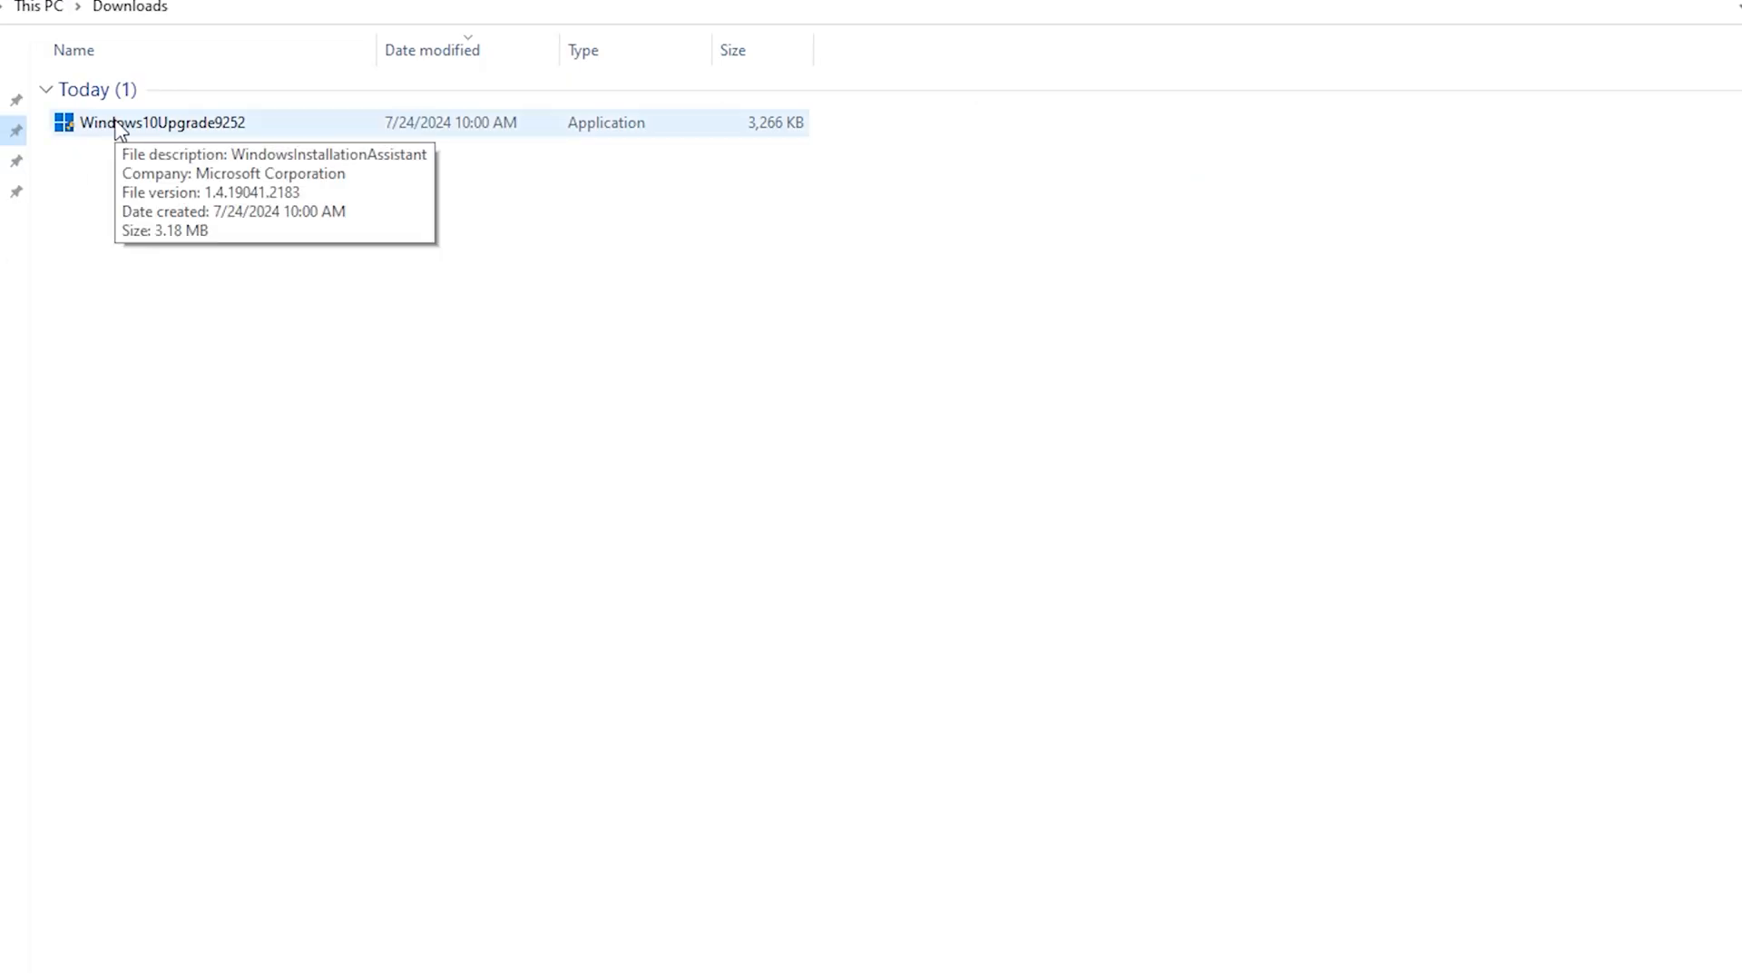
click(162, 123)
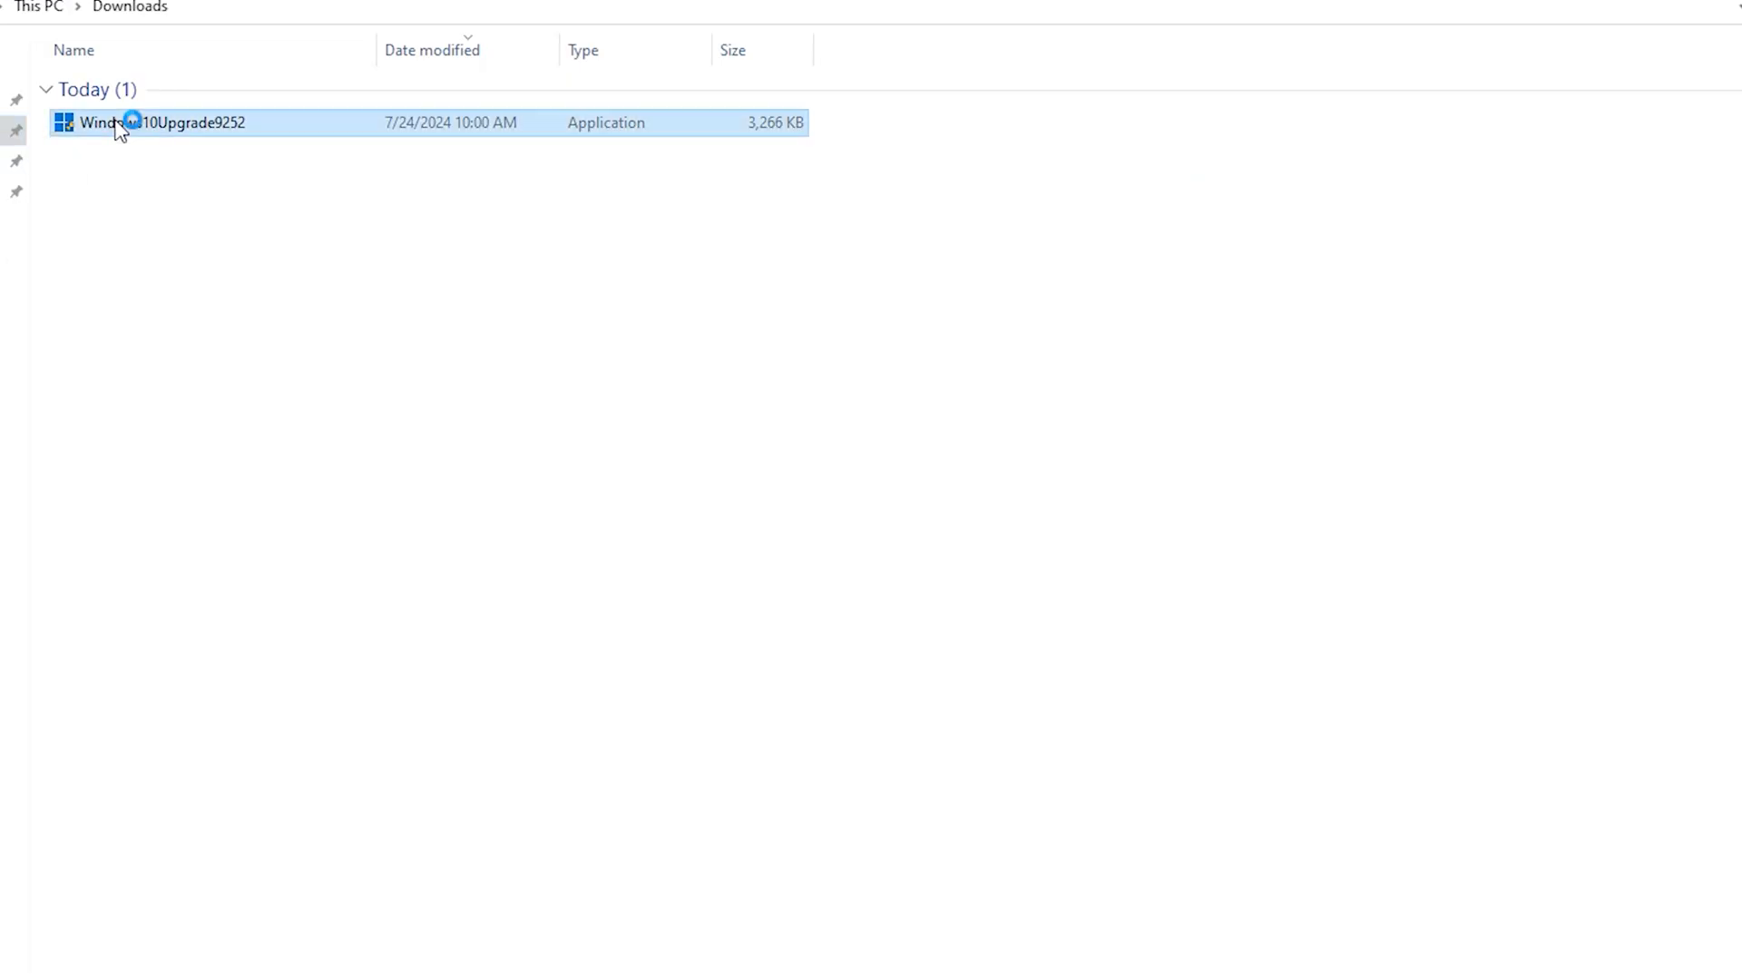
double_click(155, 122)
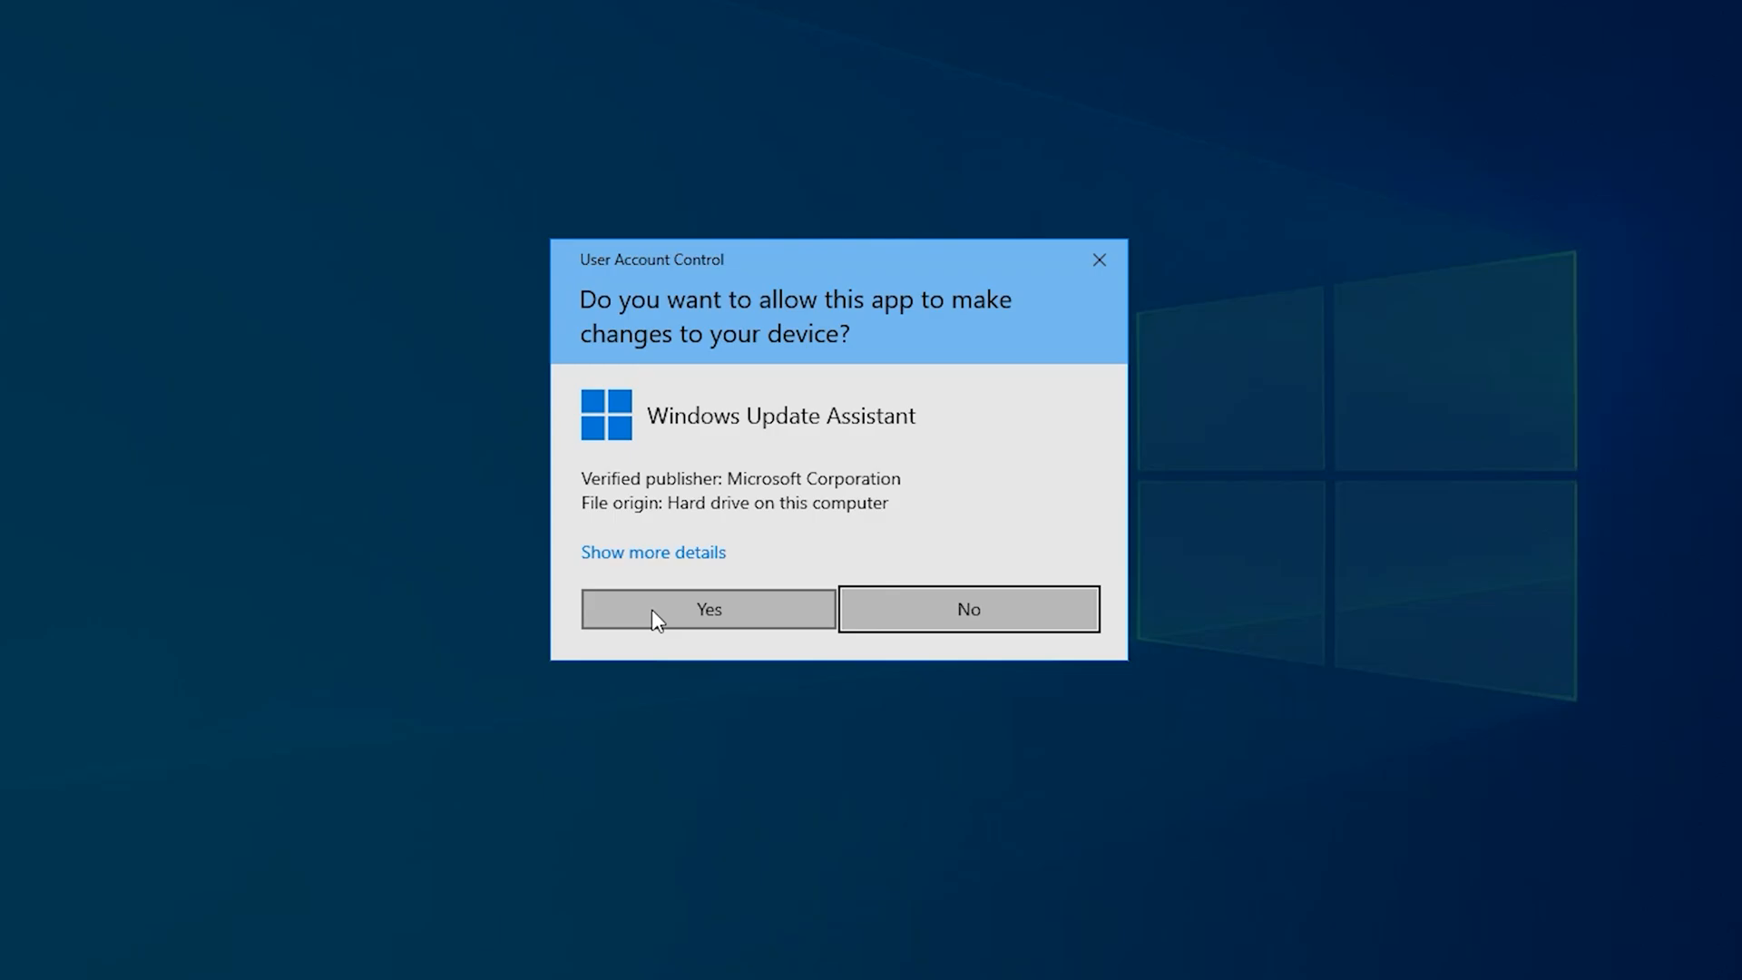
Step: Allow the Update Assistant to run, then close it once it reports the latest version
click(708, 609)
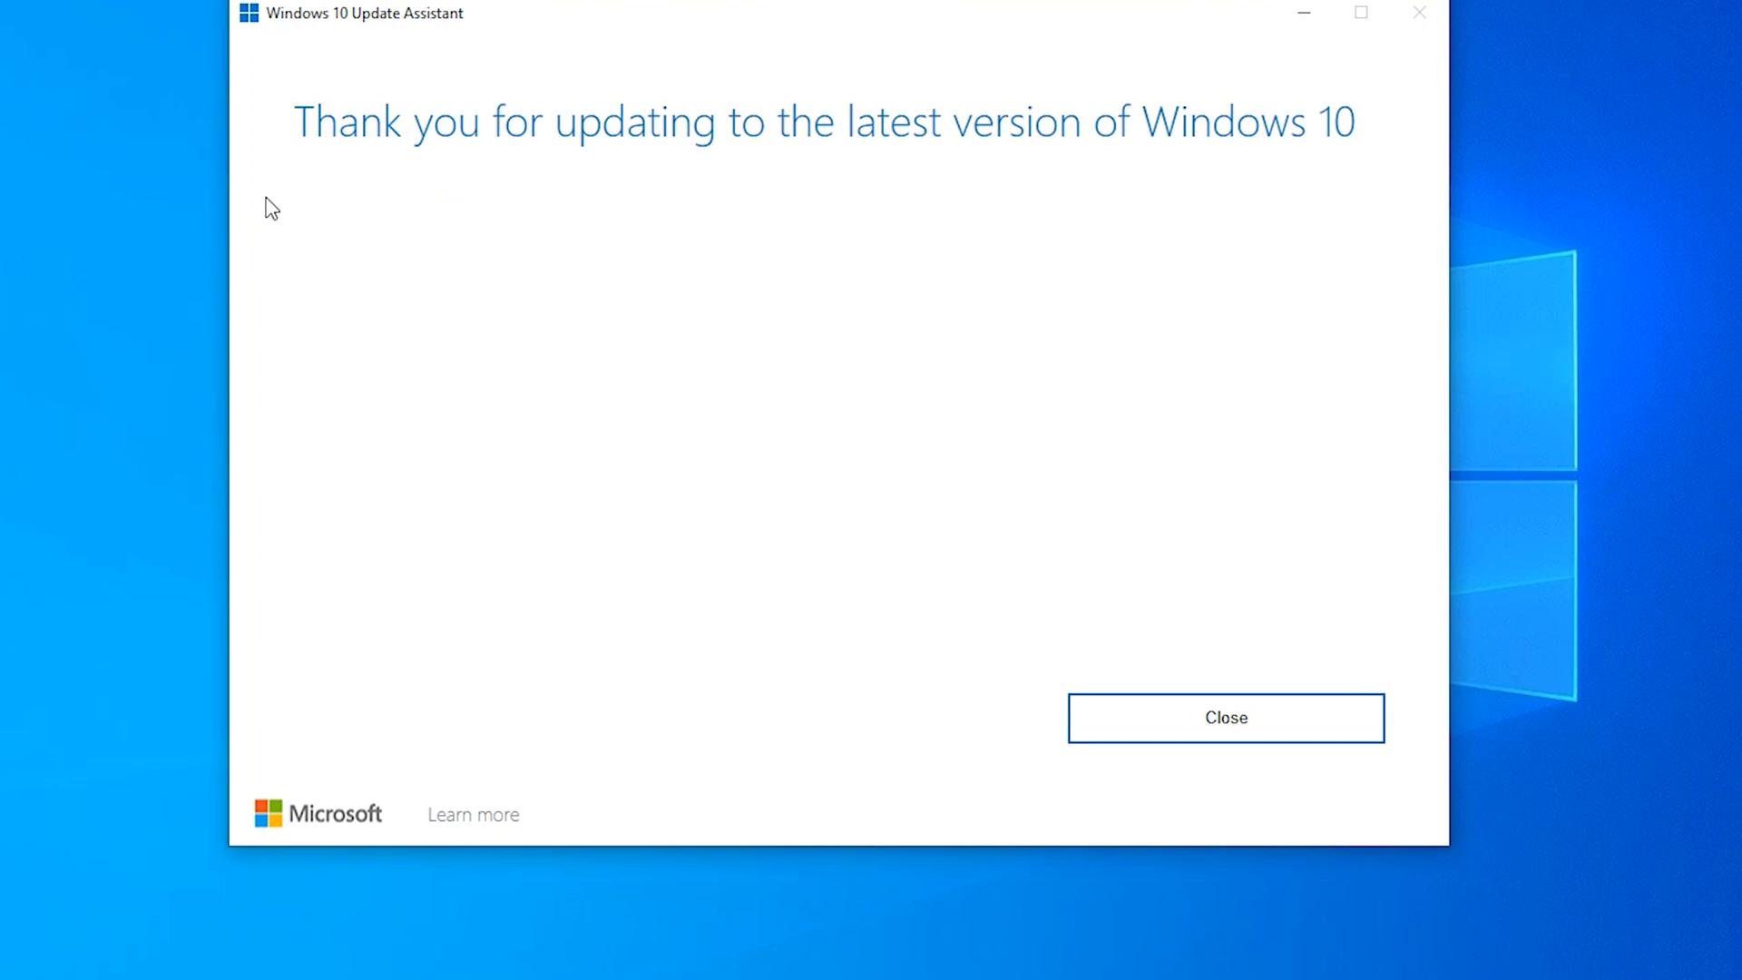
mouse_move(566, 353)
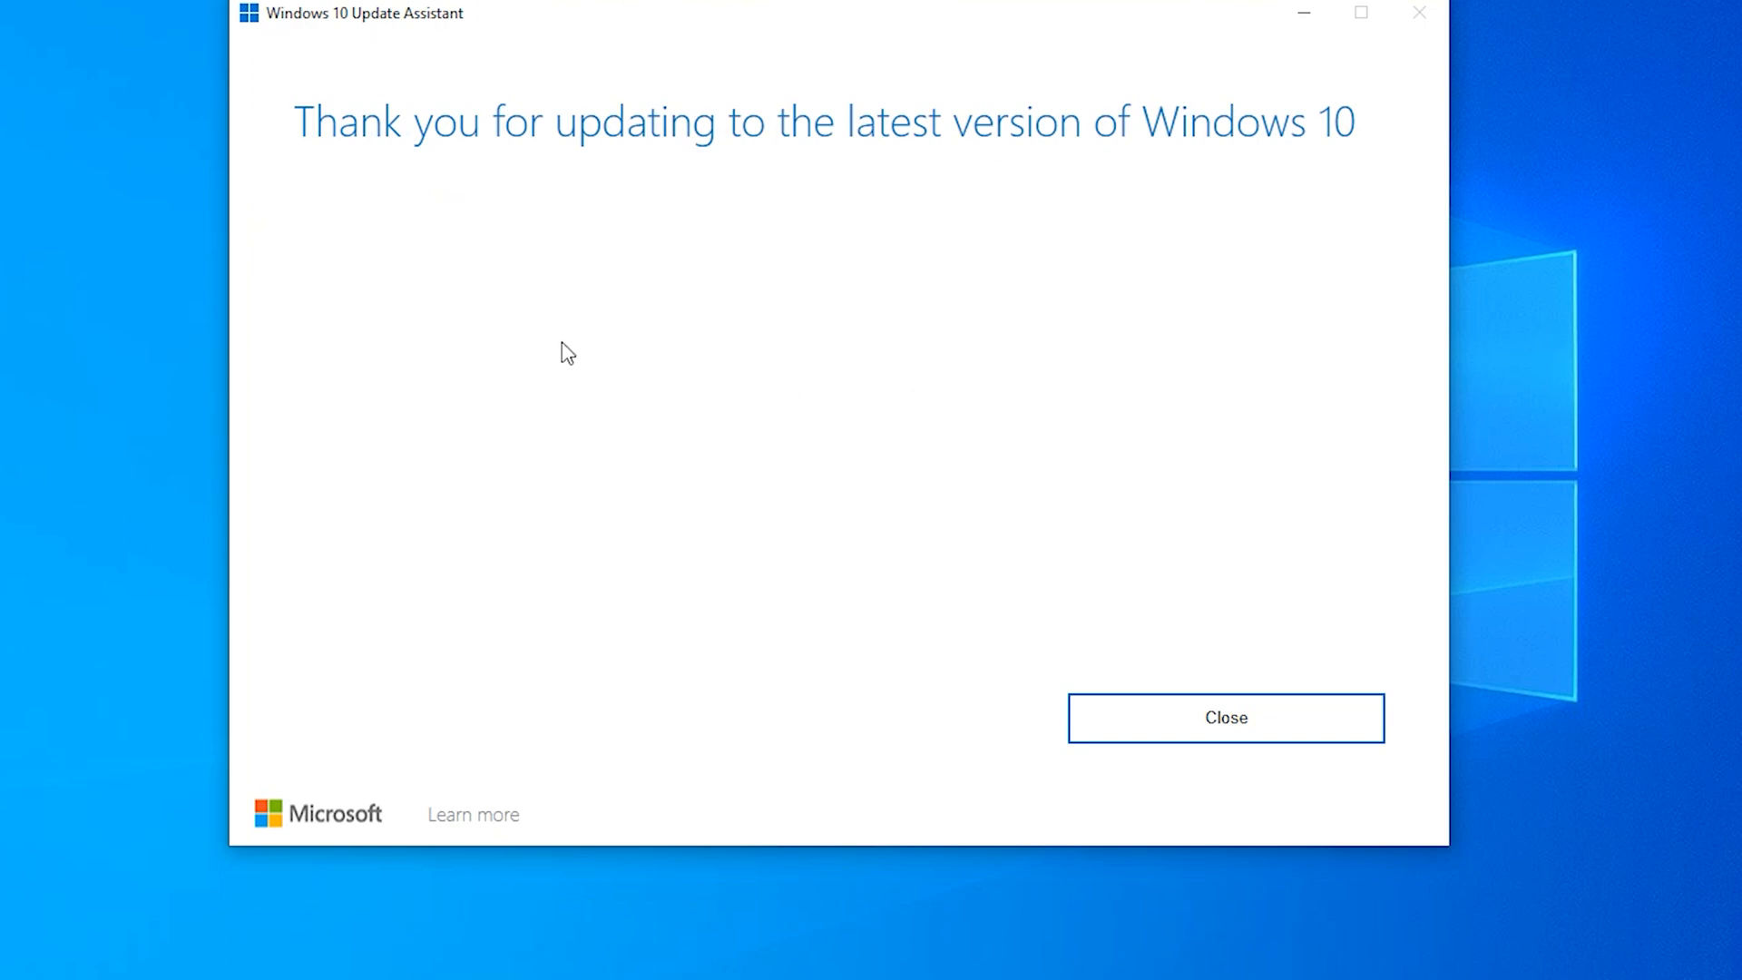
mouse_move(577, 526)
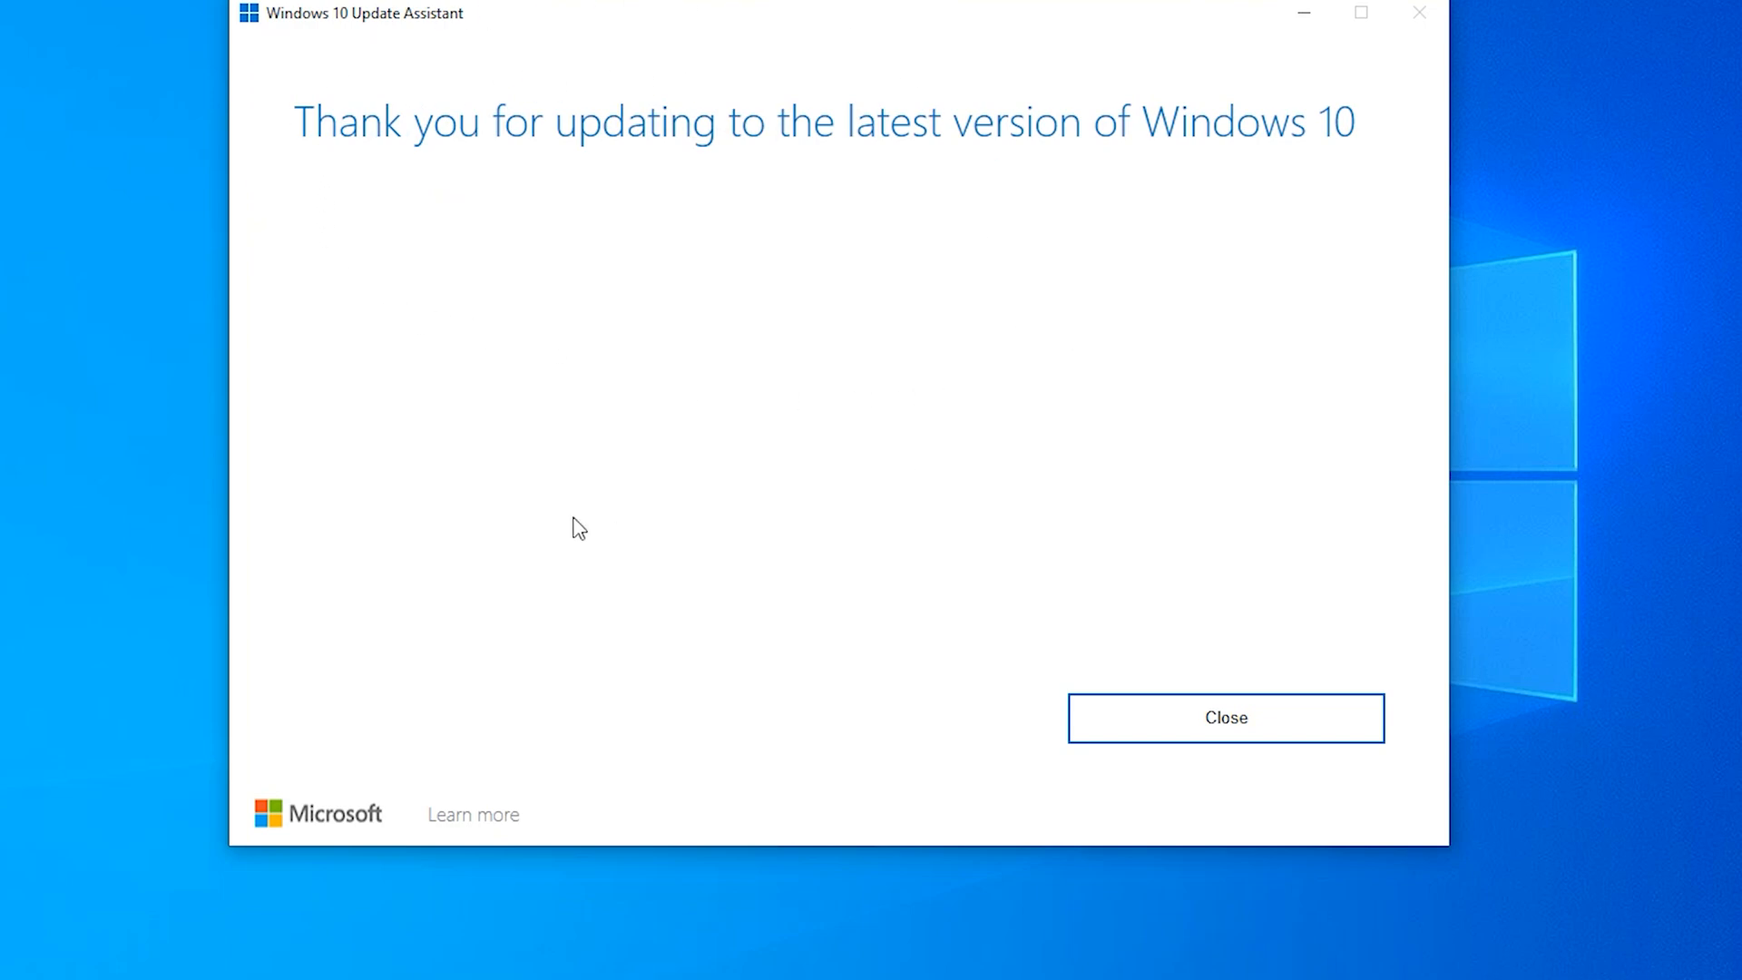
mouse_move(586, 466)
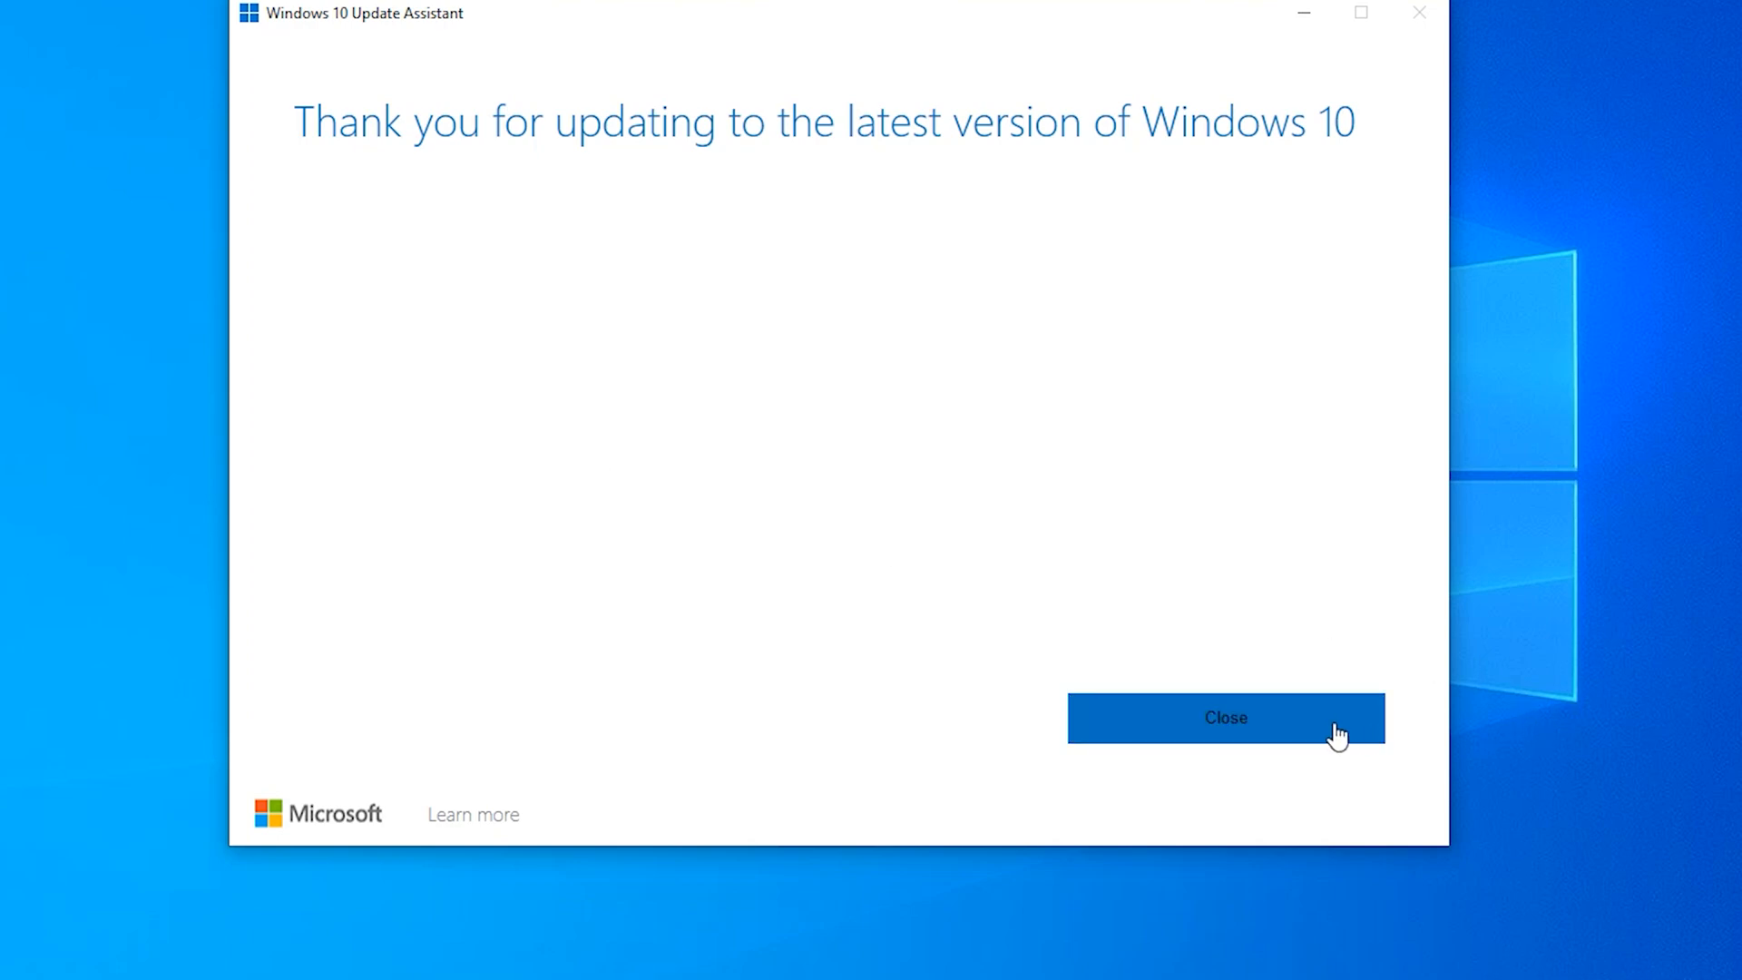
click(1226, 718)
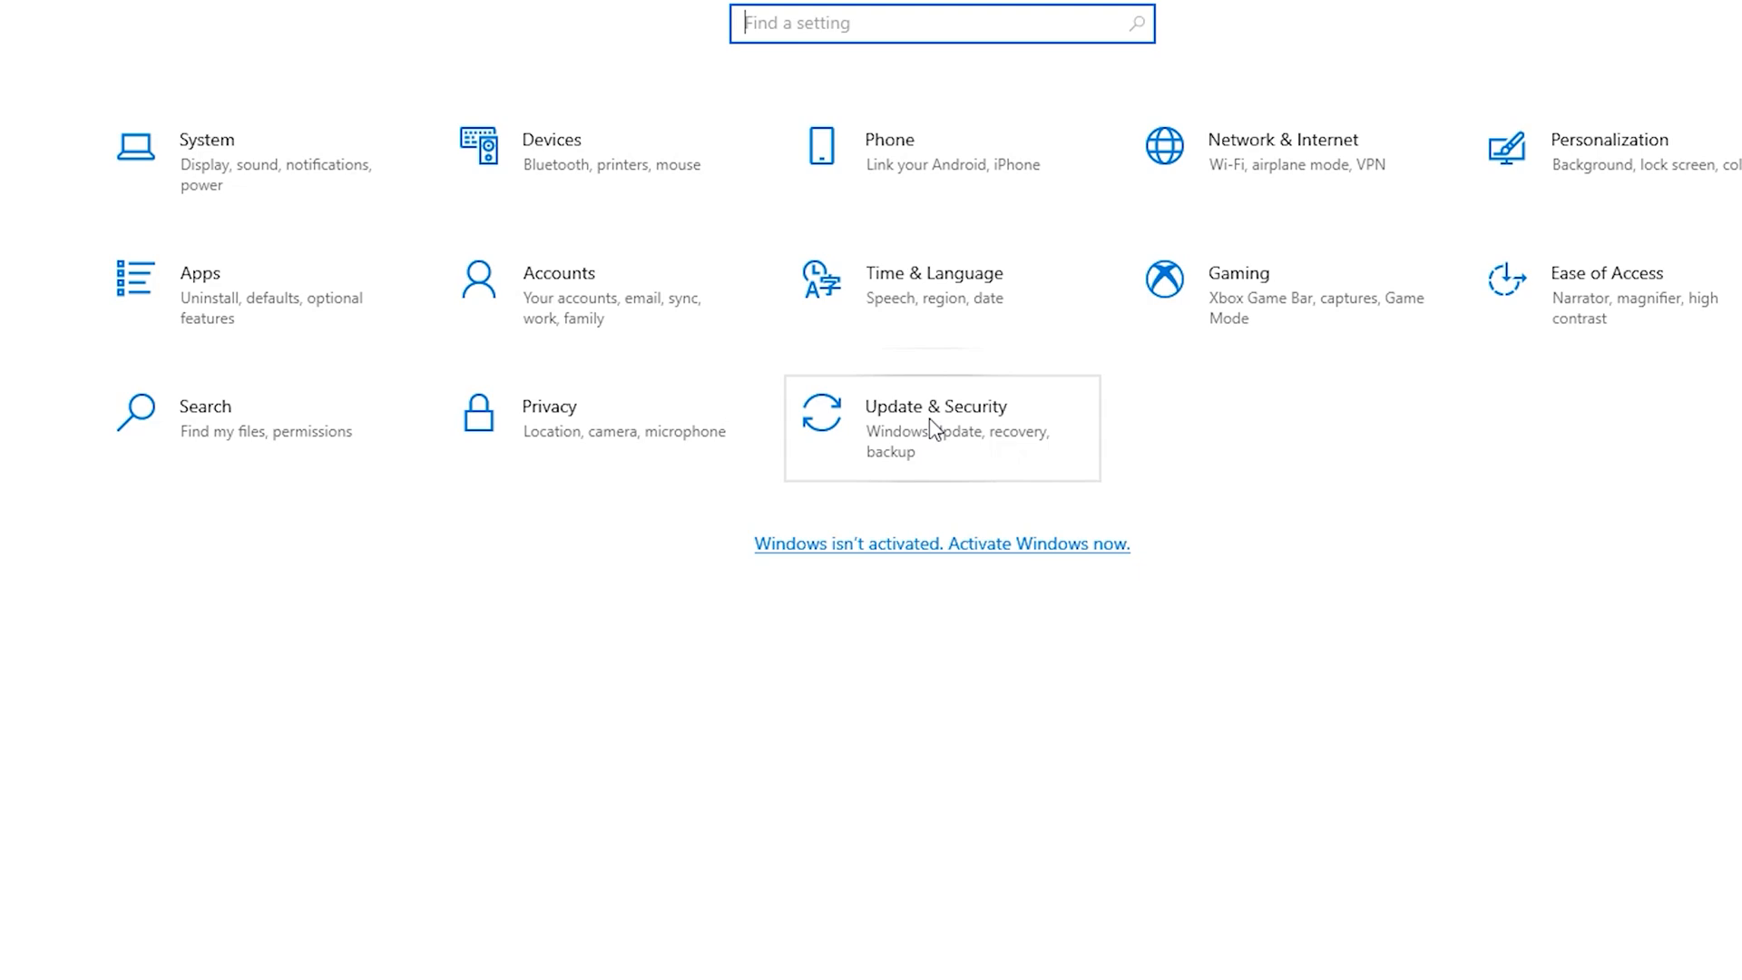
Step: From Update & Security, note the KB5040525 preview and list all optional updates
click(935, 428)
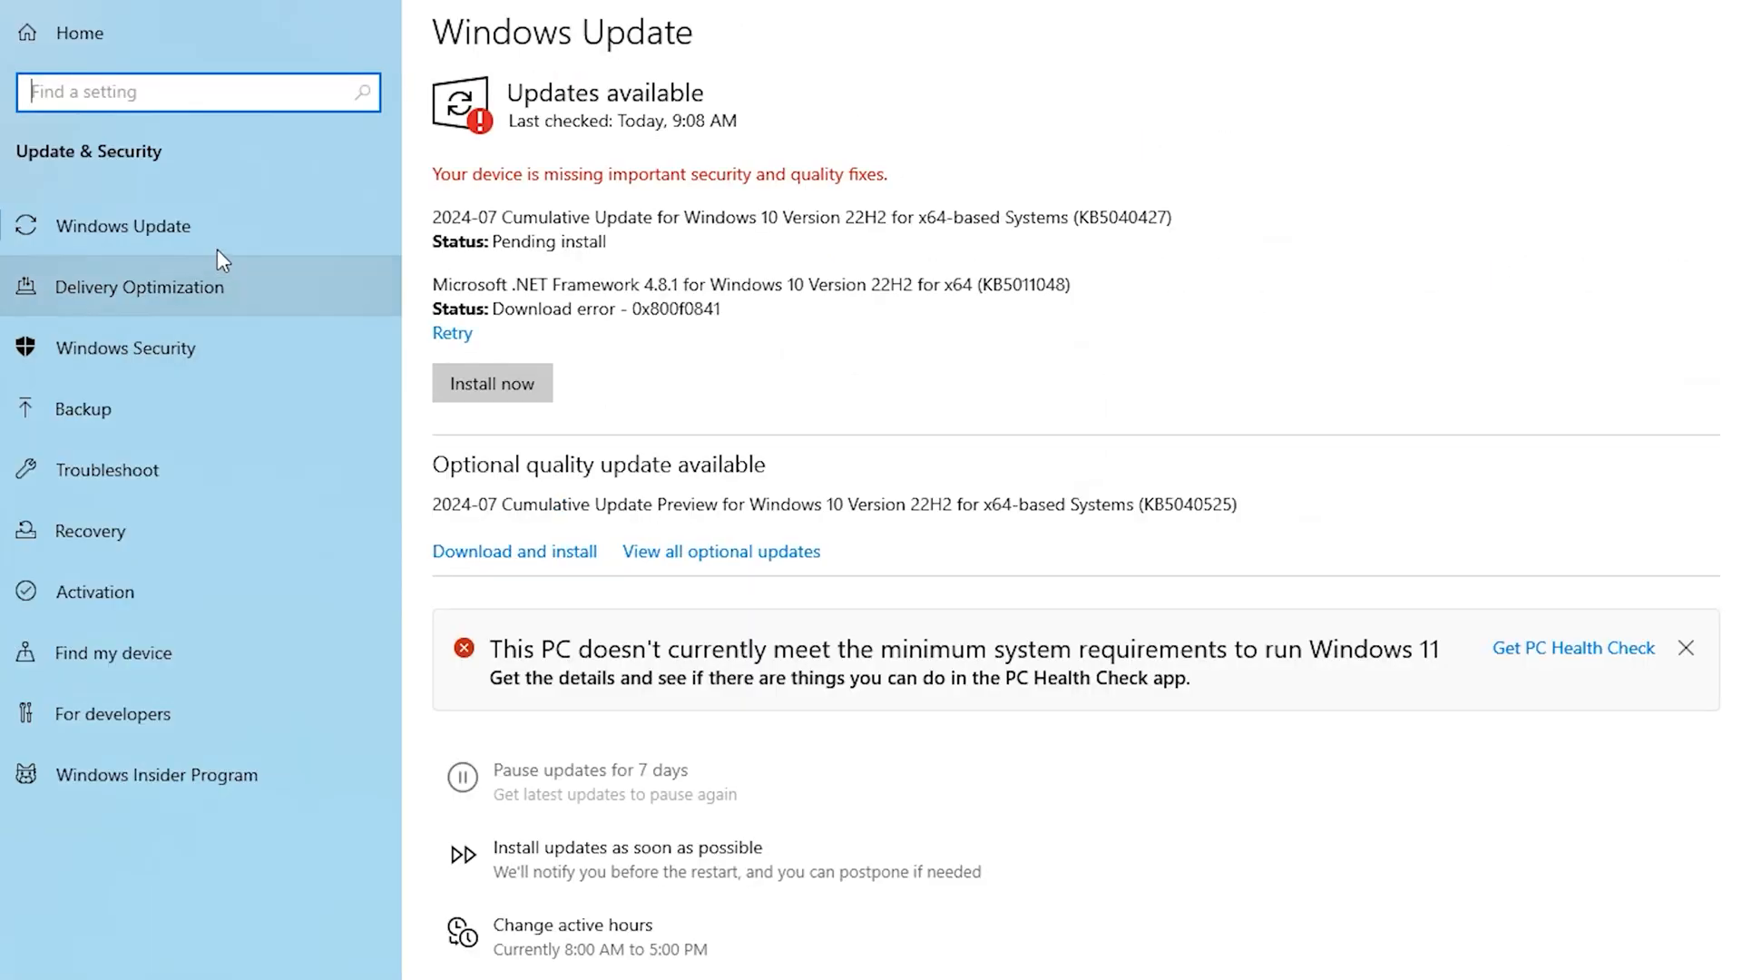
mouse_move(683, 500)
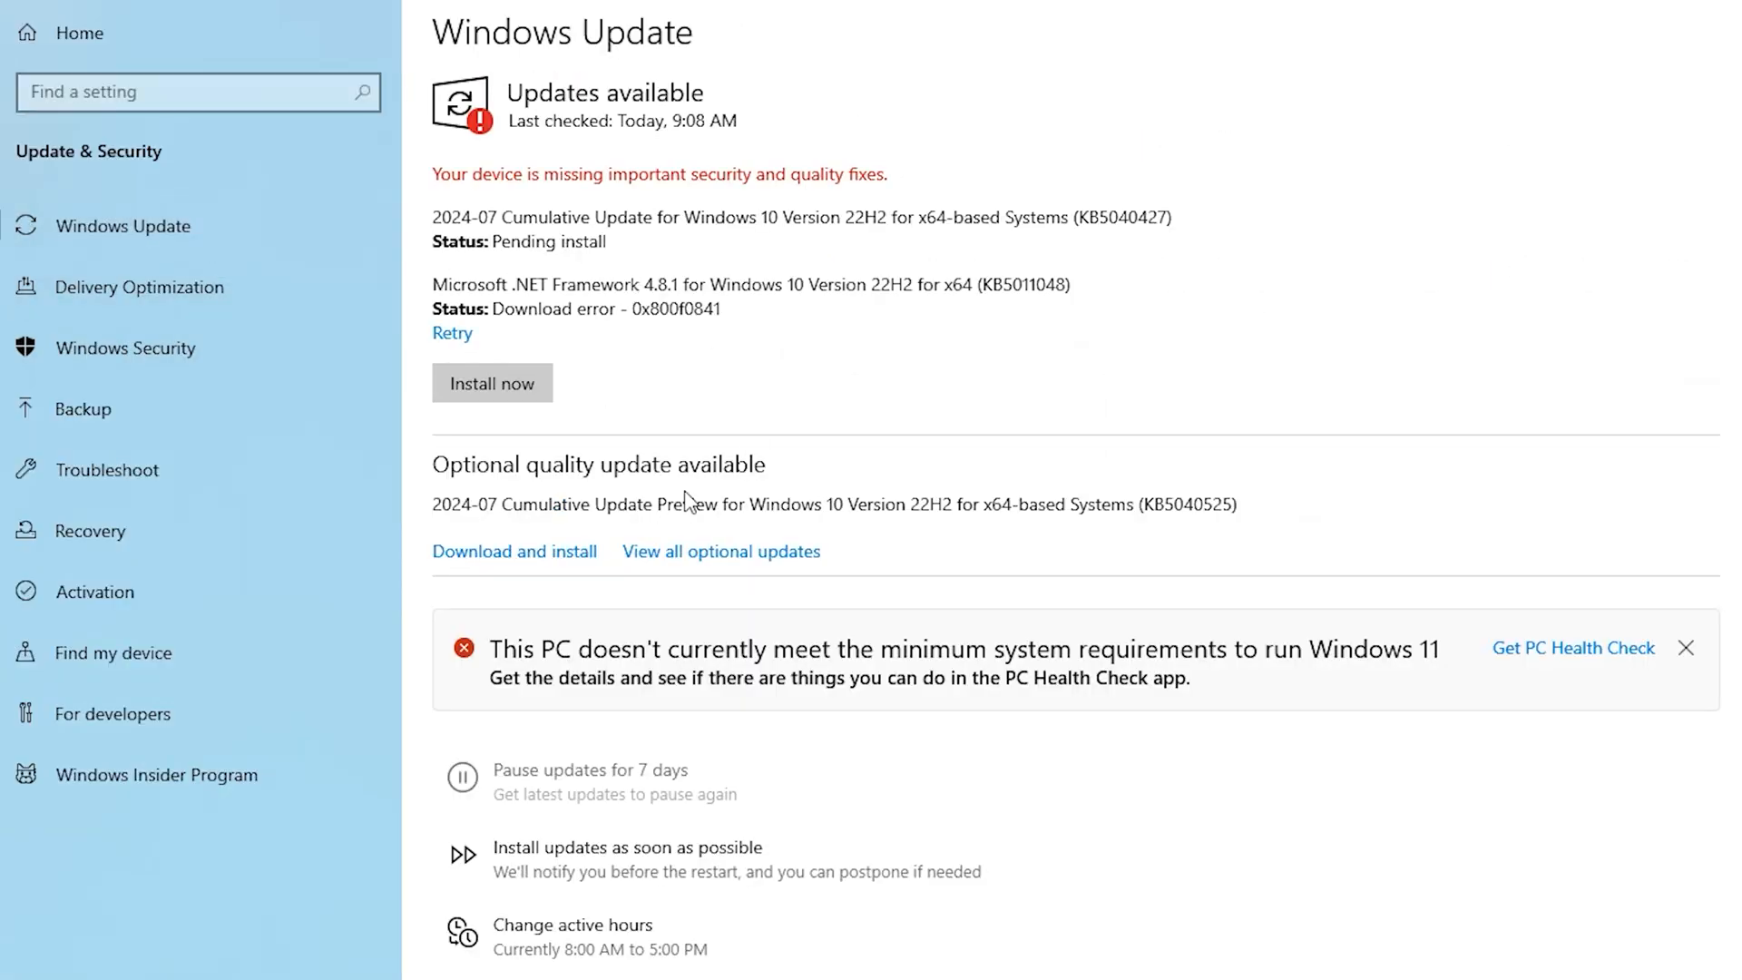
double_click(447, 504)
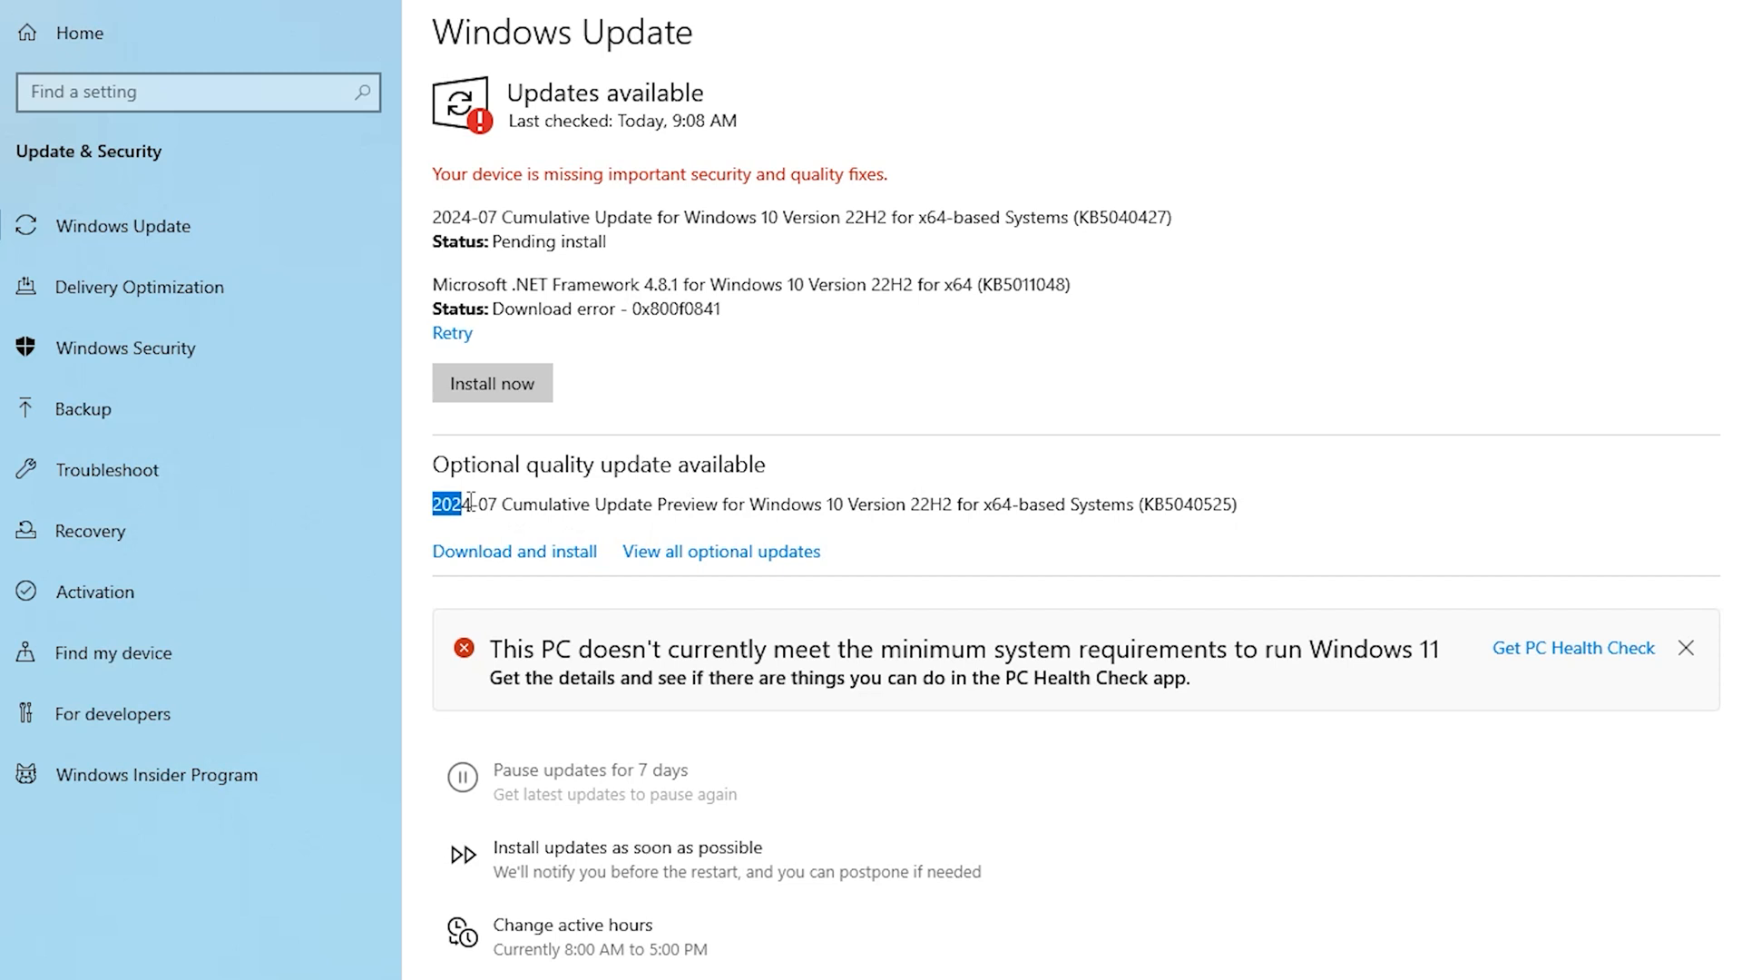
triple_click(778, 504)
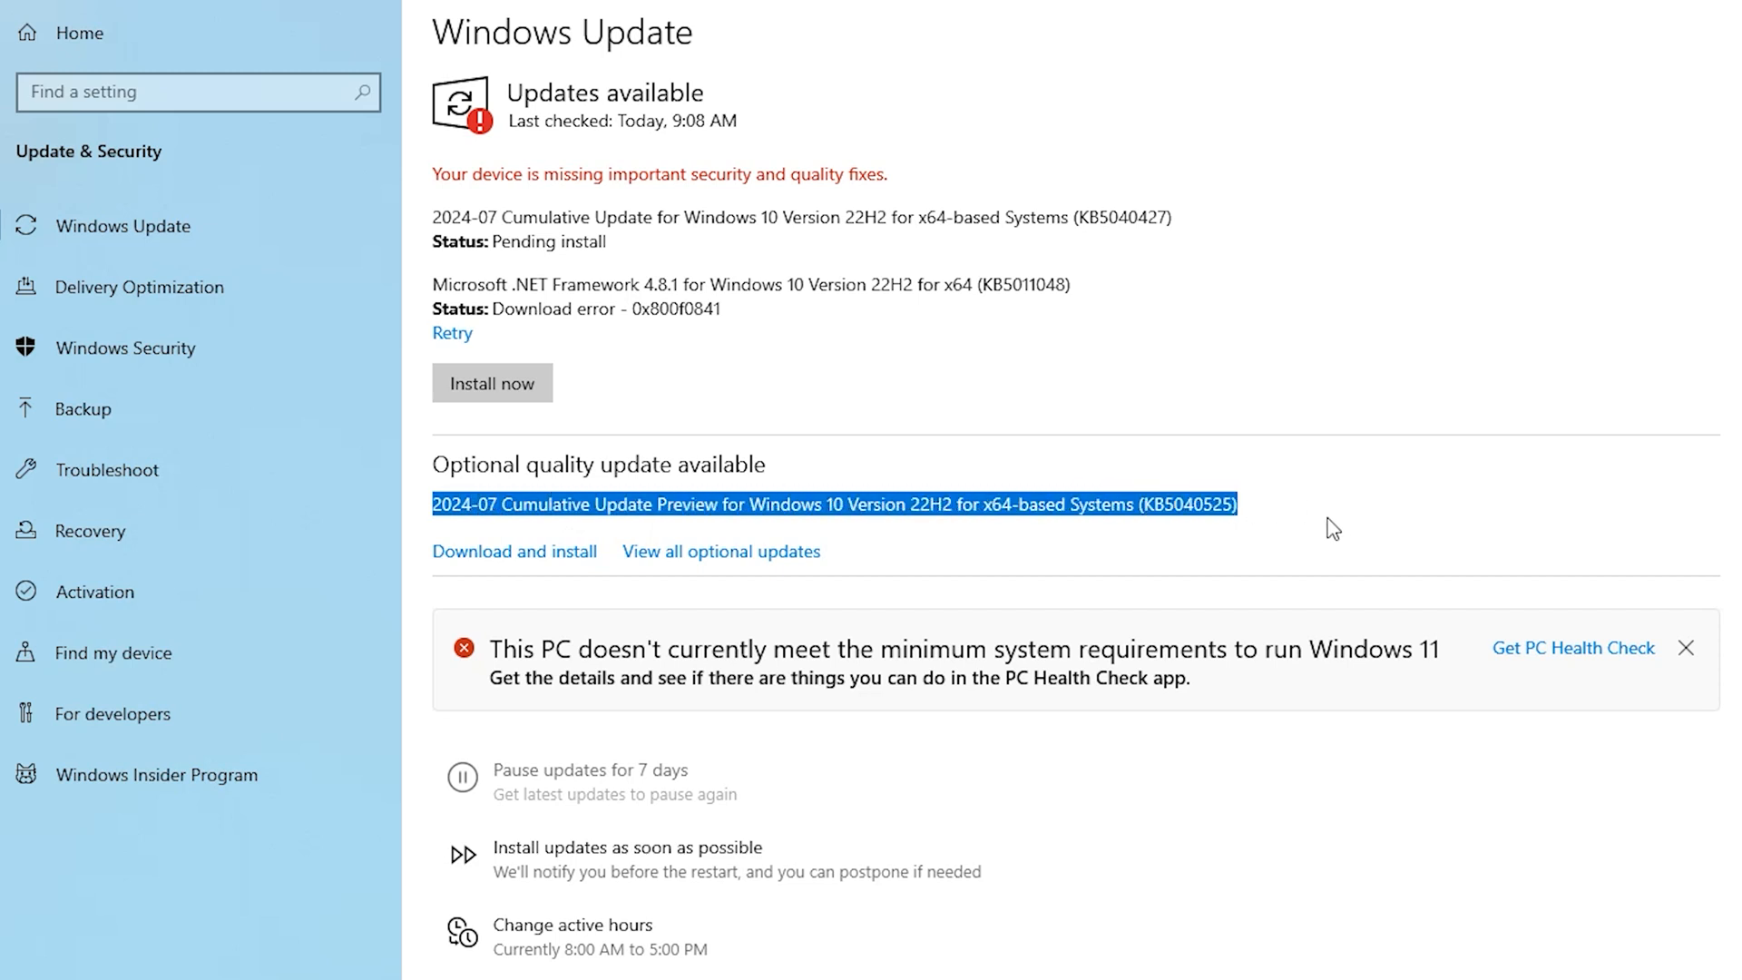
scroll(down, 3)
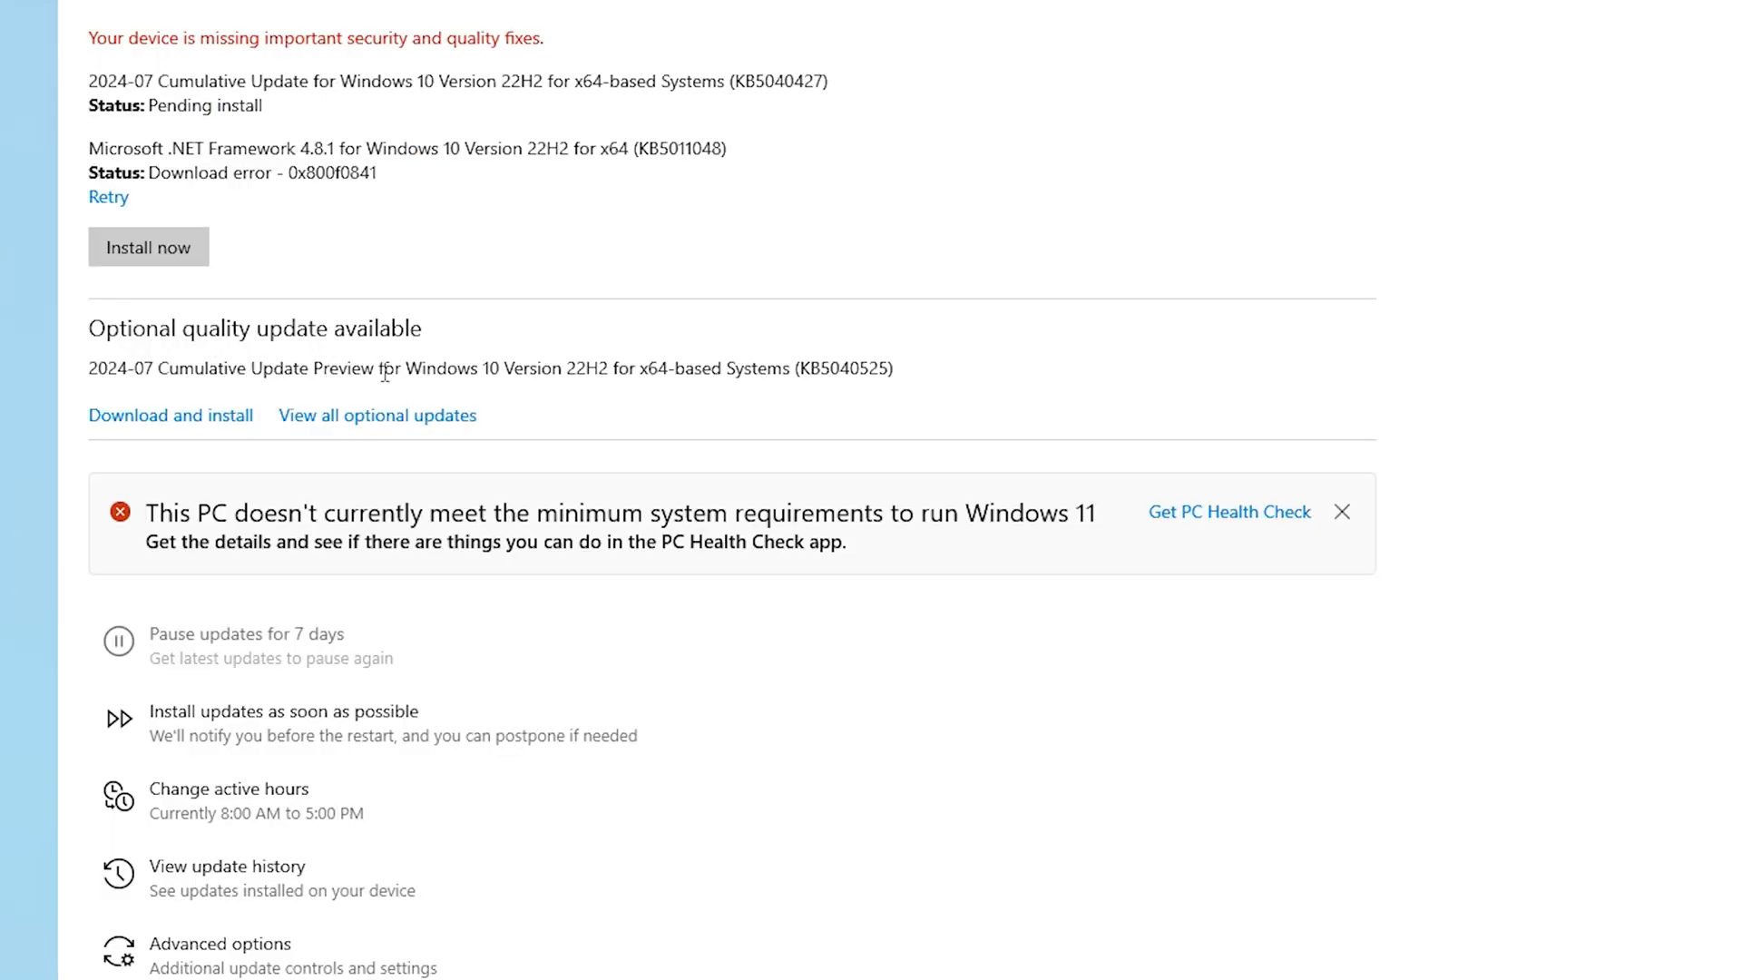
mouse_move(600, 375)
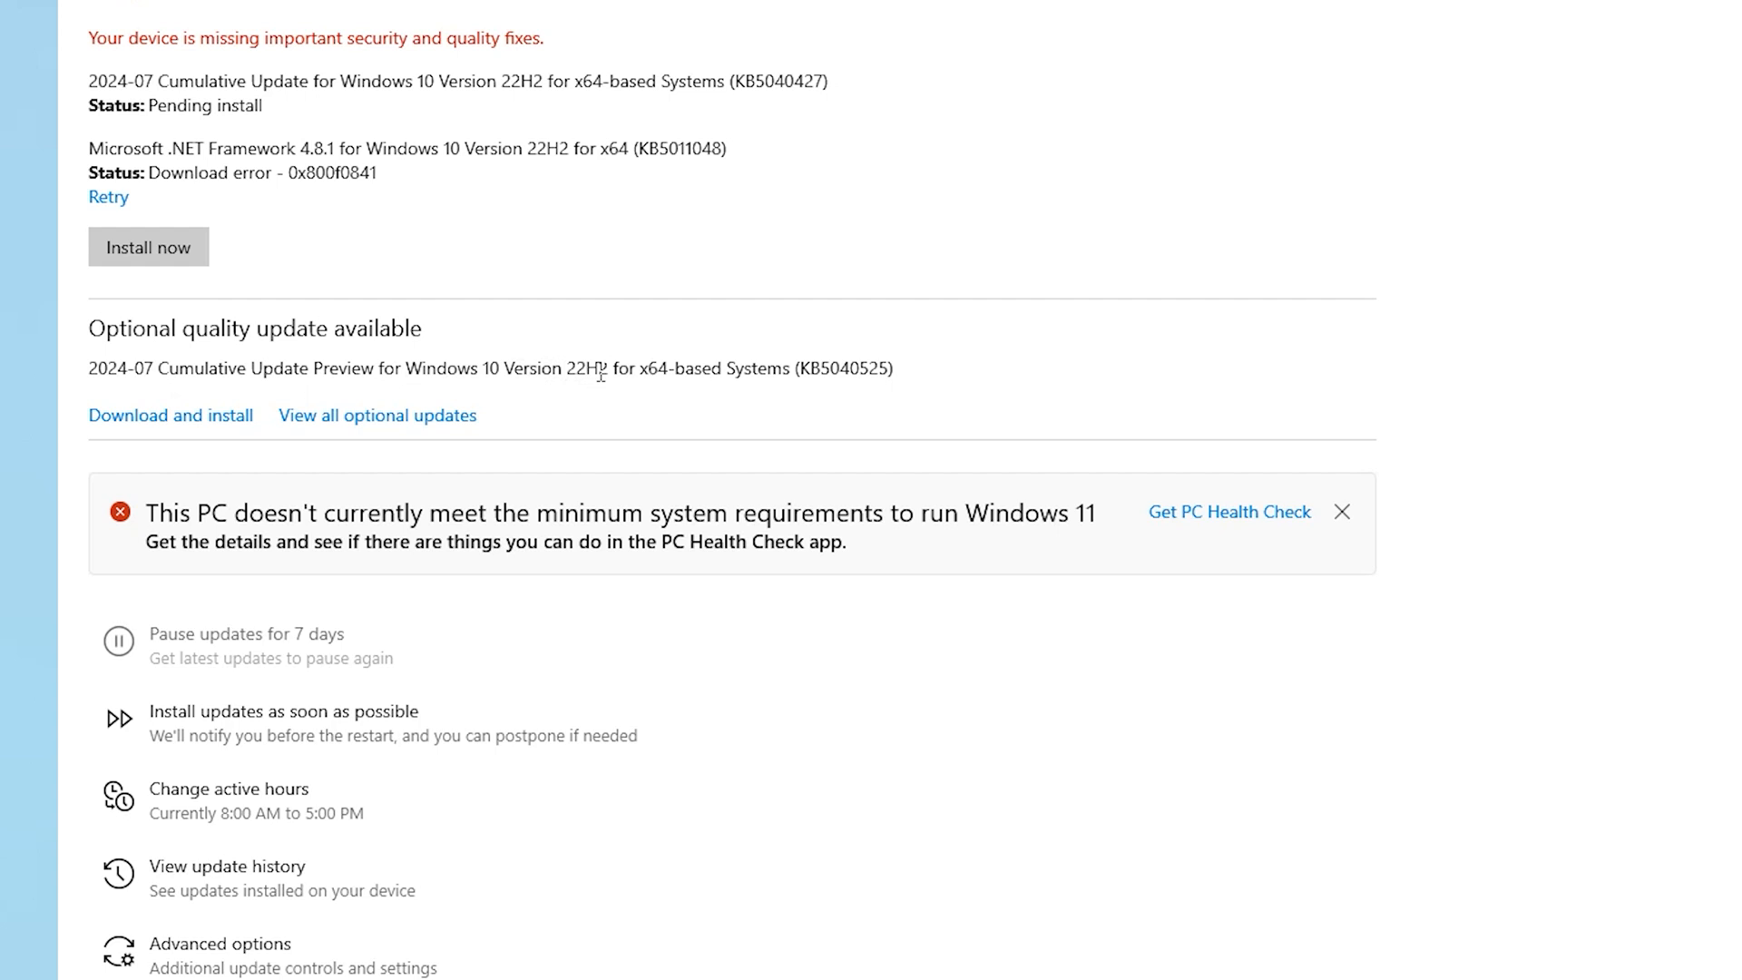
mouse_move(792, 376)
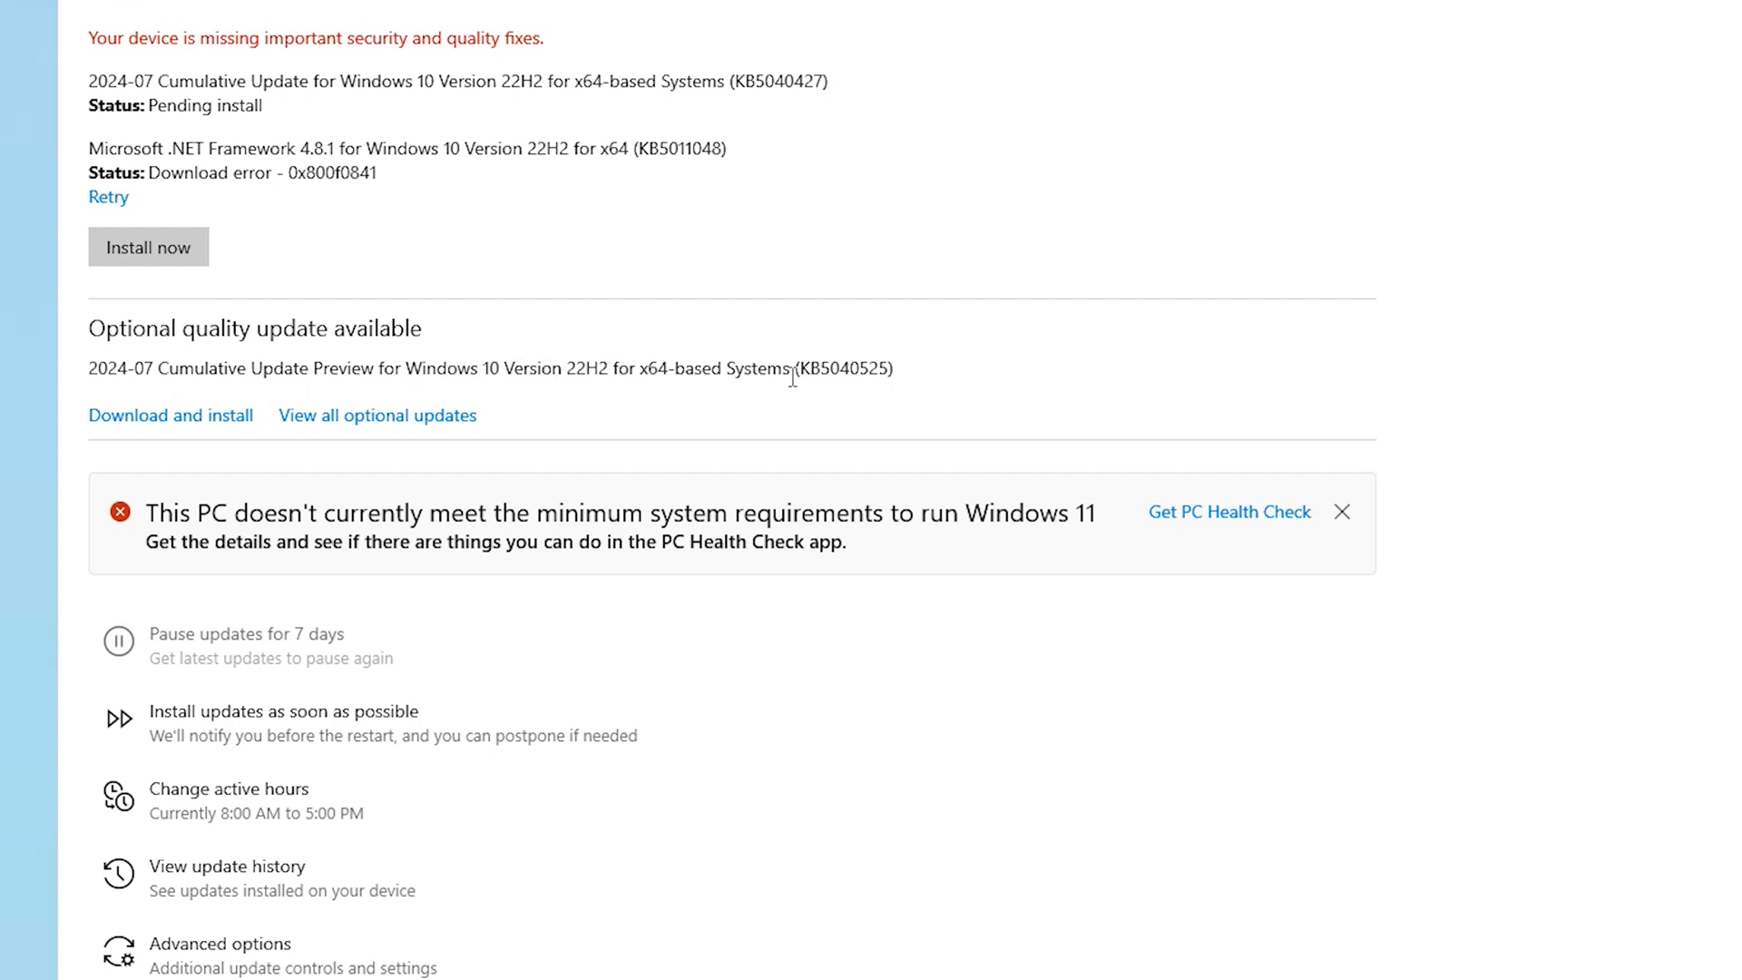
double_click(843, 367)
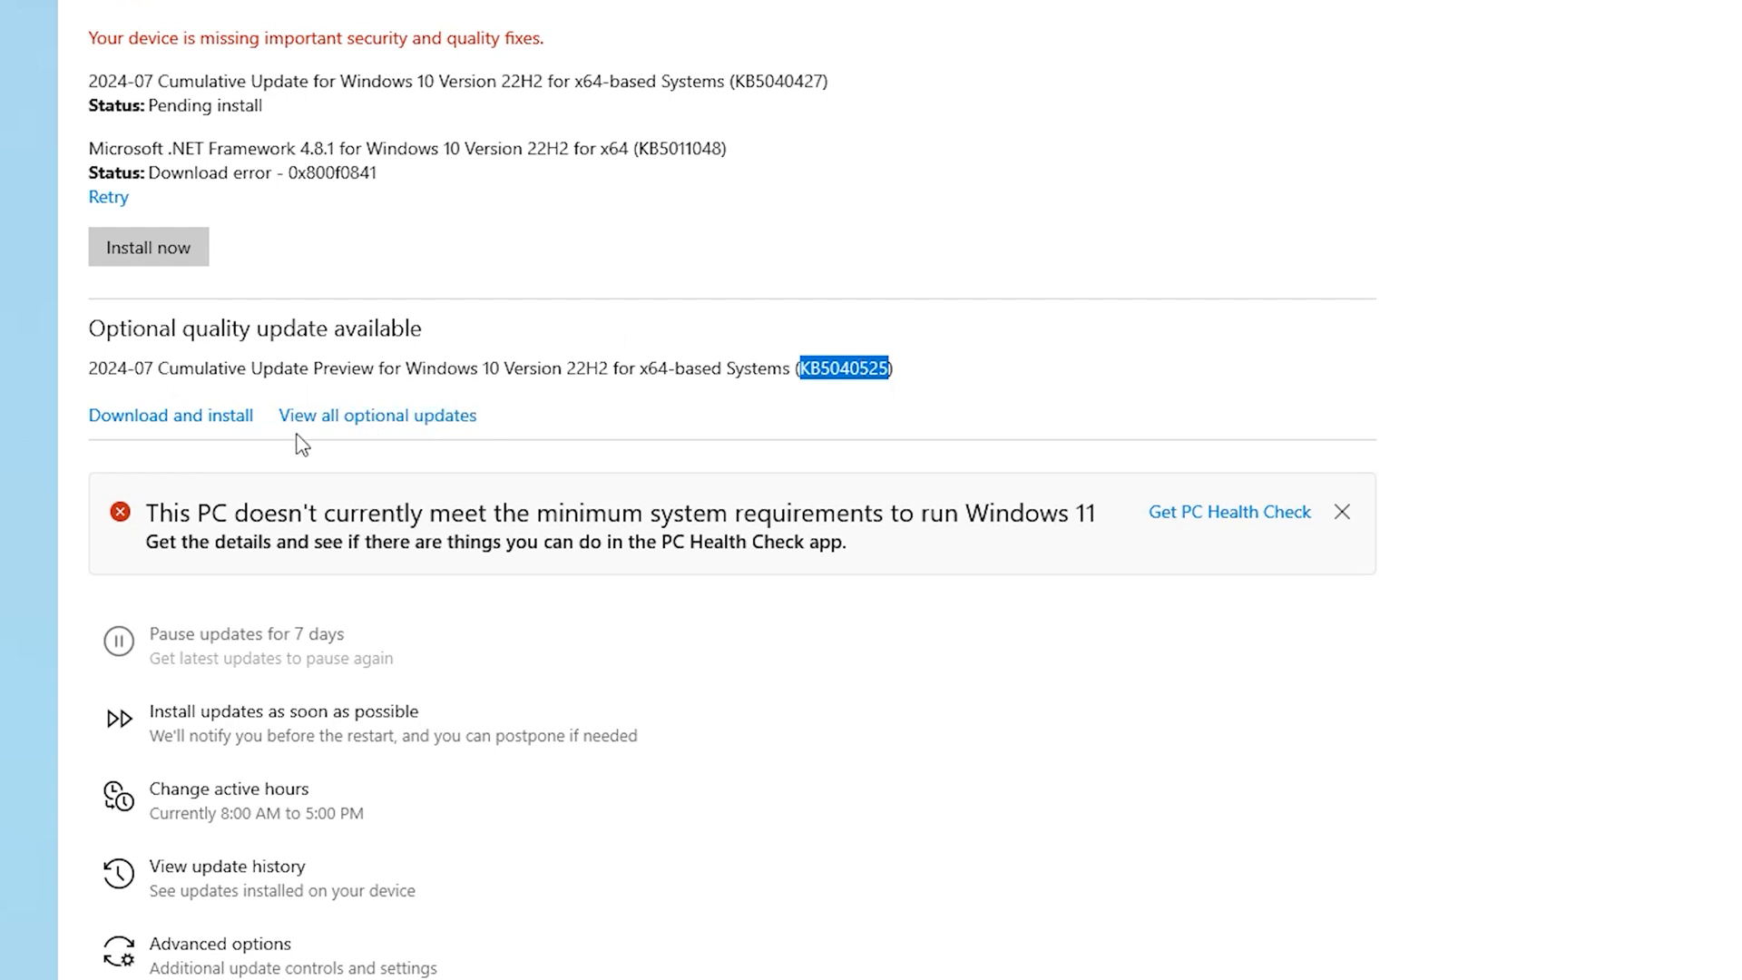
mouse_move(377, 427)
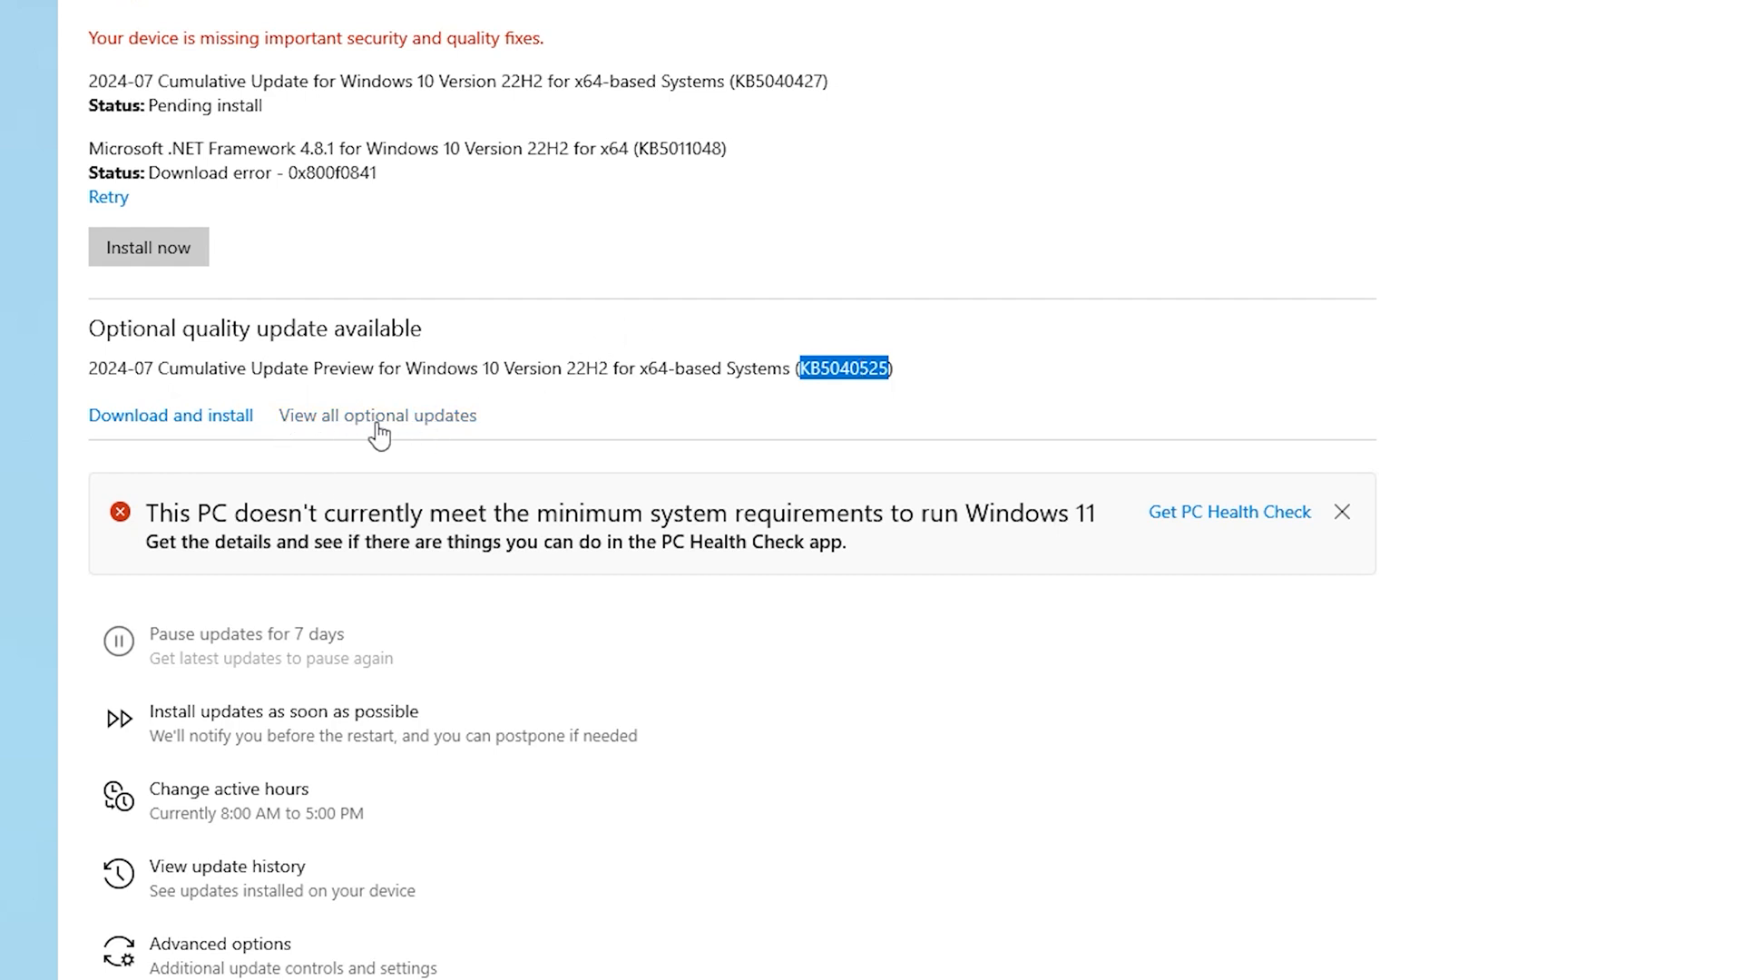
click(376, 415)
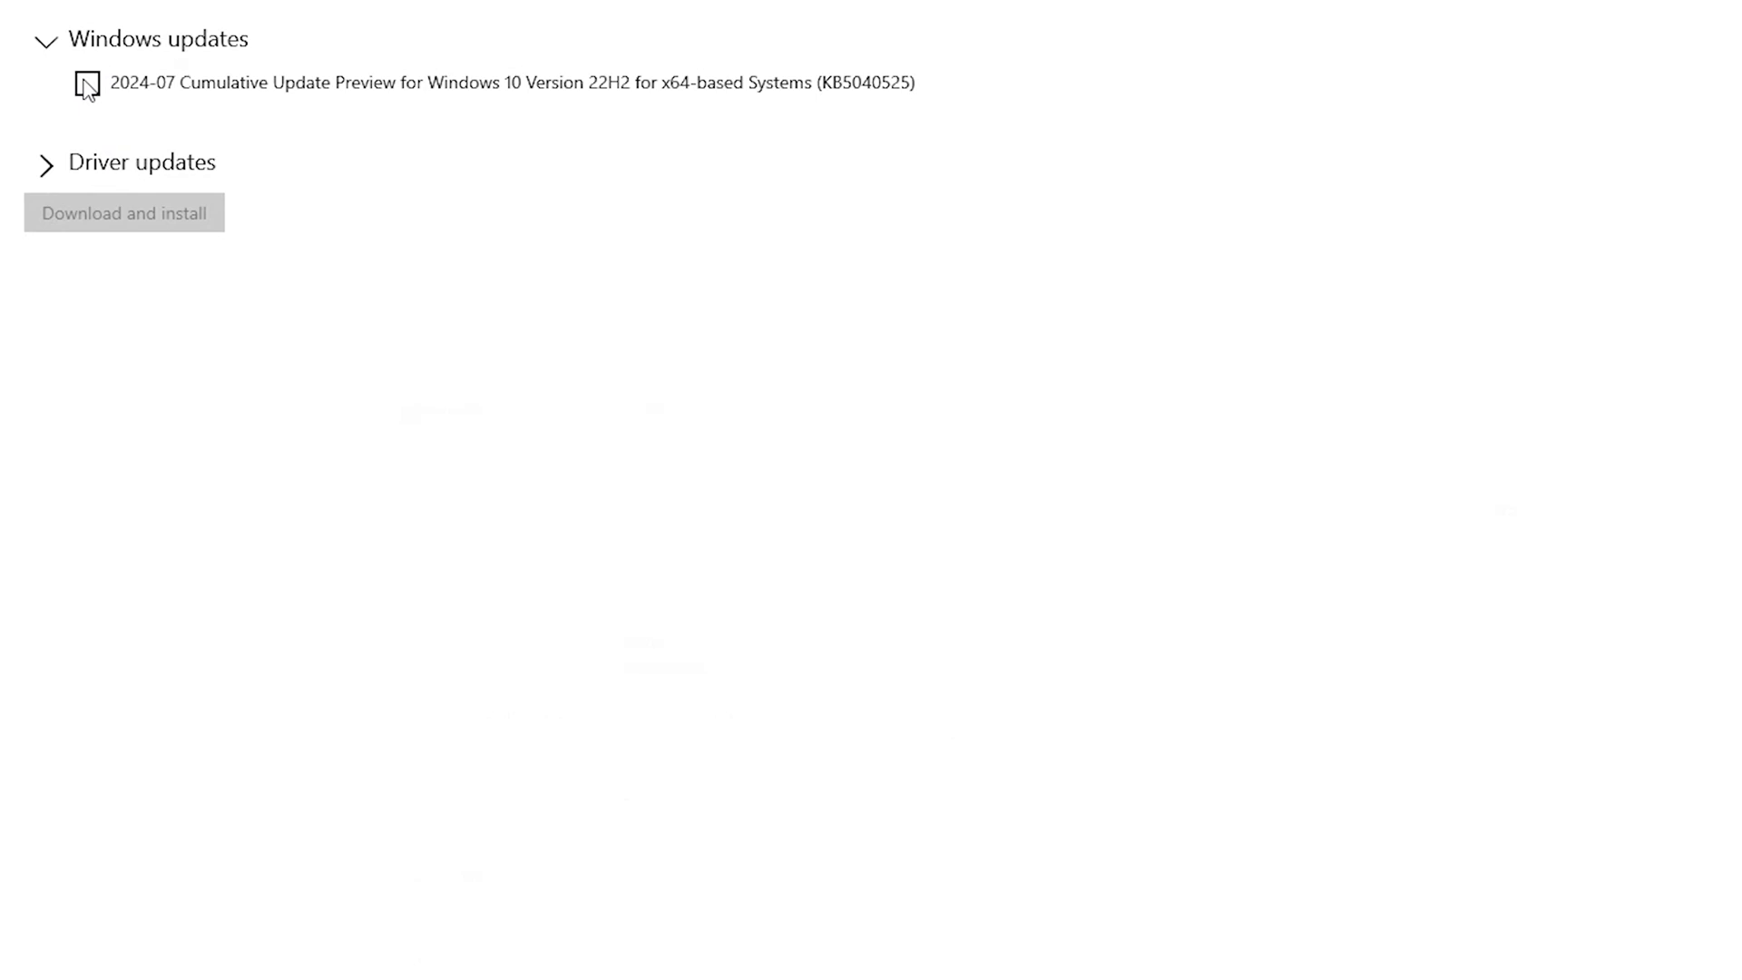
Step: Select the KB5040525 preview and VMware display driver and start Download and install
click(88, 83)
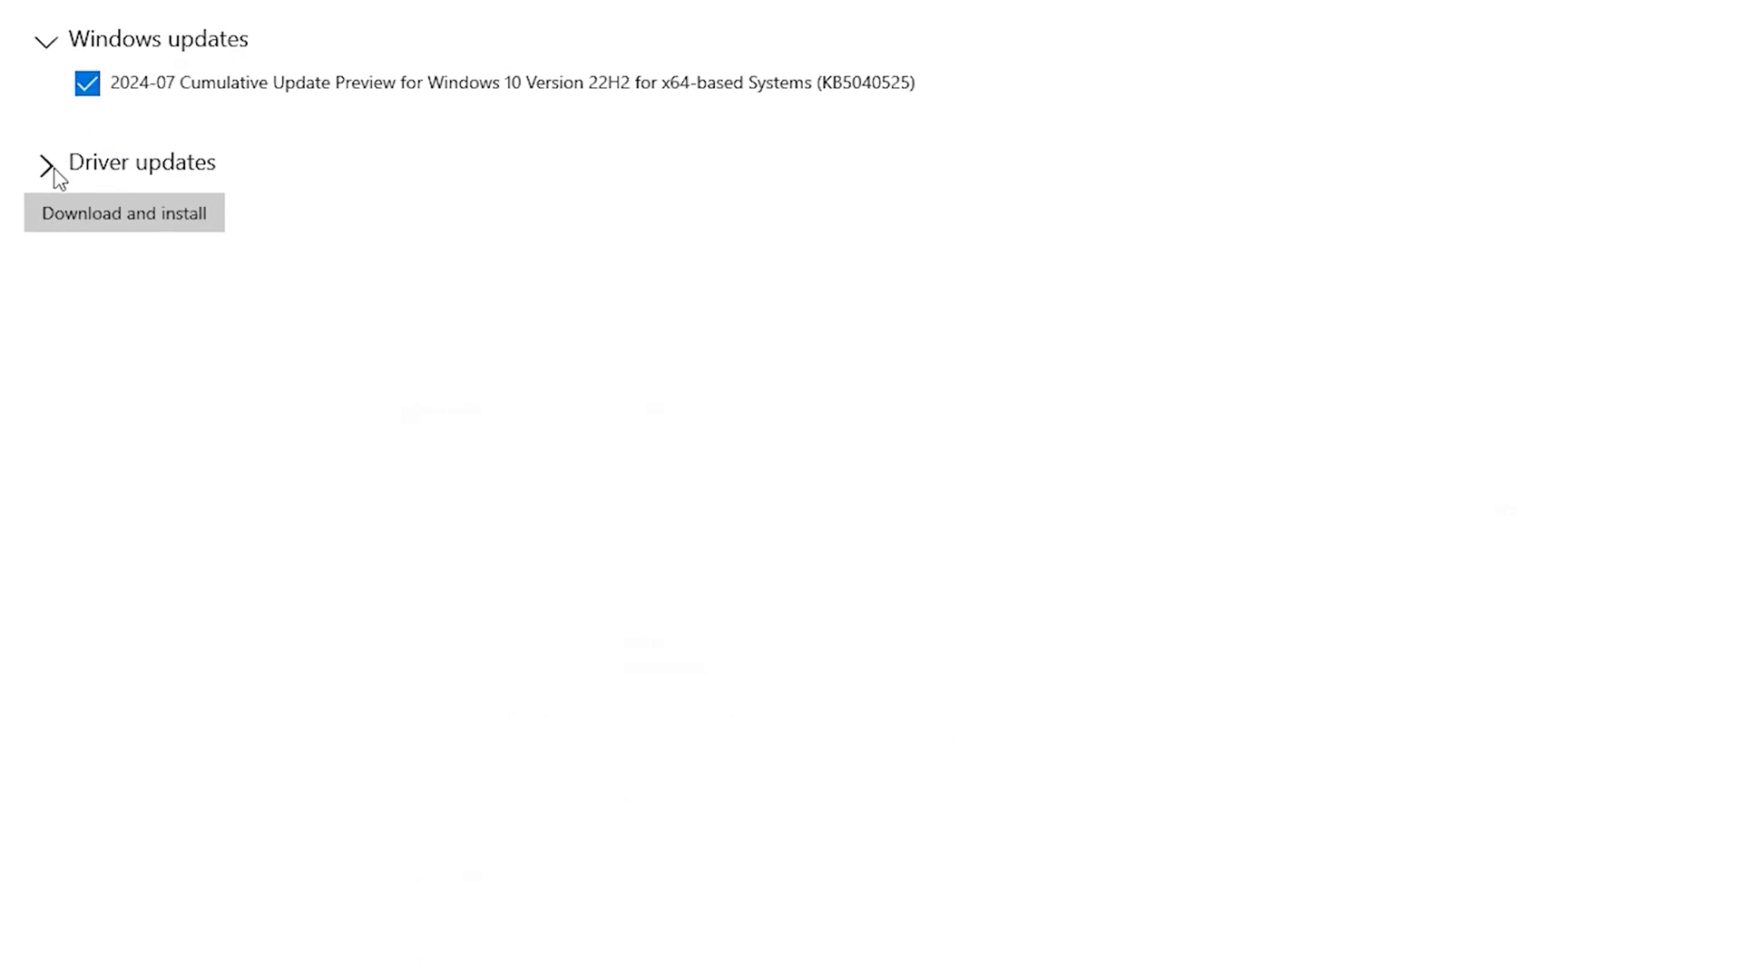
click(44, 163)
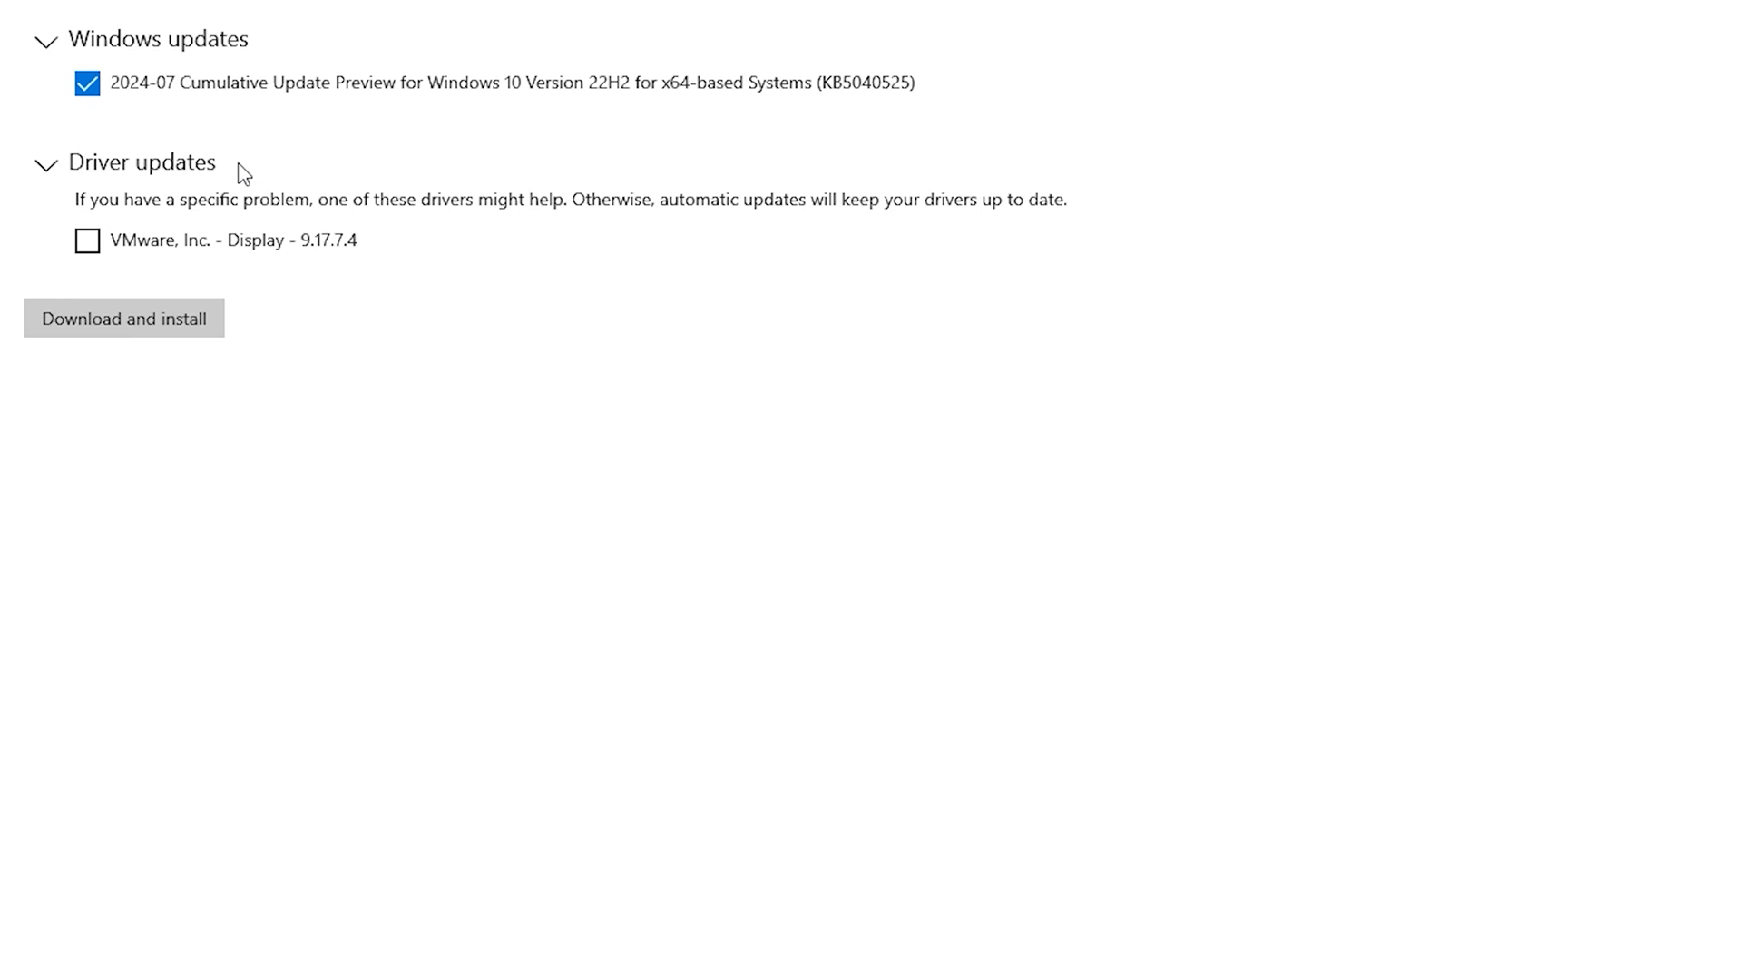
click(87, 240)
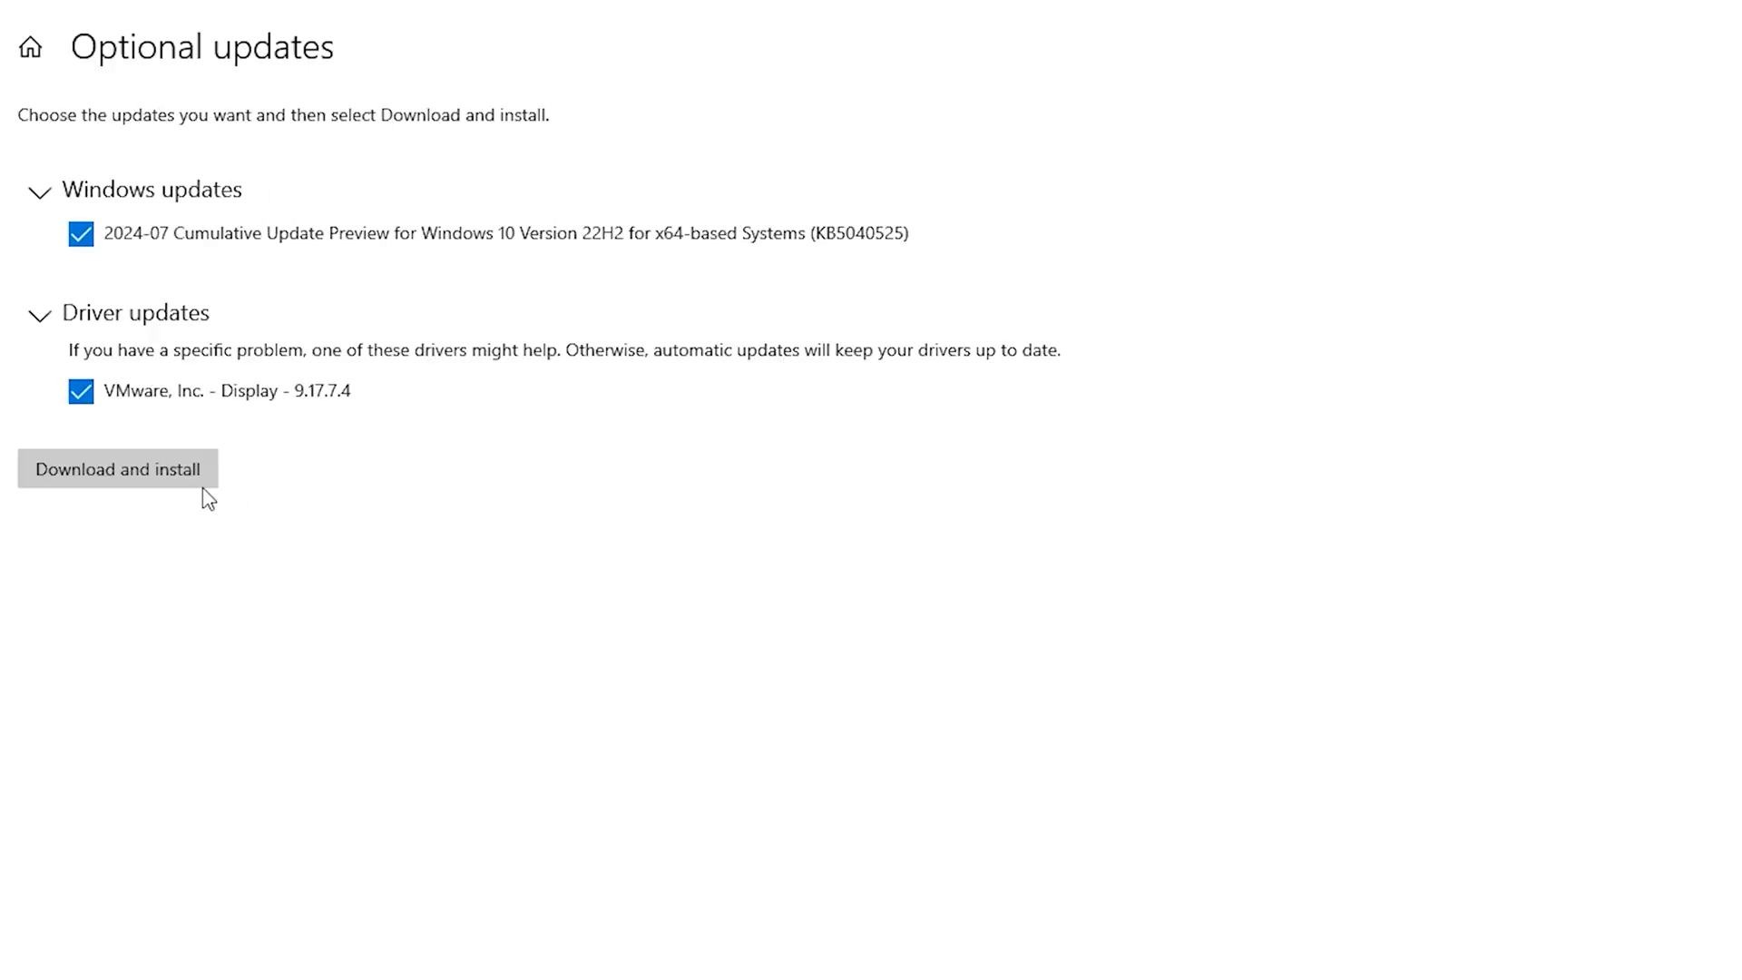
mouse_move(679, 494)
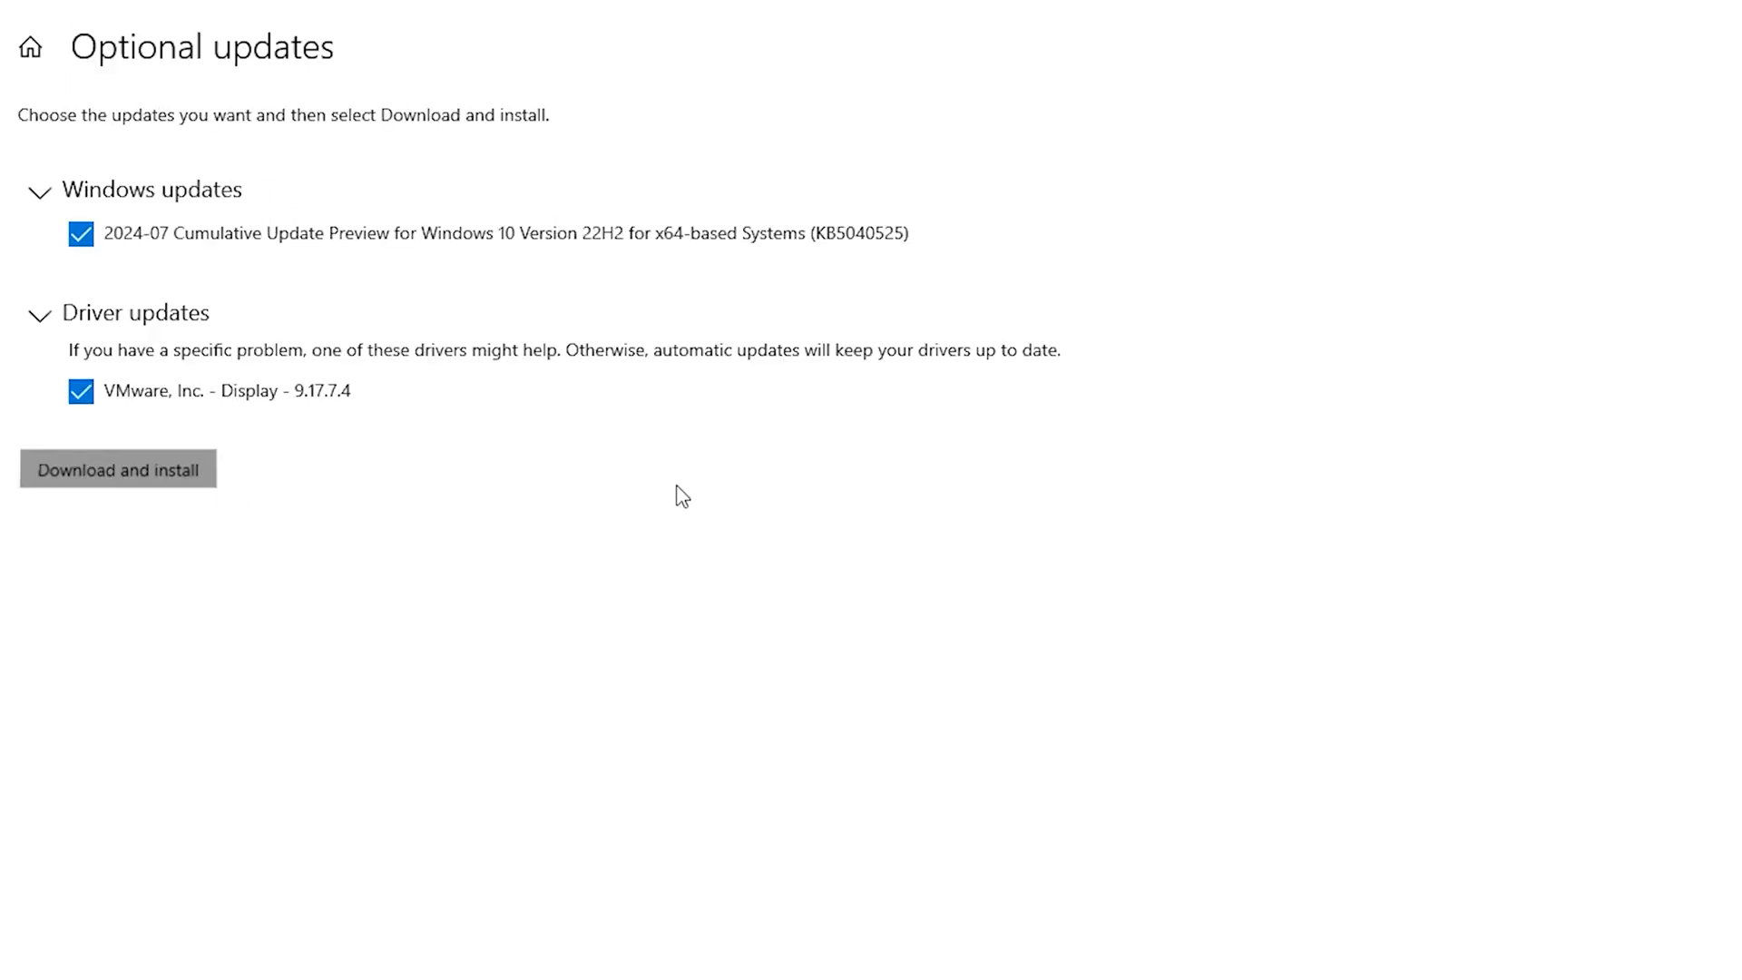
click(118, 469)
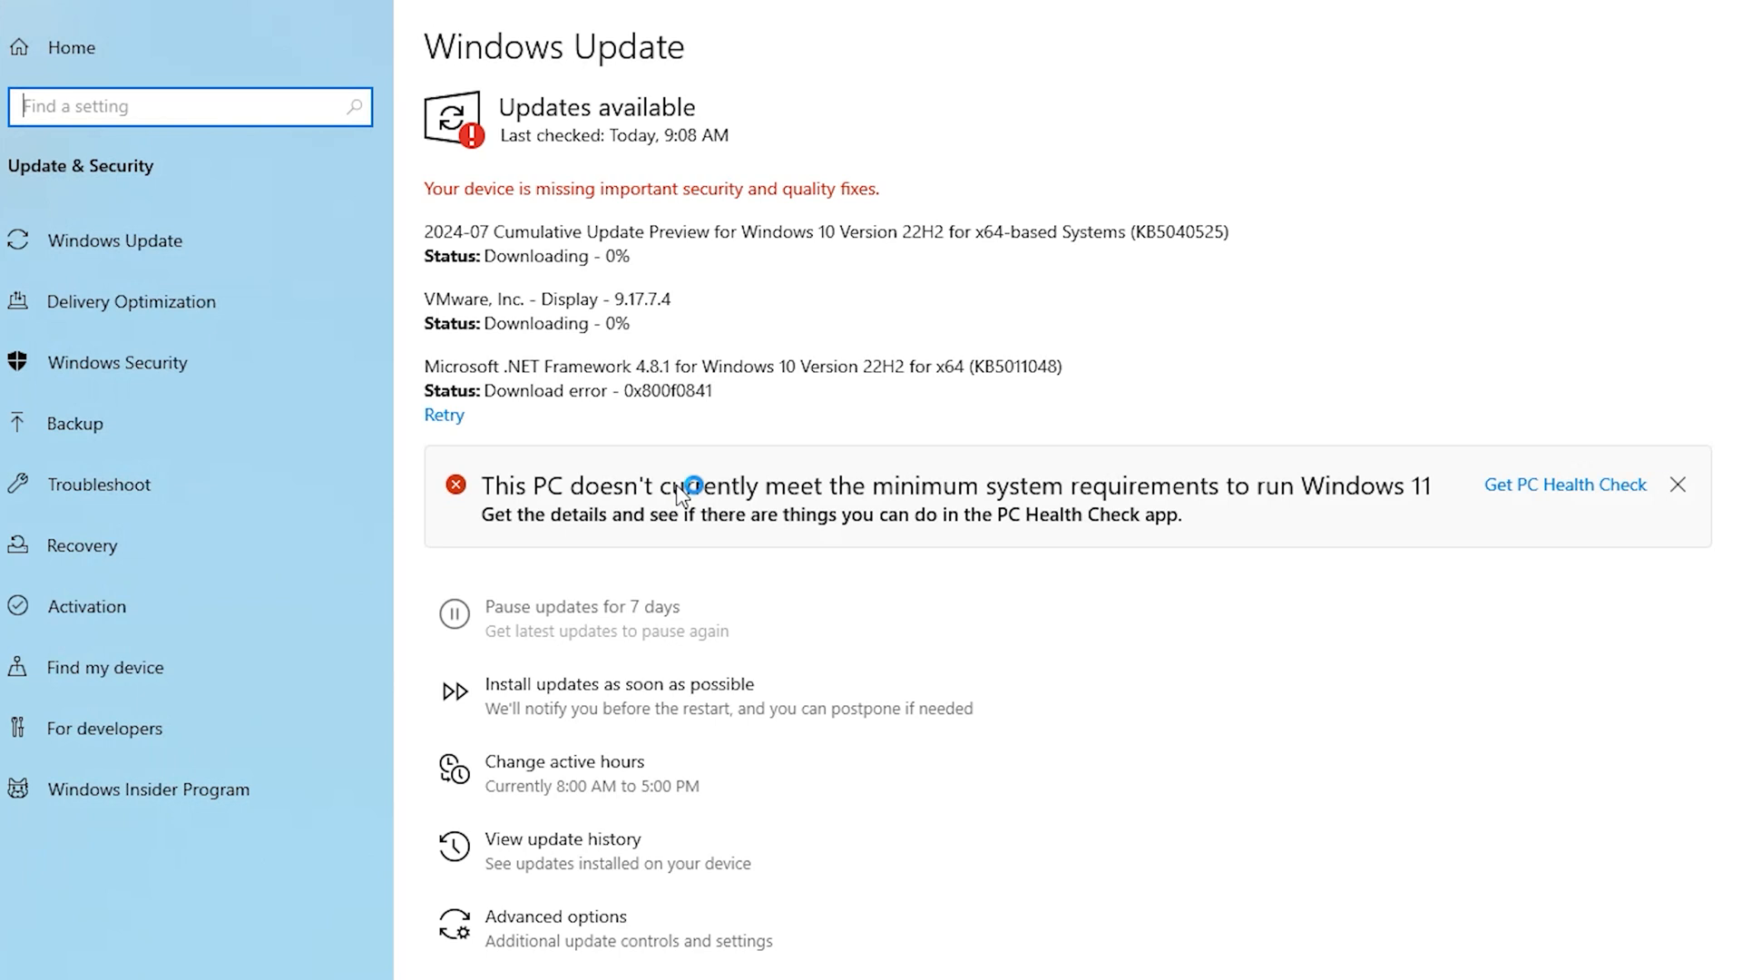
mouse_move(590, 282)
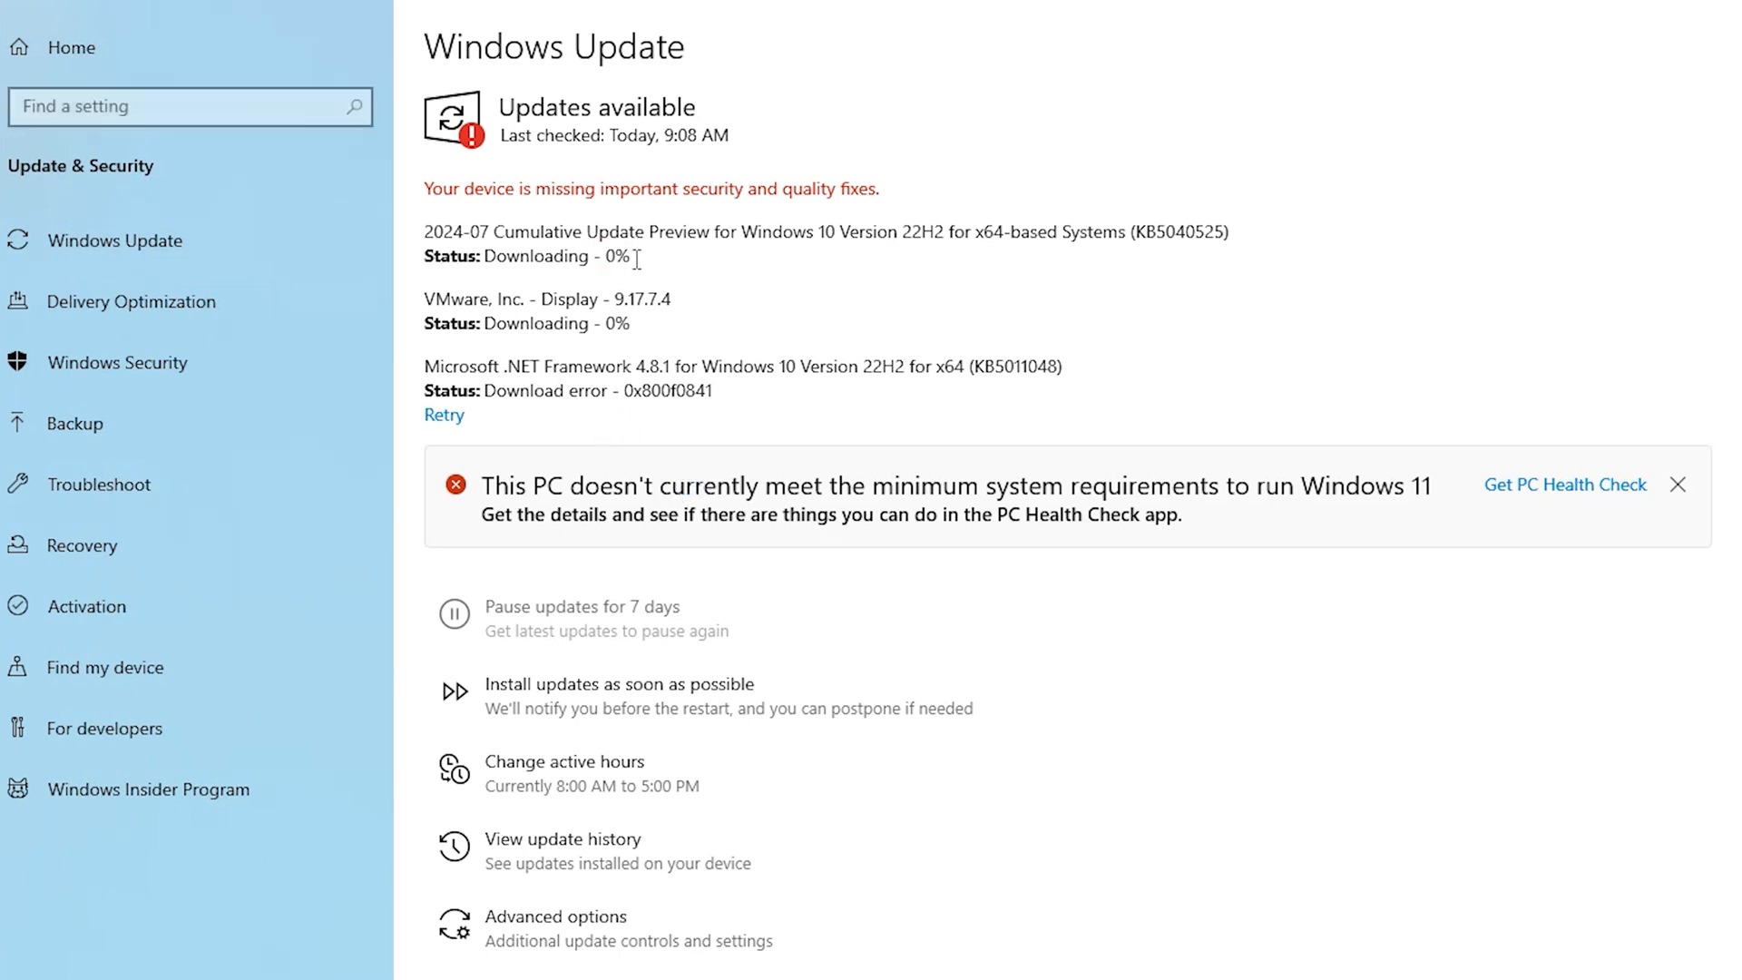
mouse_move(852, 224)
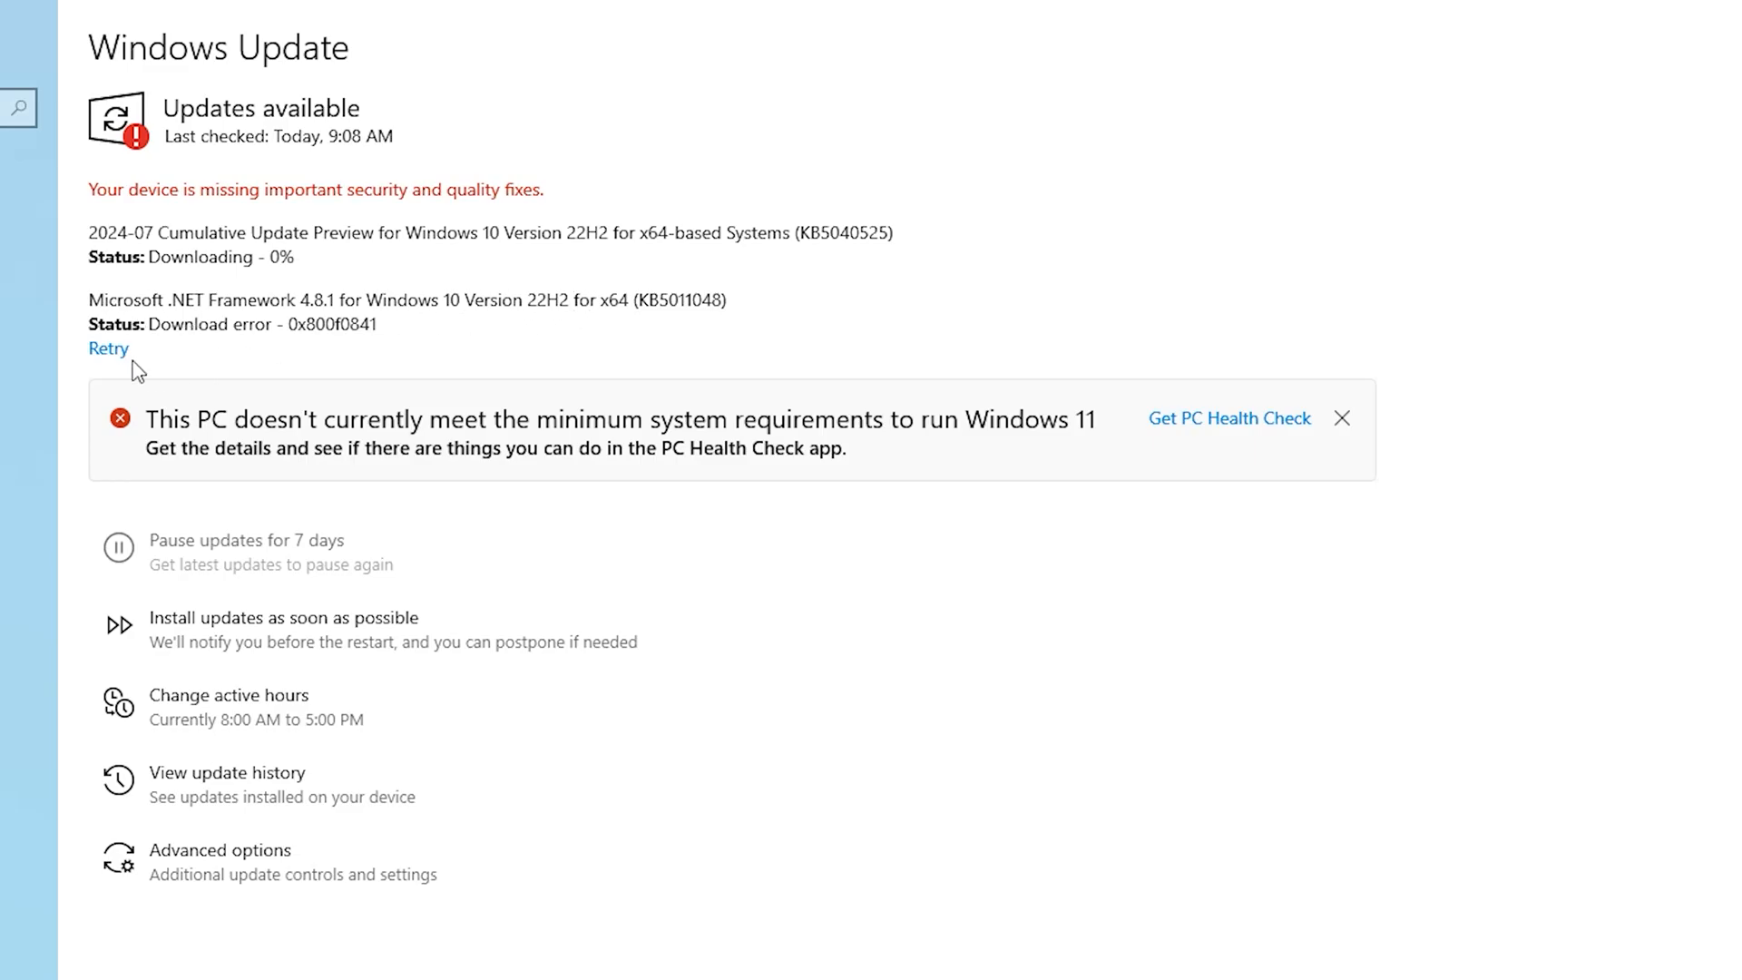
Step: Retry the failed .NET Framework 4.8.1 download so both updates reach Pending restart
click(108, 348)
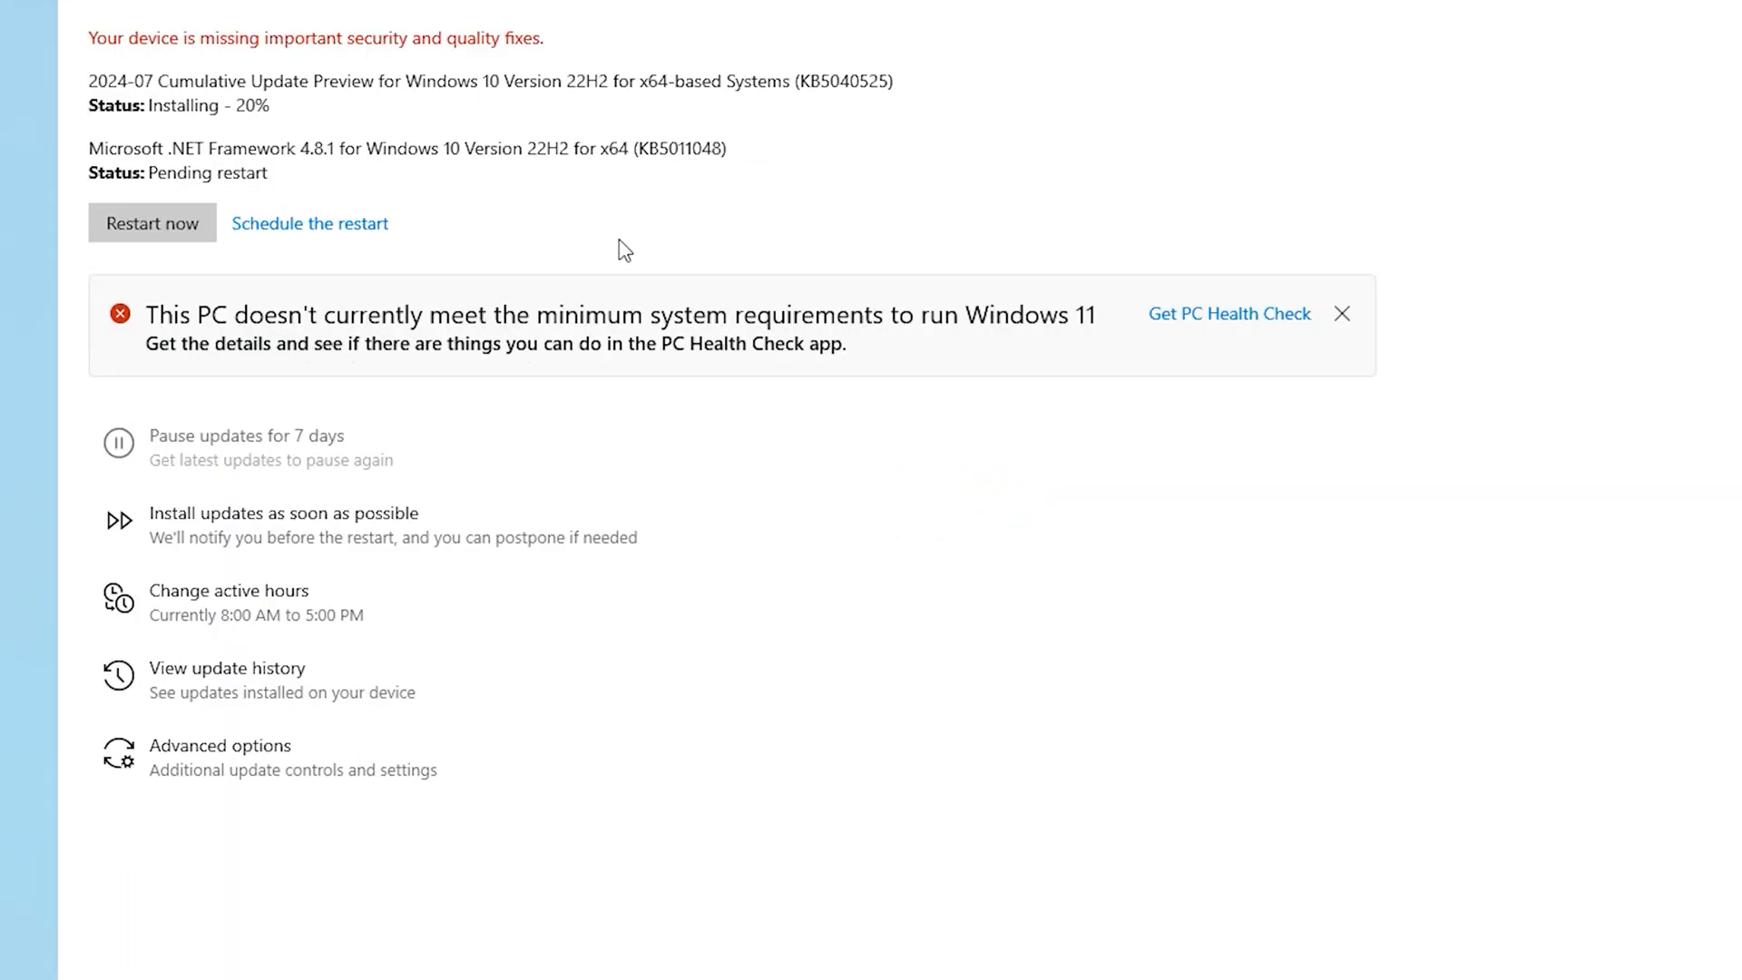
mouse_move(927, 64)
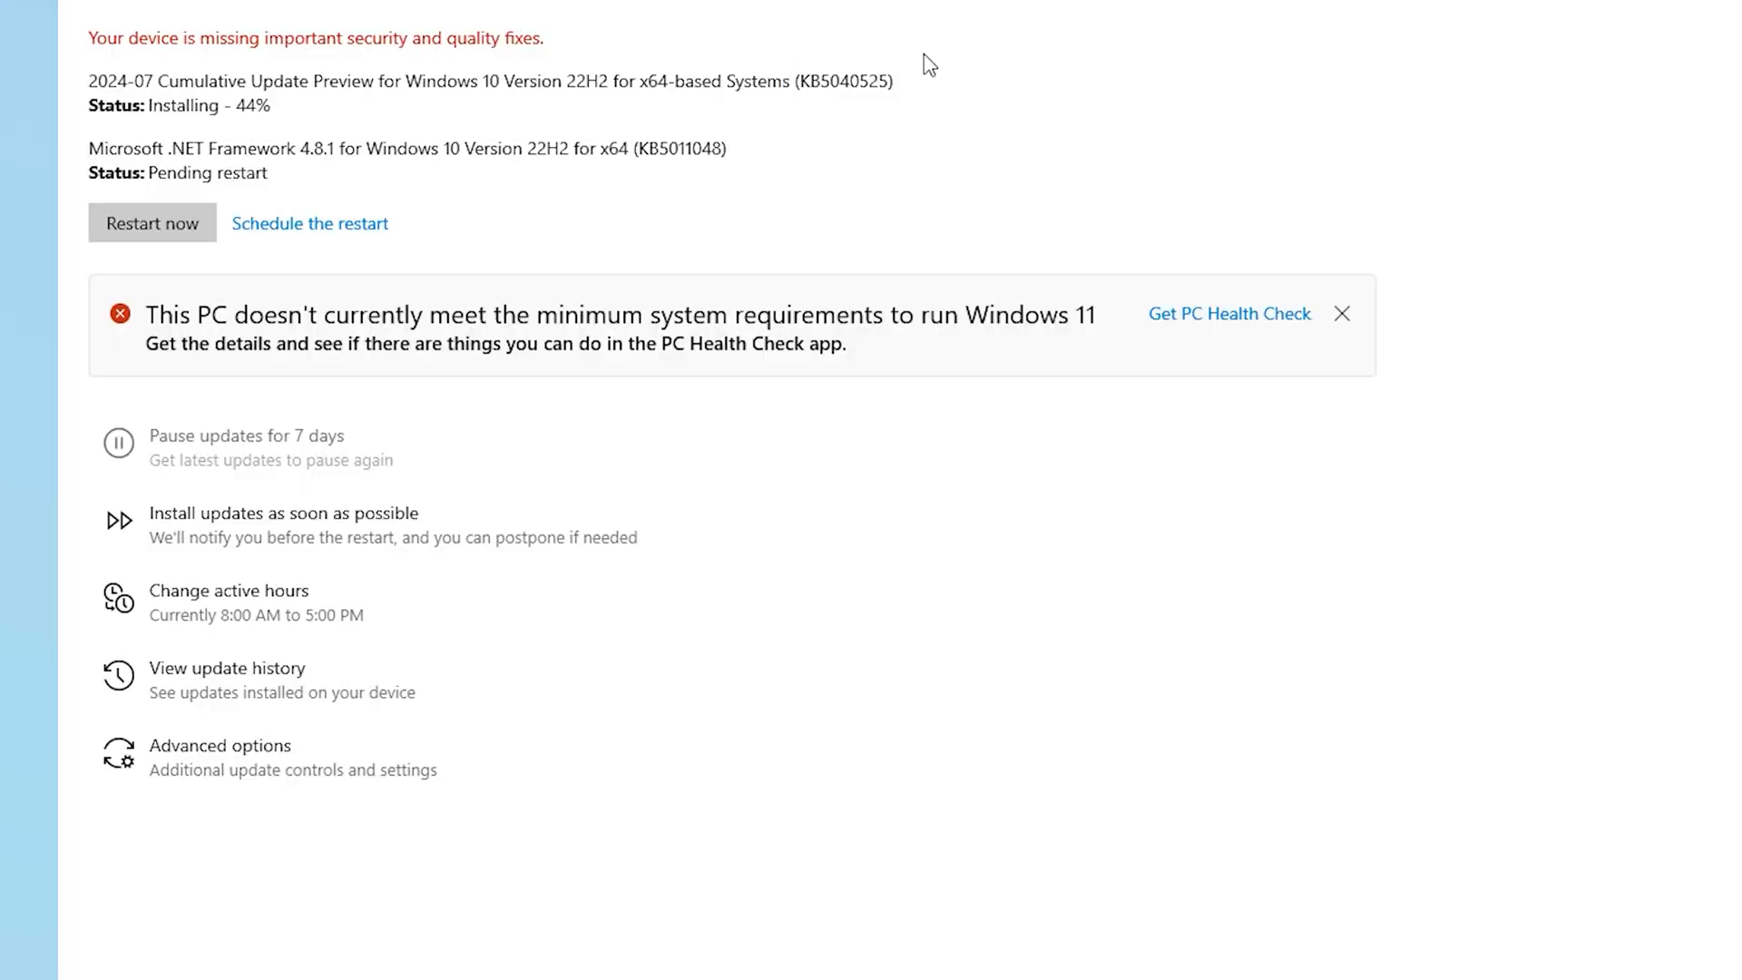
mouse_move(99, 71)
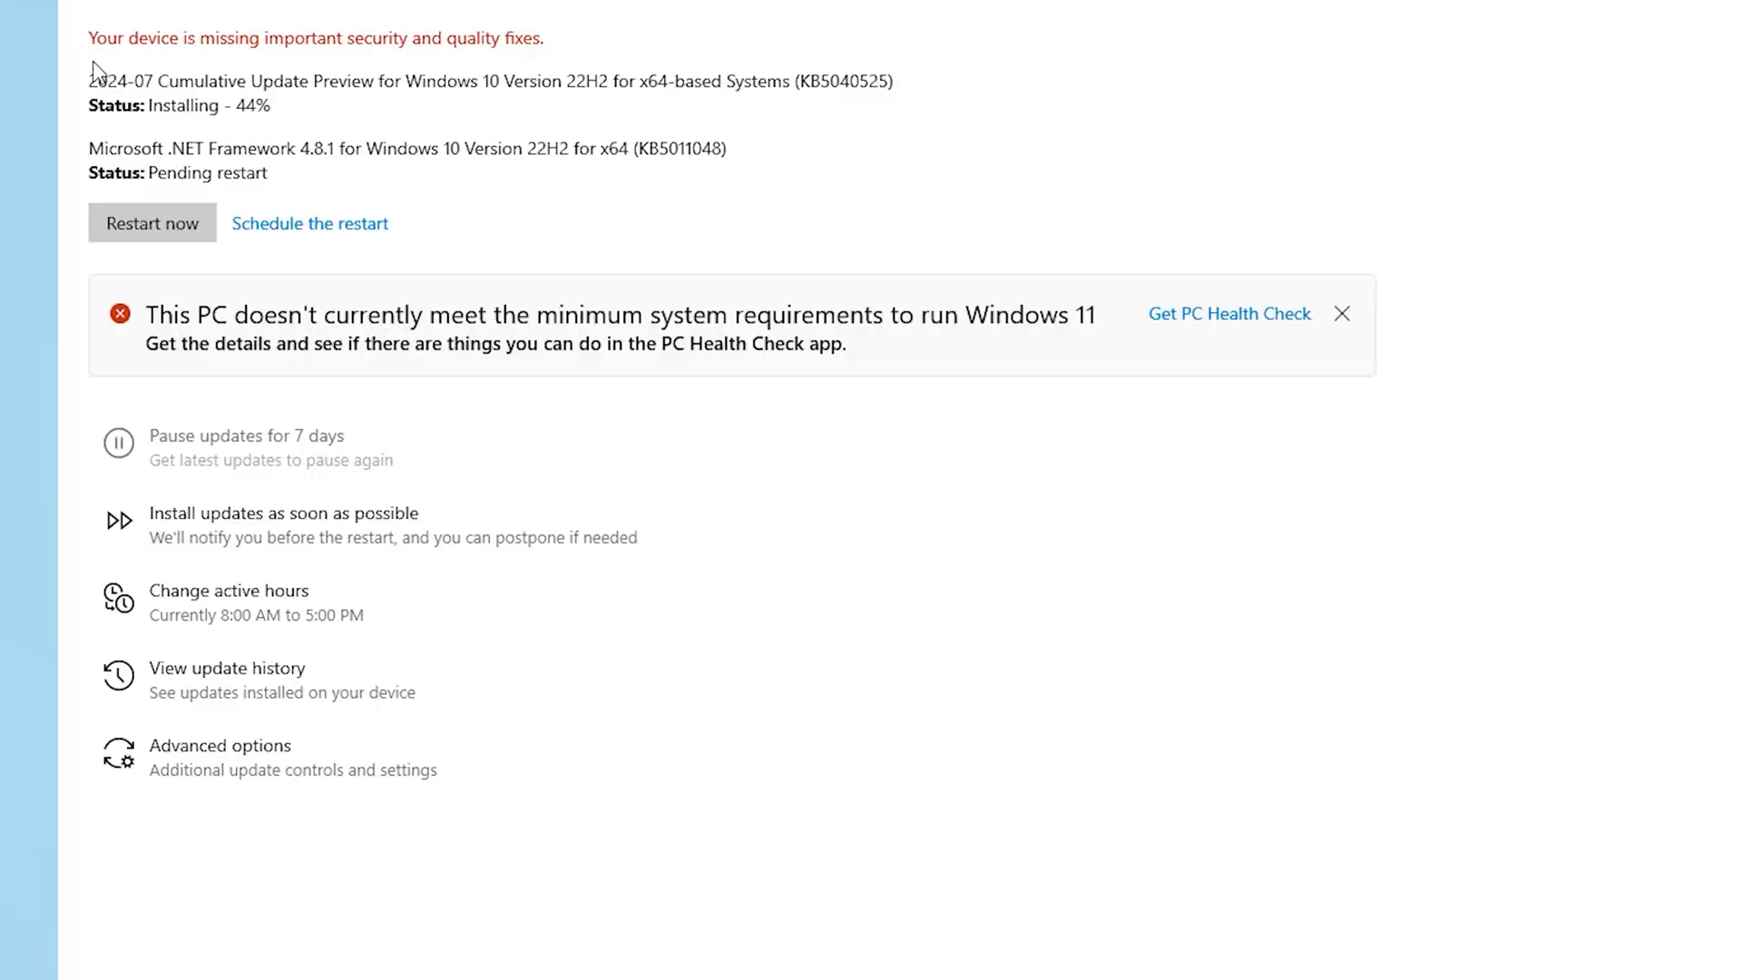
mouse_move(315, 109)
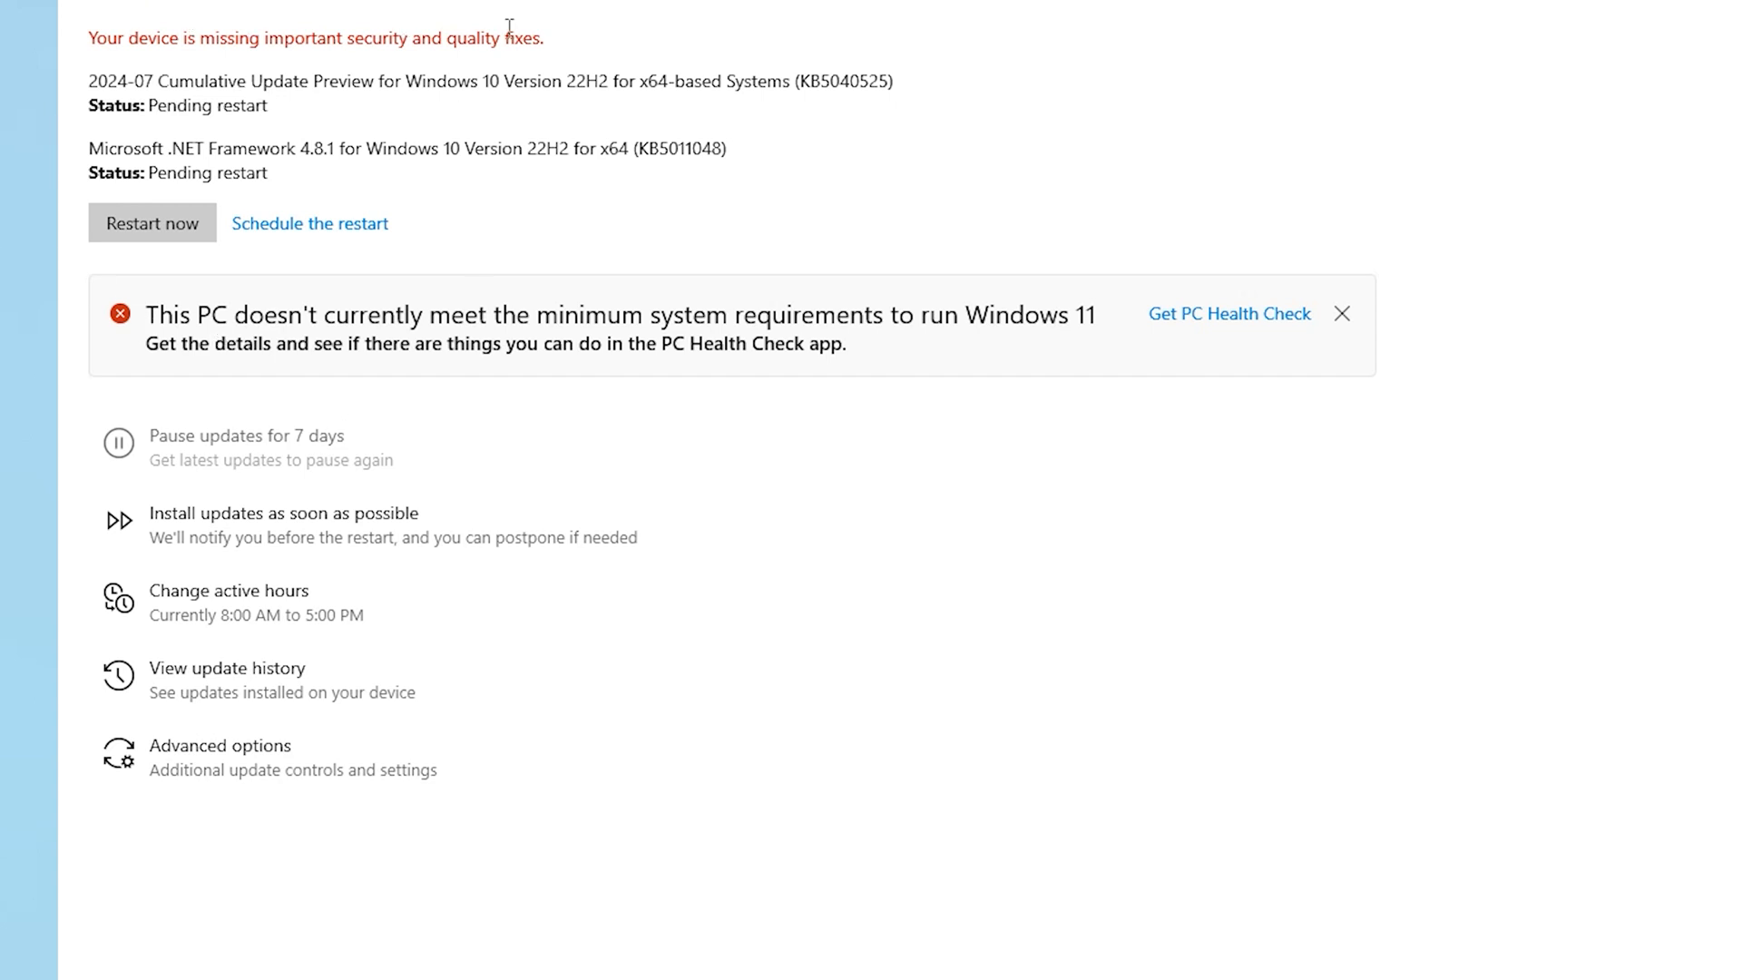
mouse_move(310, 223)
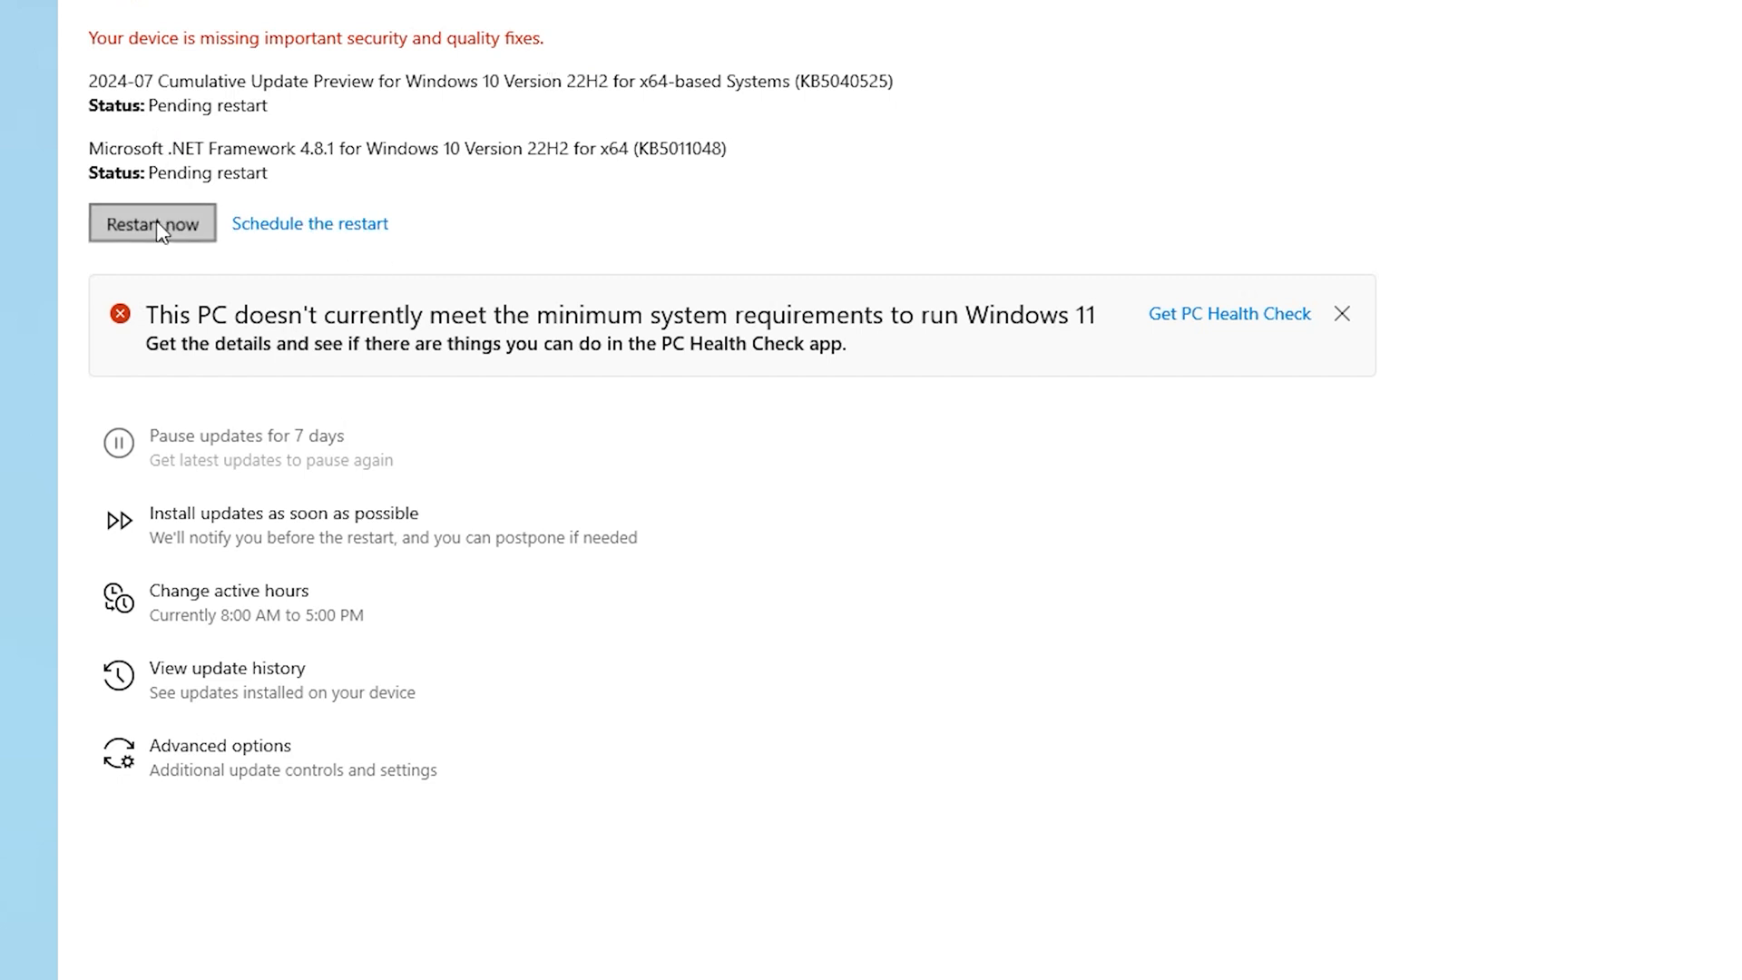
Step: Restart now to apply the updates, then sign back in with the password
click(152, 224)
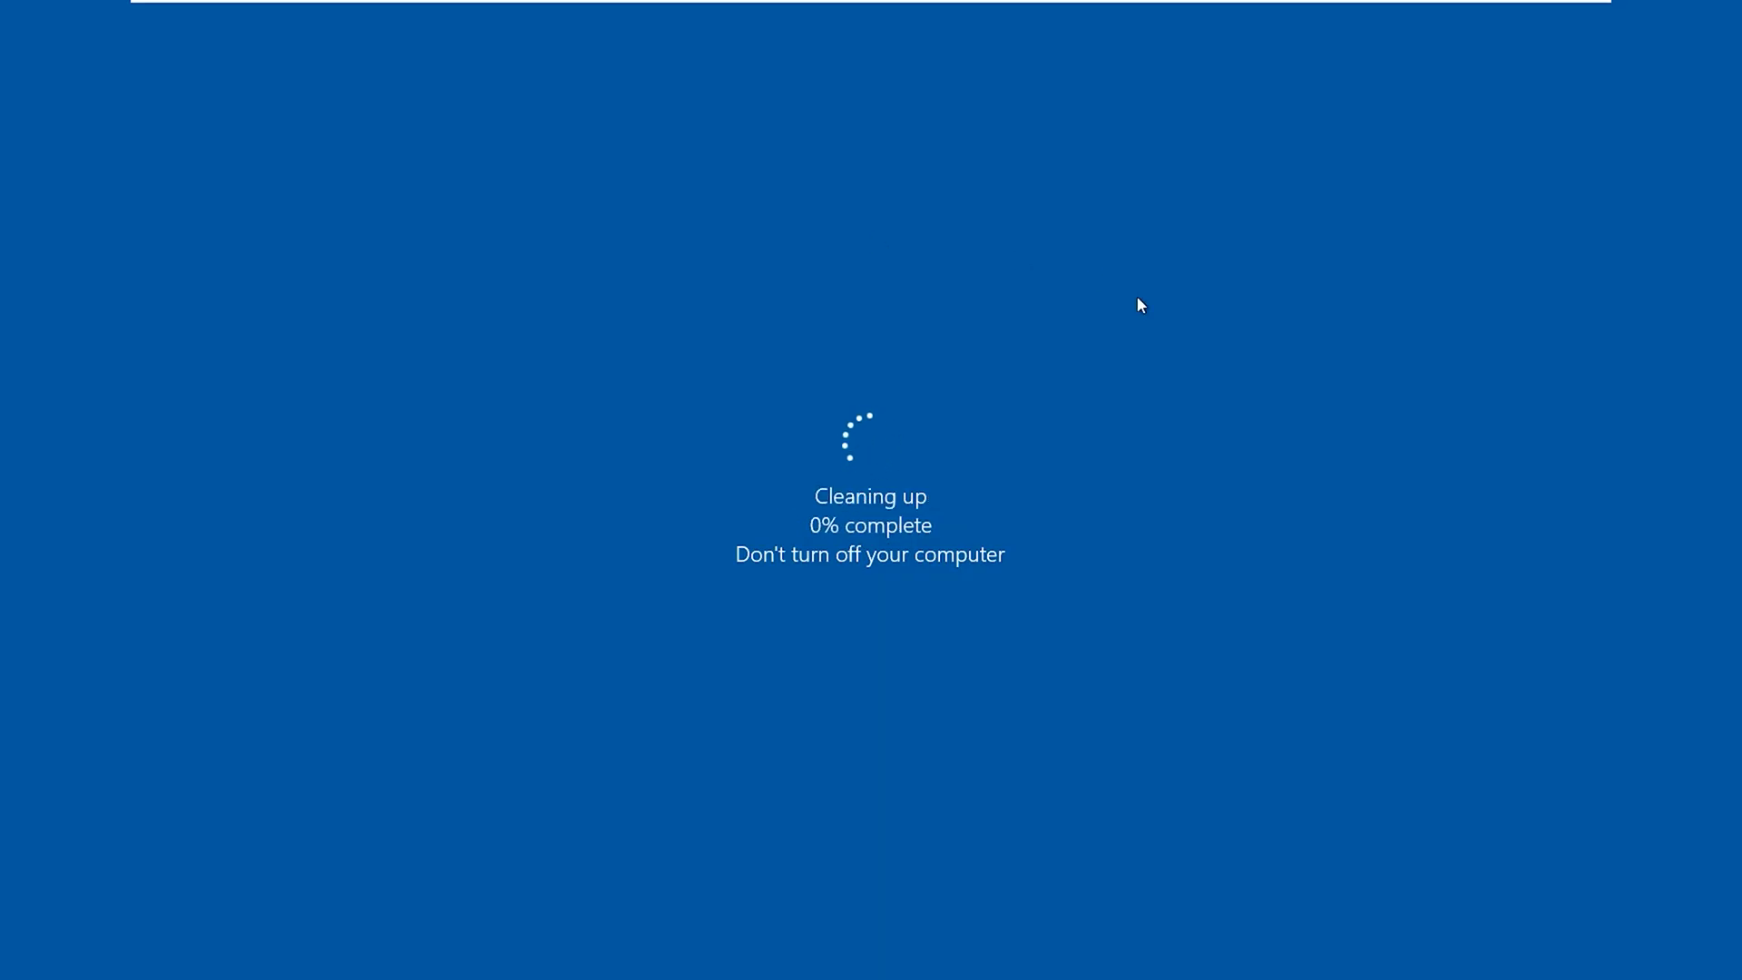
mouse_move(639, 573)
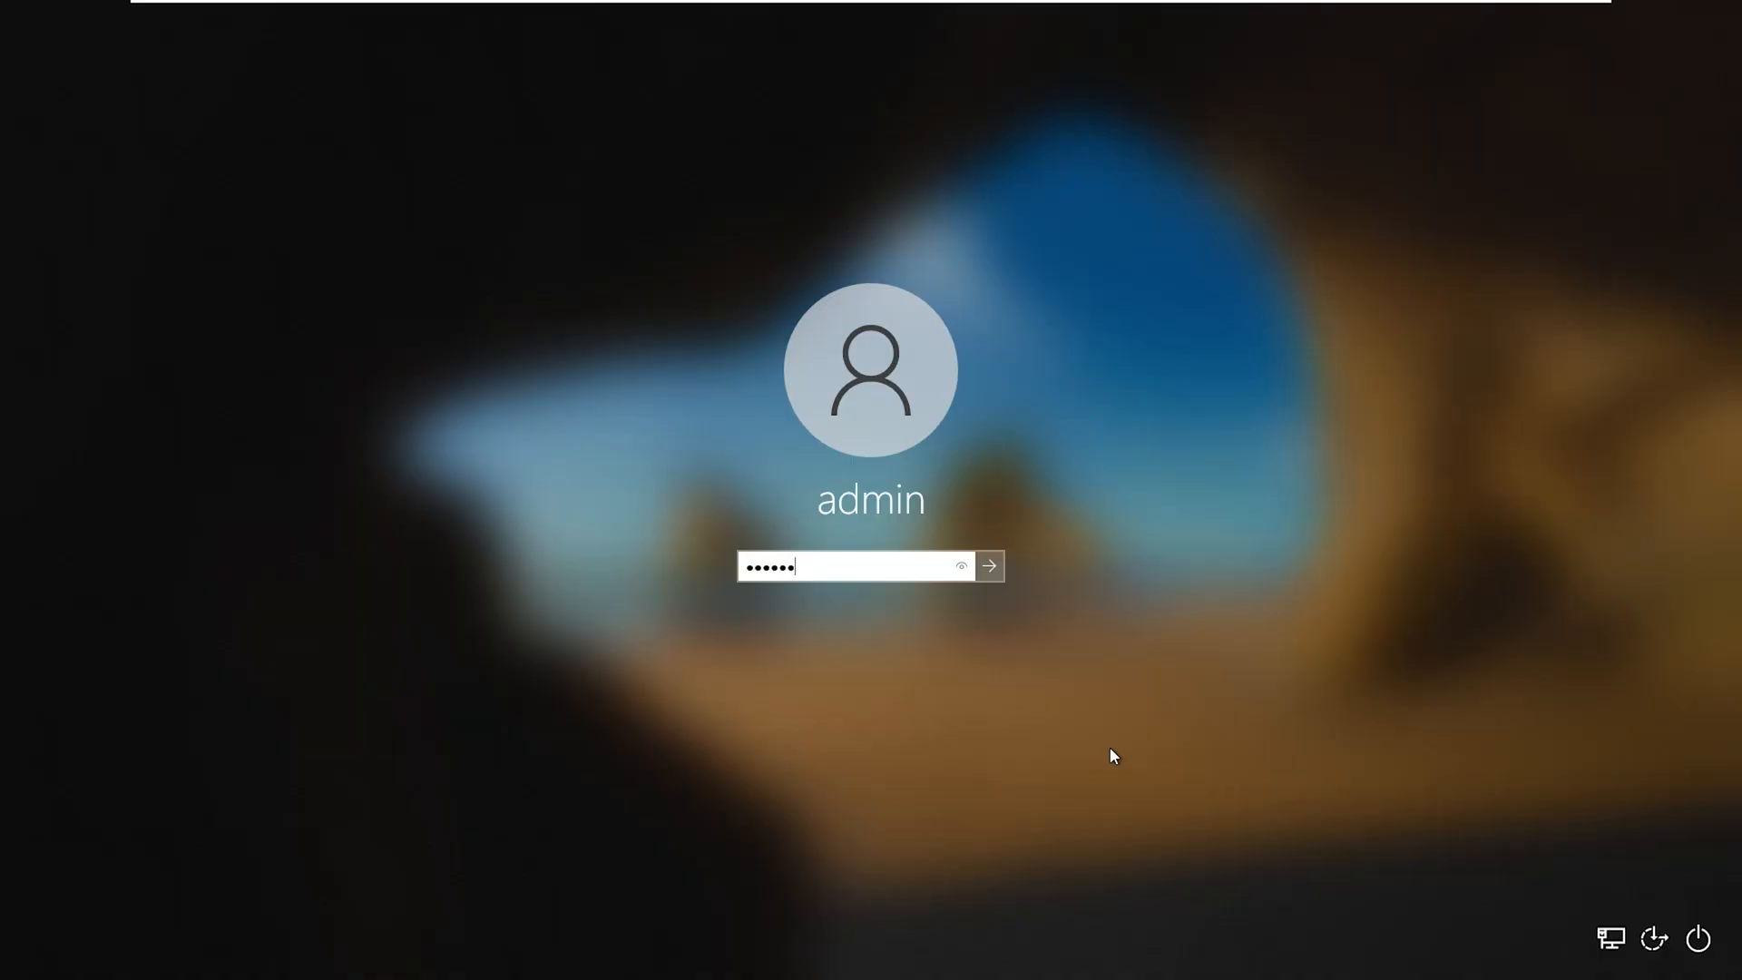
click(987, 566)
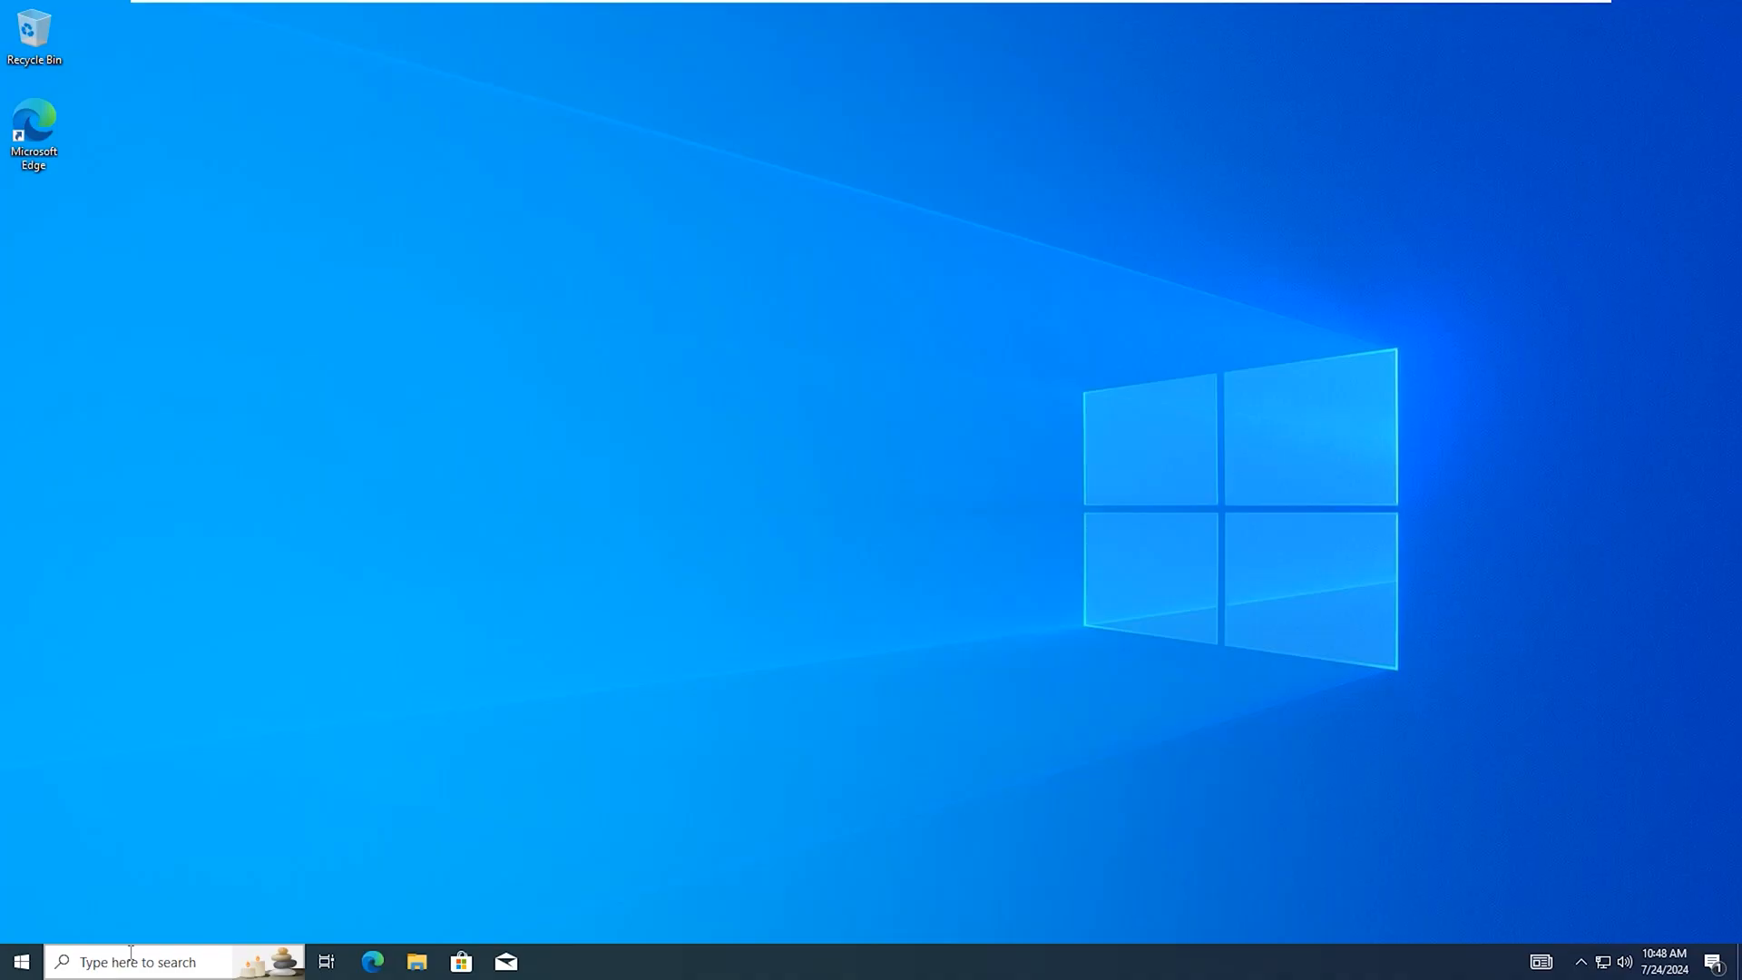
Step: Reopen Settings via taskbar search and show Windows Update reporting 'You're up to date'
click(133, 962)
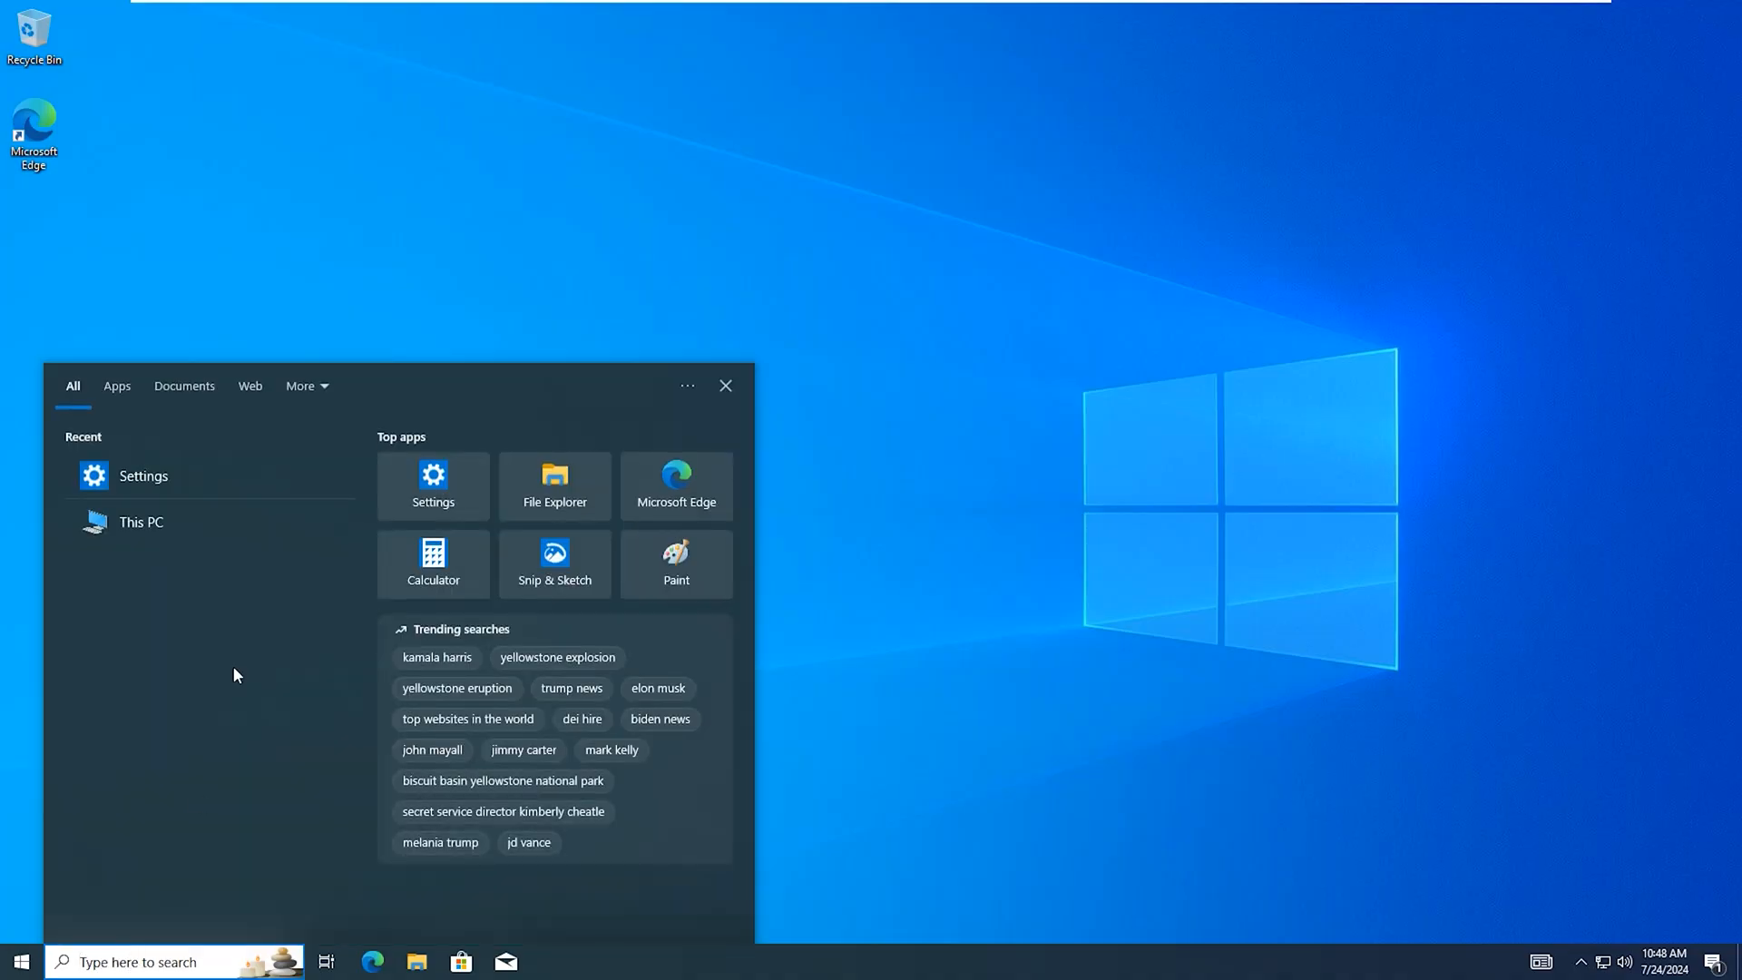
click(143, 476)
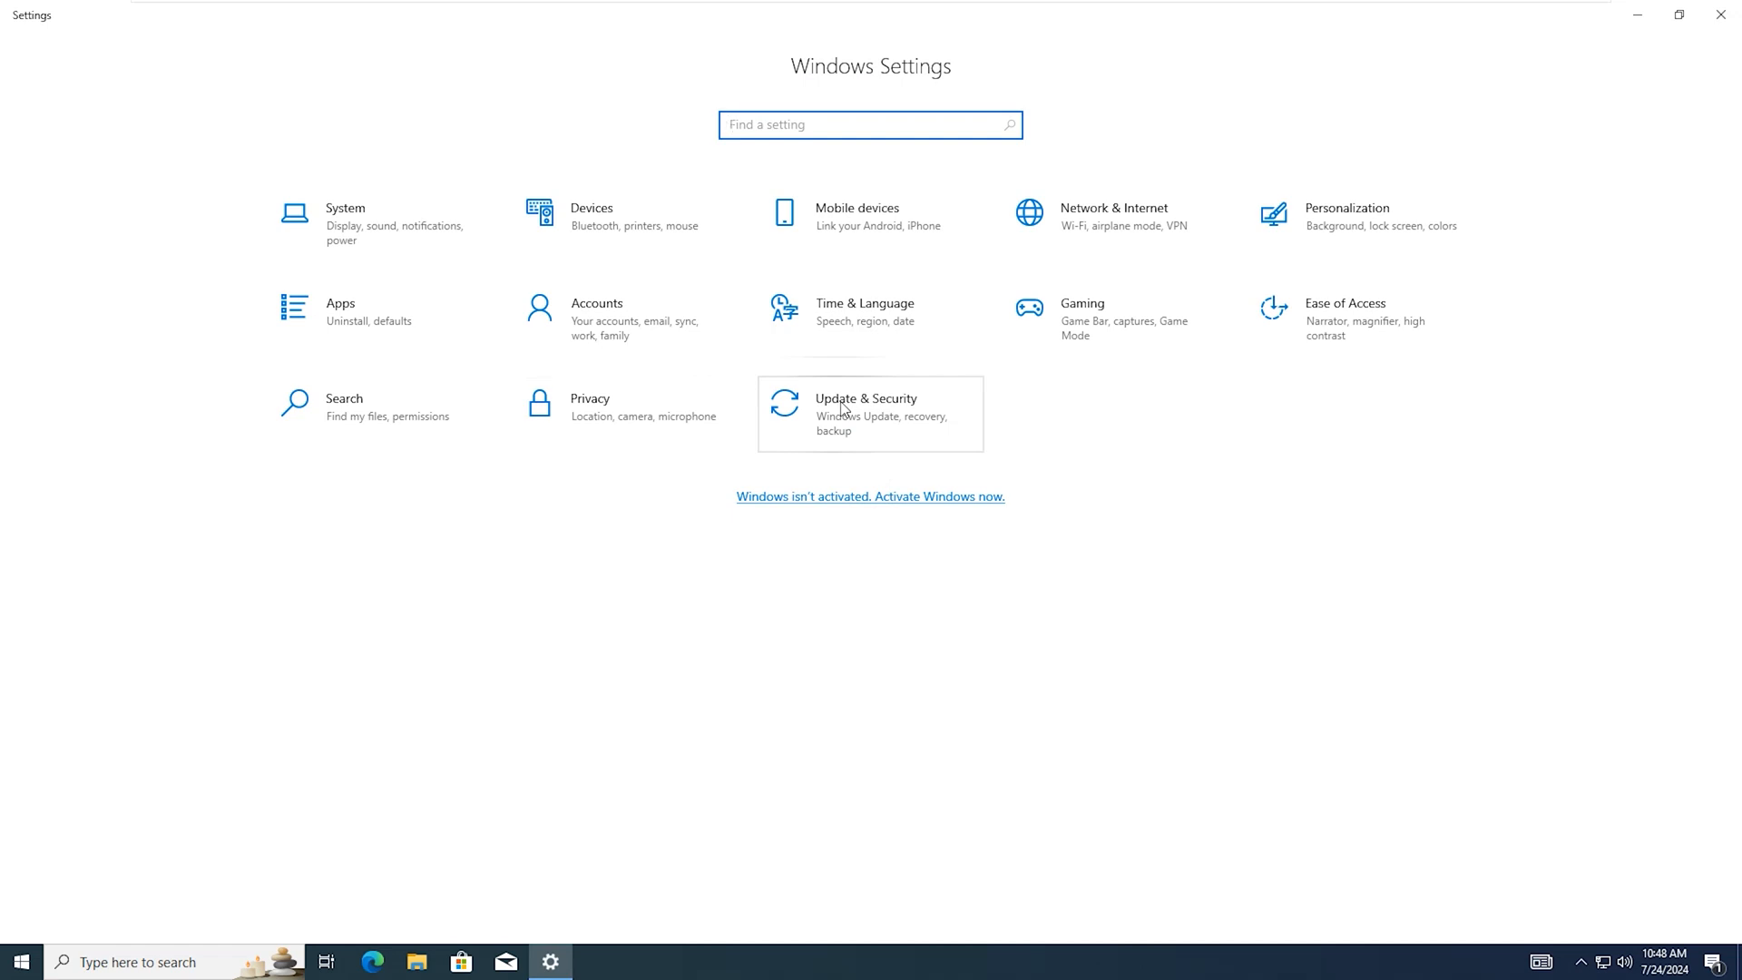
click(870, 414)
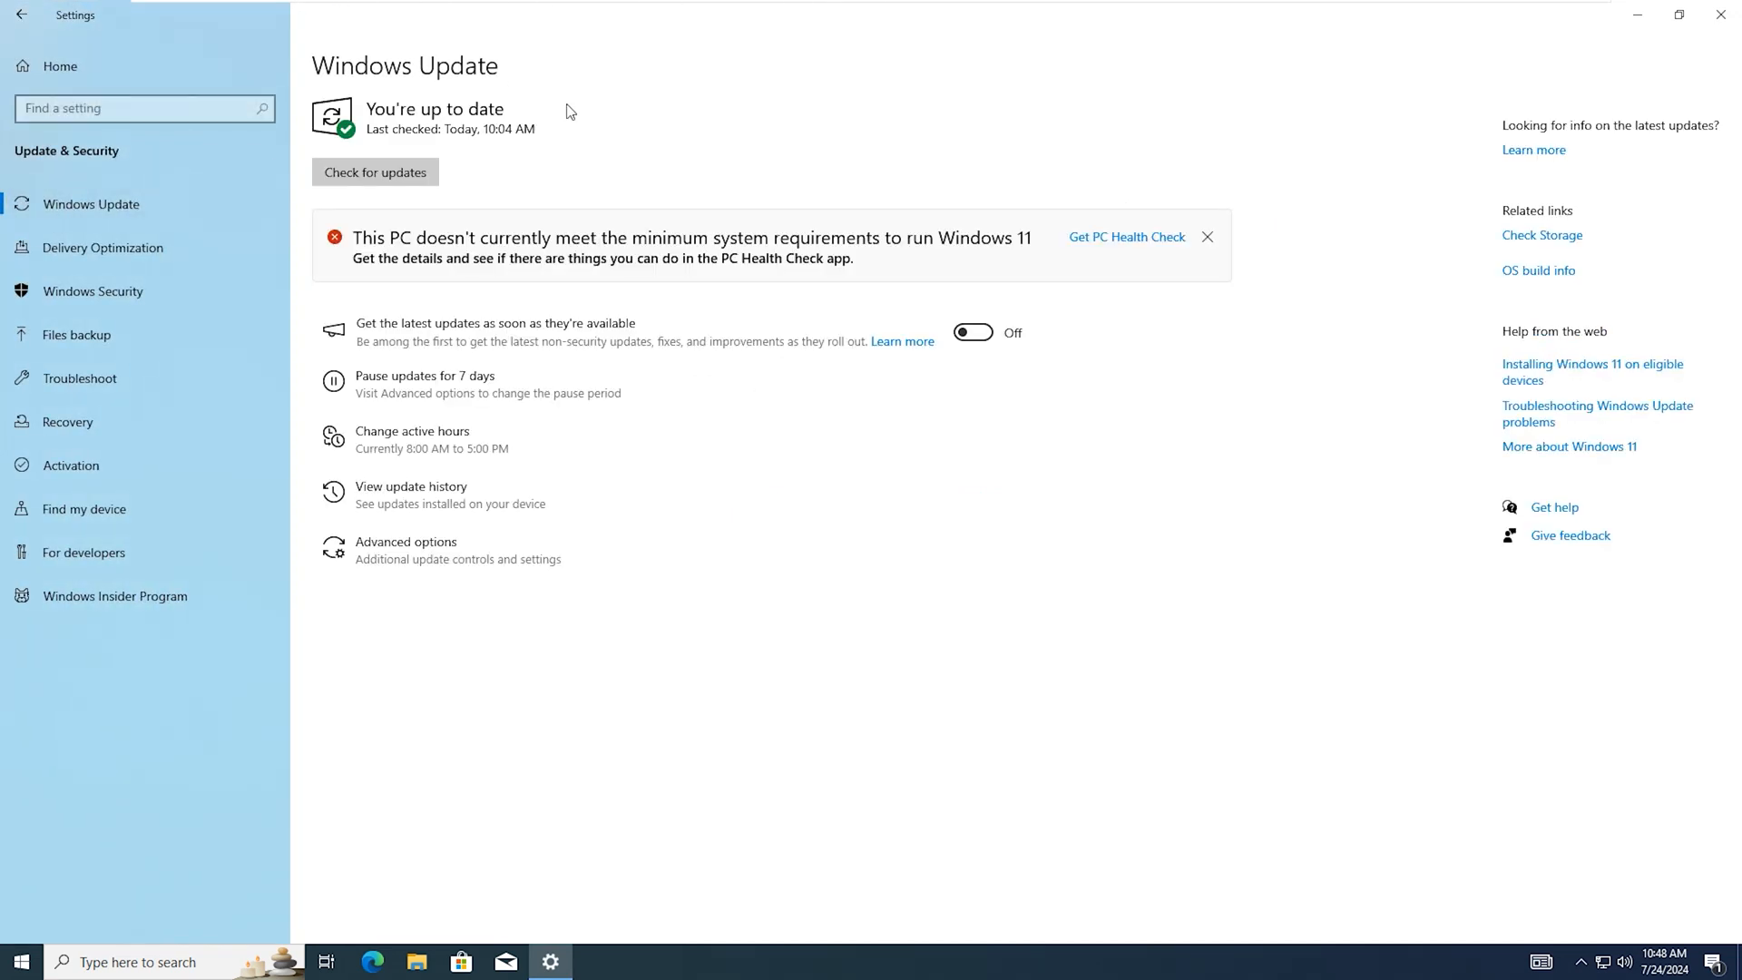
mouse_move(371, 119)
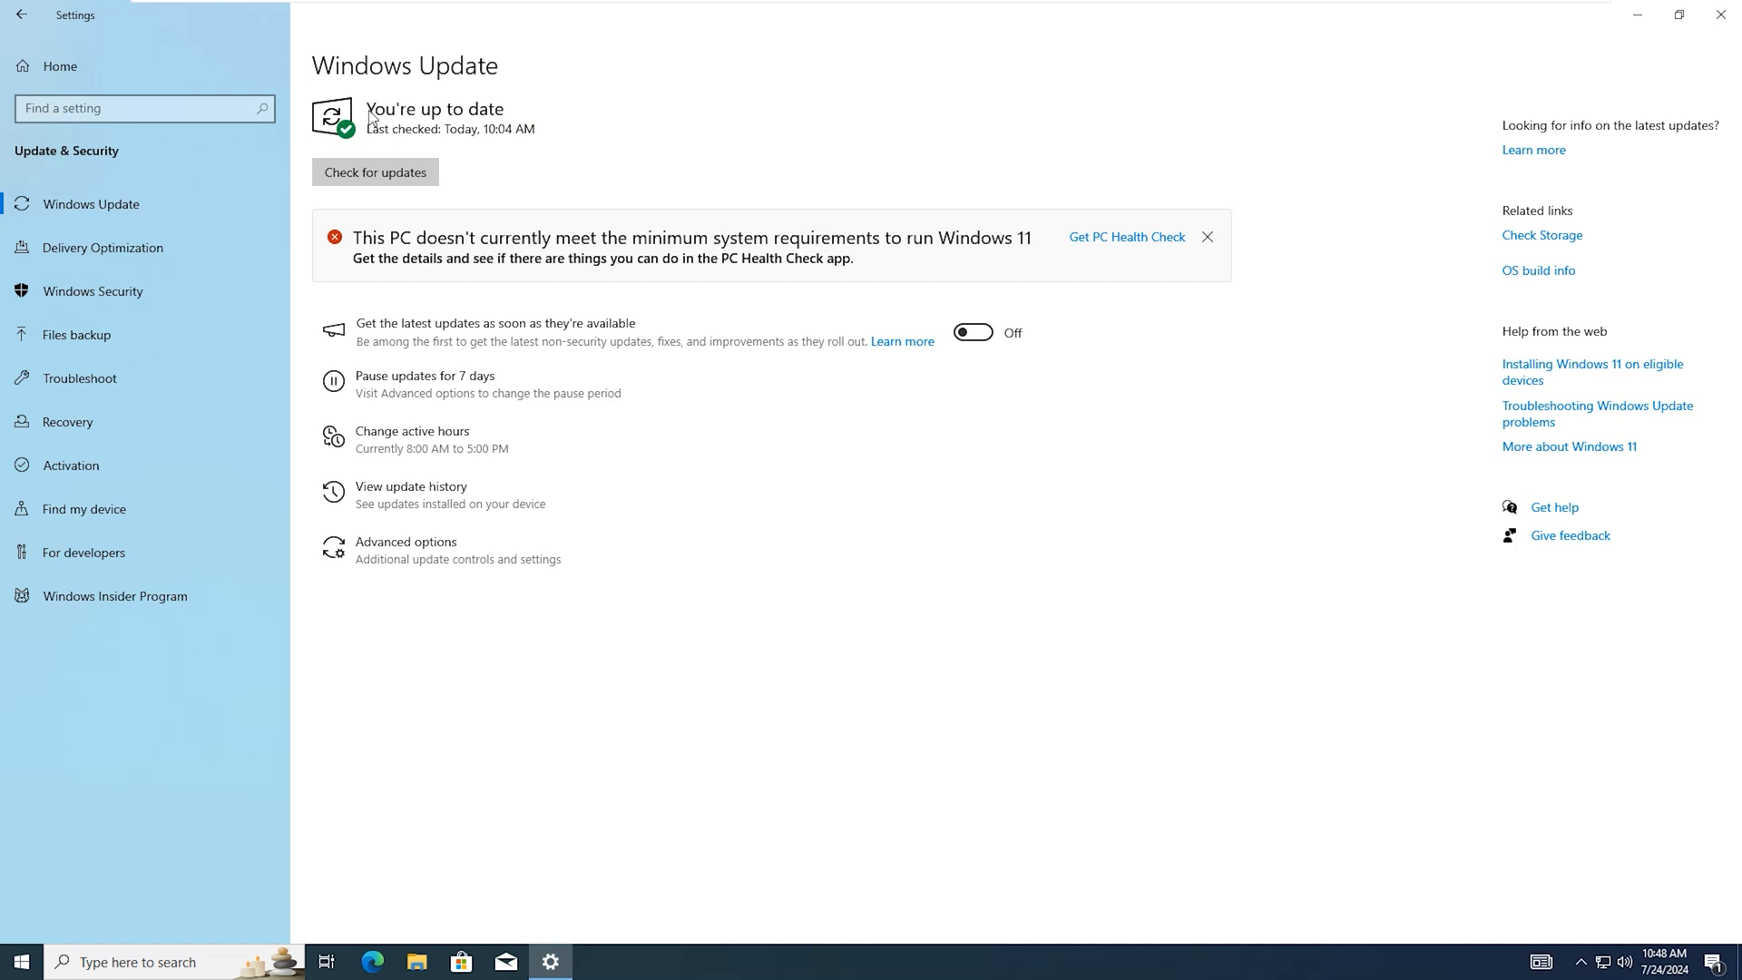
mouse_move(441, 321)
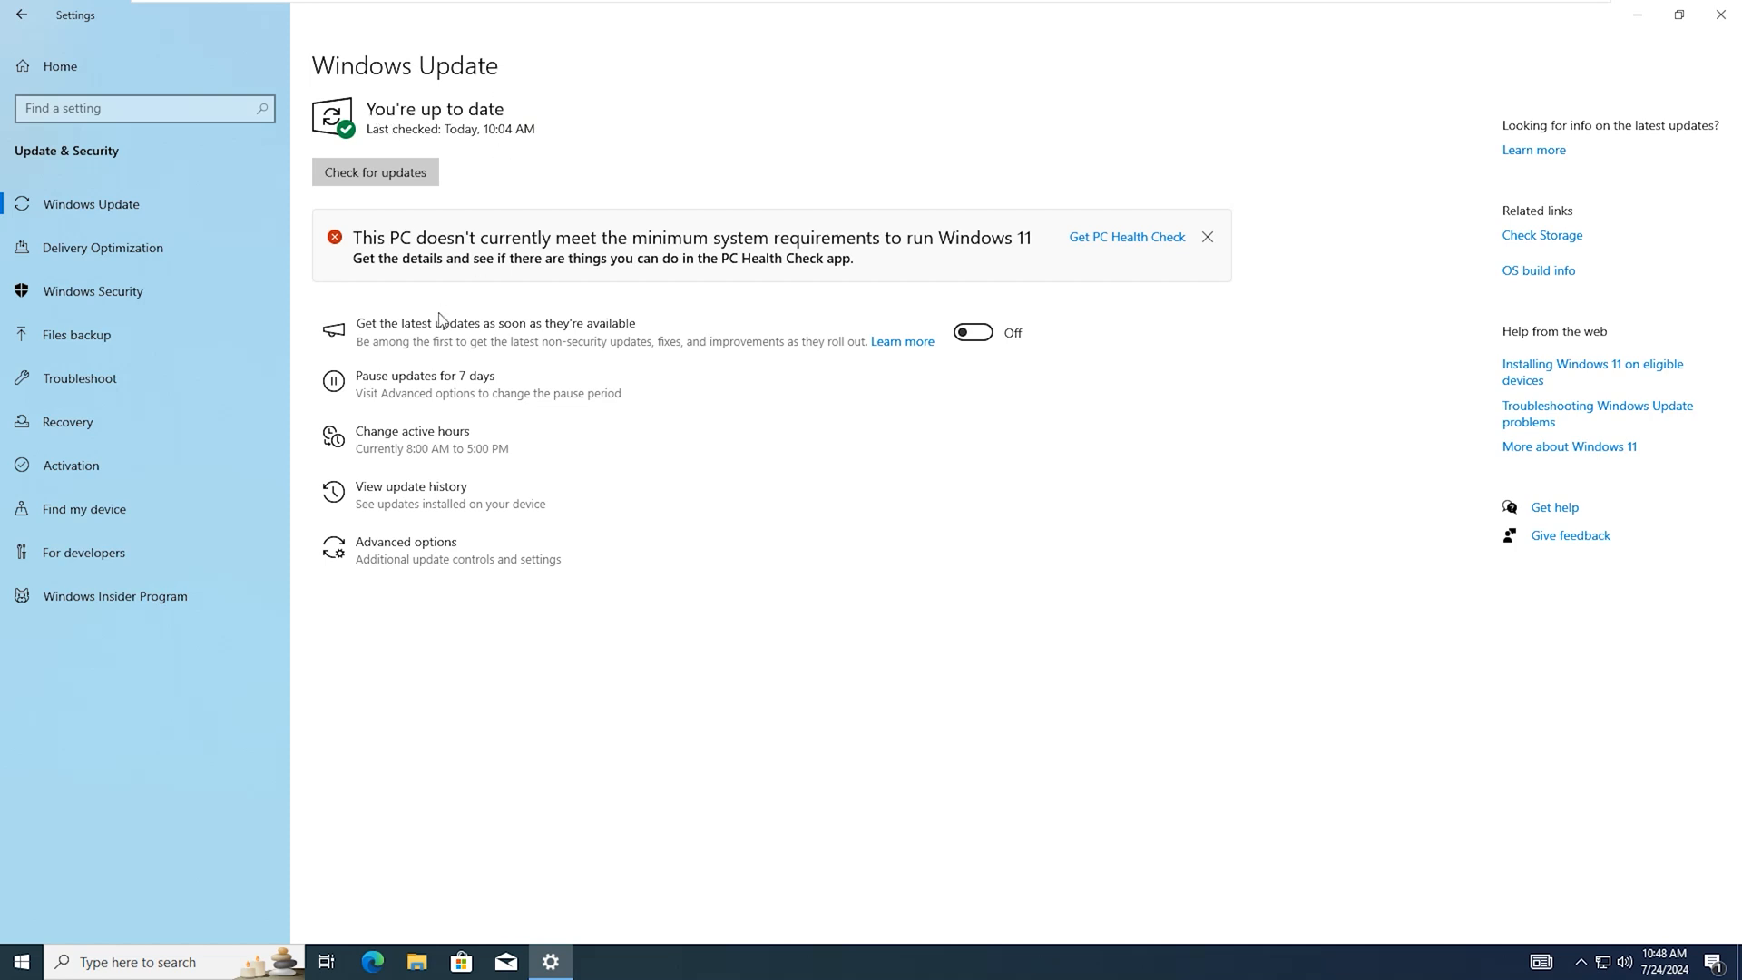
mouse_move(380, 49)
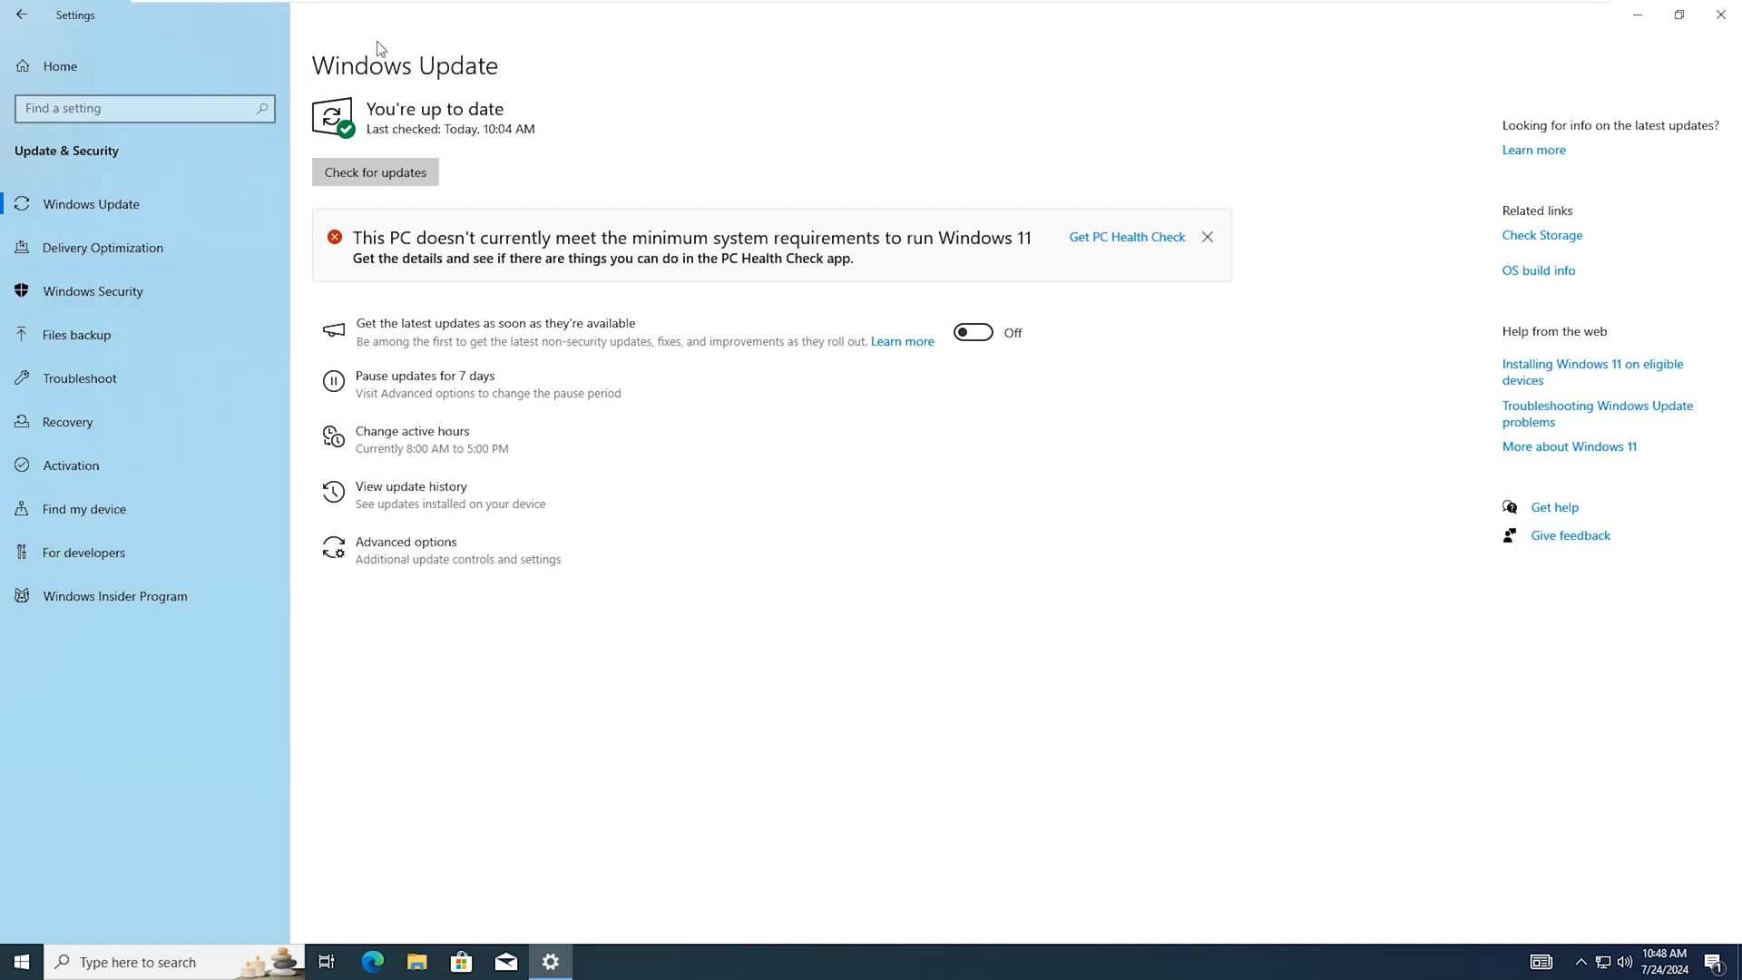